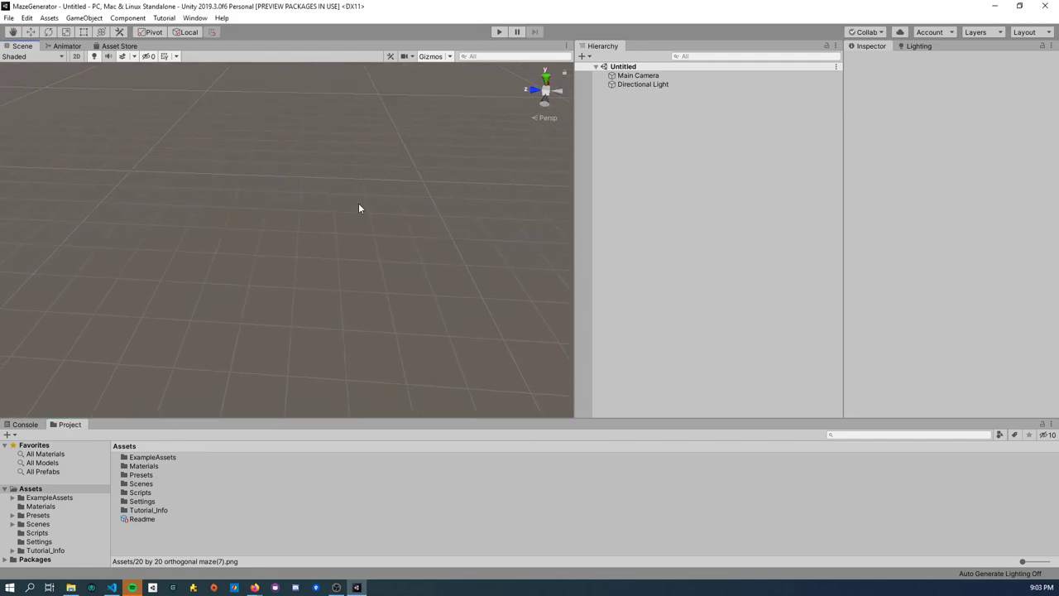
# Step: Check the Package Manager, then stamp a raised circle onto the new terrain with Stamp Terrain
pyautogui.click(196, 17)
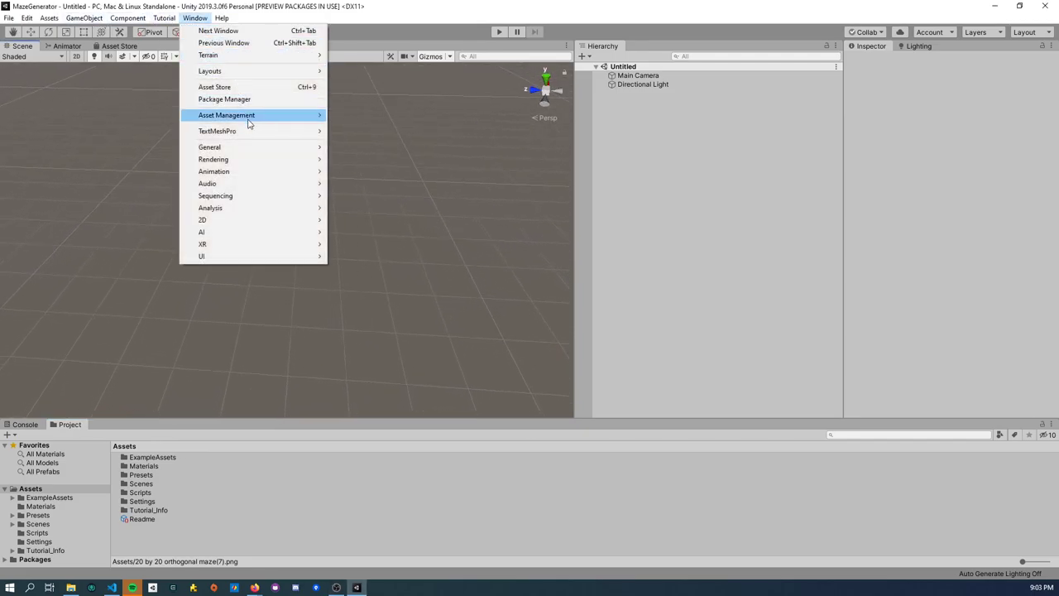
pyautogui.click(225, 100)
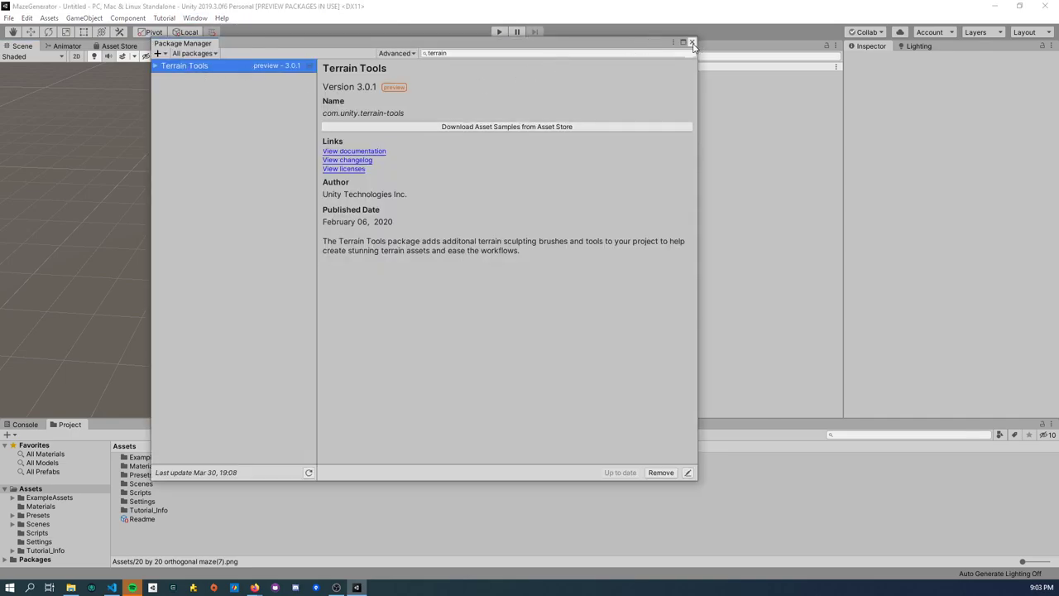
pyautogui.click(692, 43)
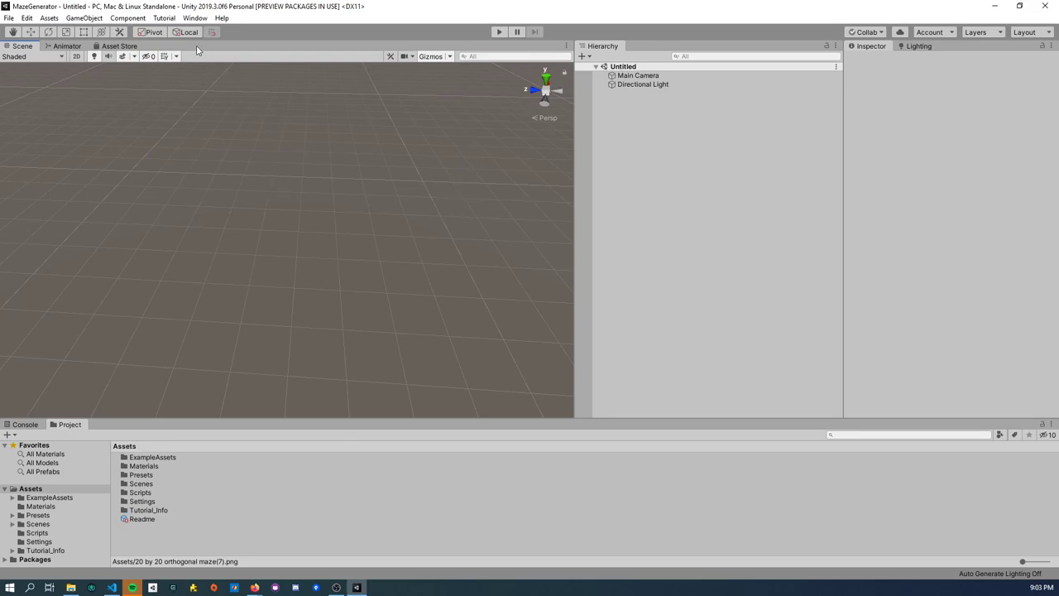
pyautogui.click(82, 17)
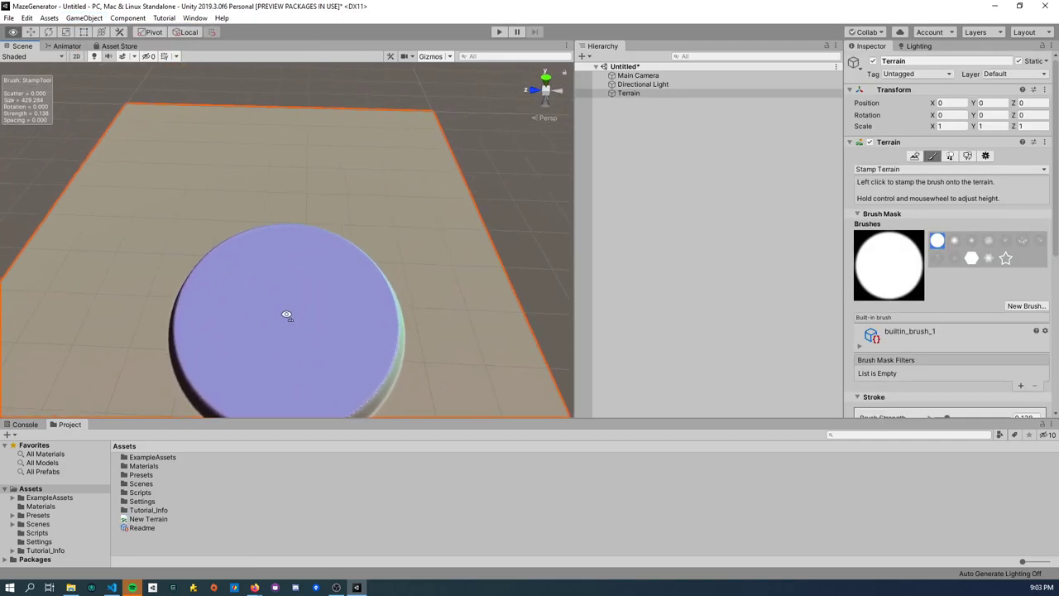
pyautogui.click(1006, 258)
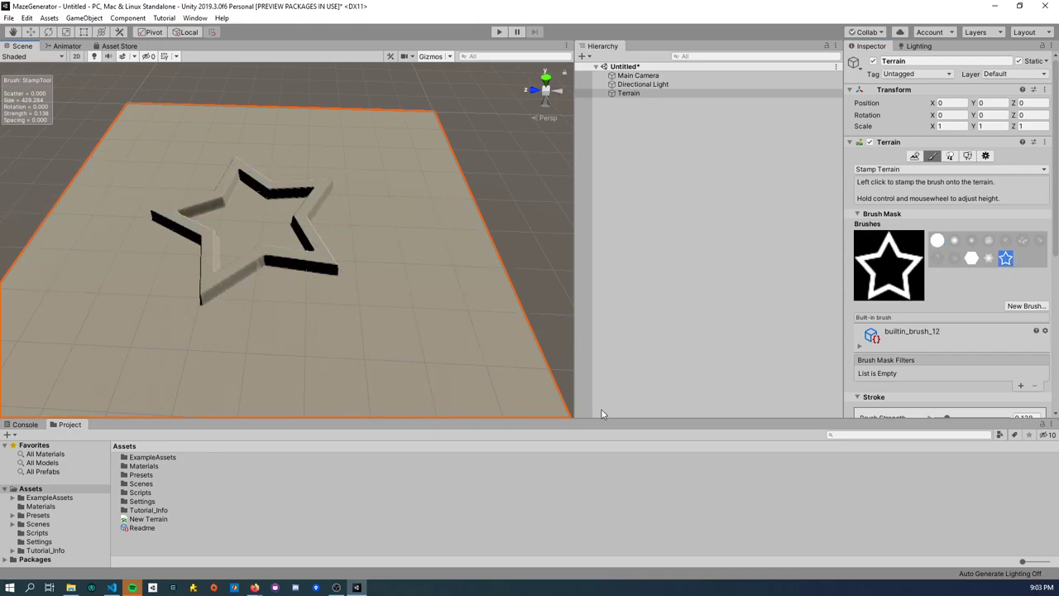
pyautogui.moveTo(861, 184)
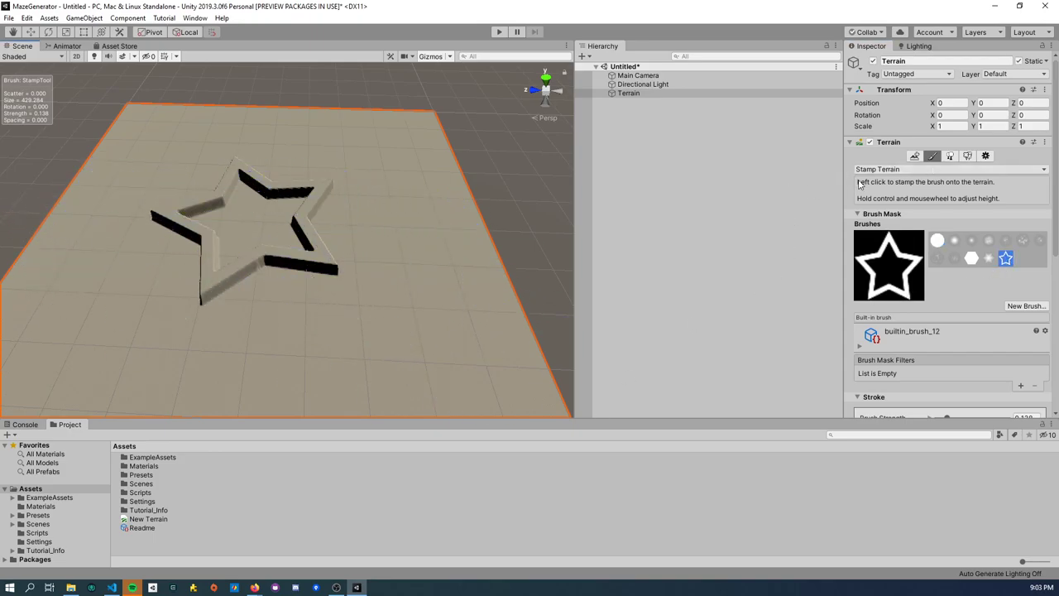
pyautogui.moveTo(963, 180)
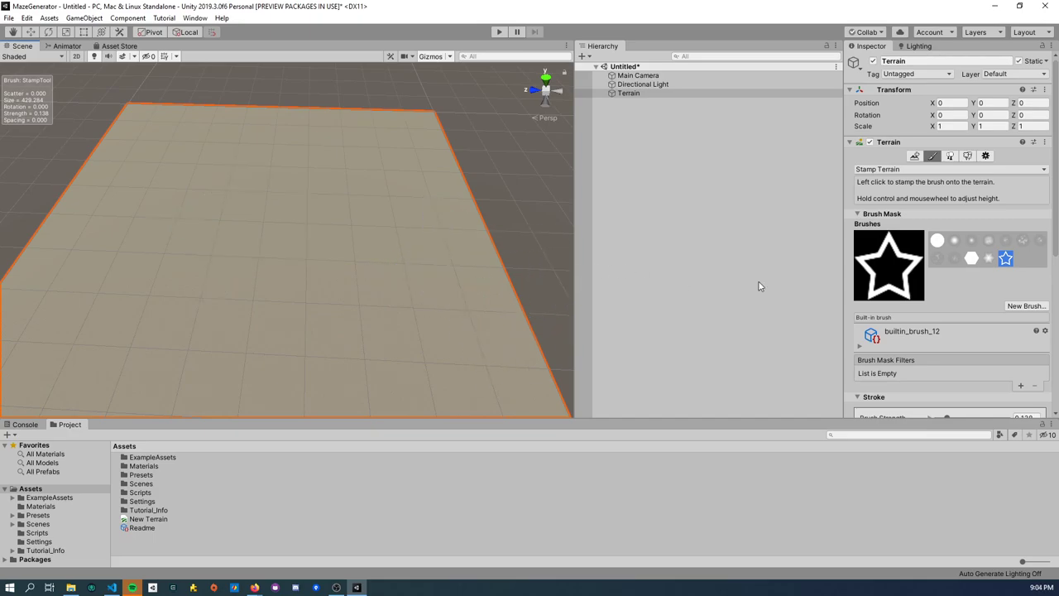
pyautogui.moveTo(718, 245)
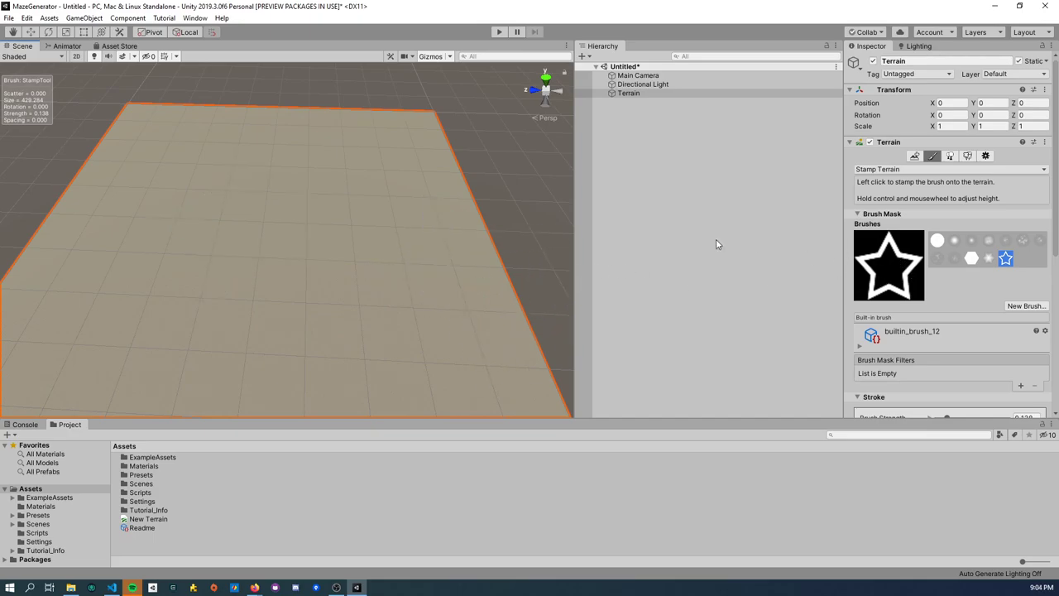
pyautogui.moveTo(255, 587)
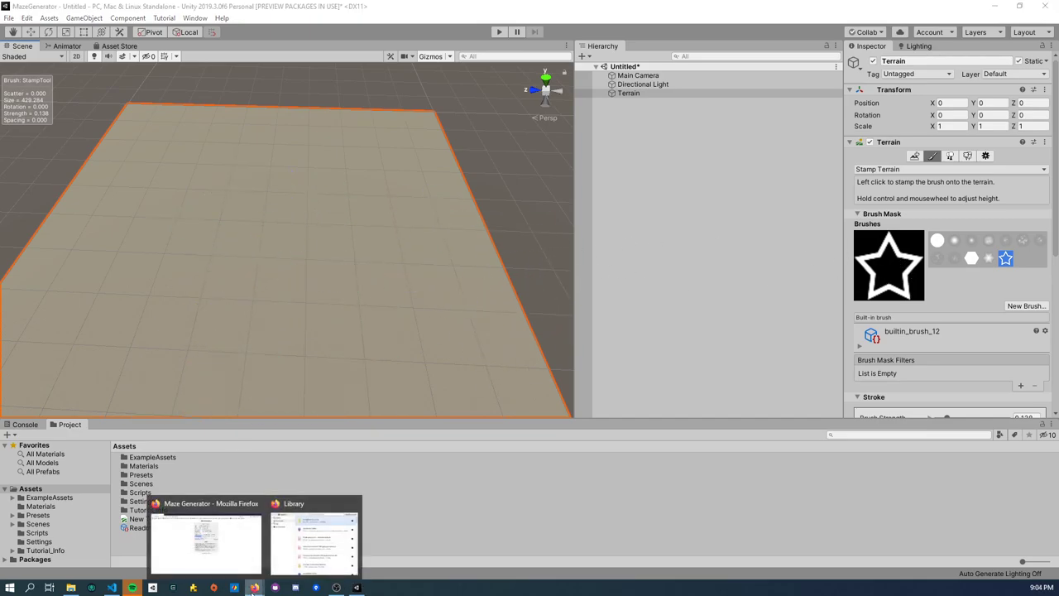
# Step: Generate a 20 by 20 orthogonal maze on mazegenerator.net, keeping width and height at 20
pyautogui.click(206, 538)
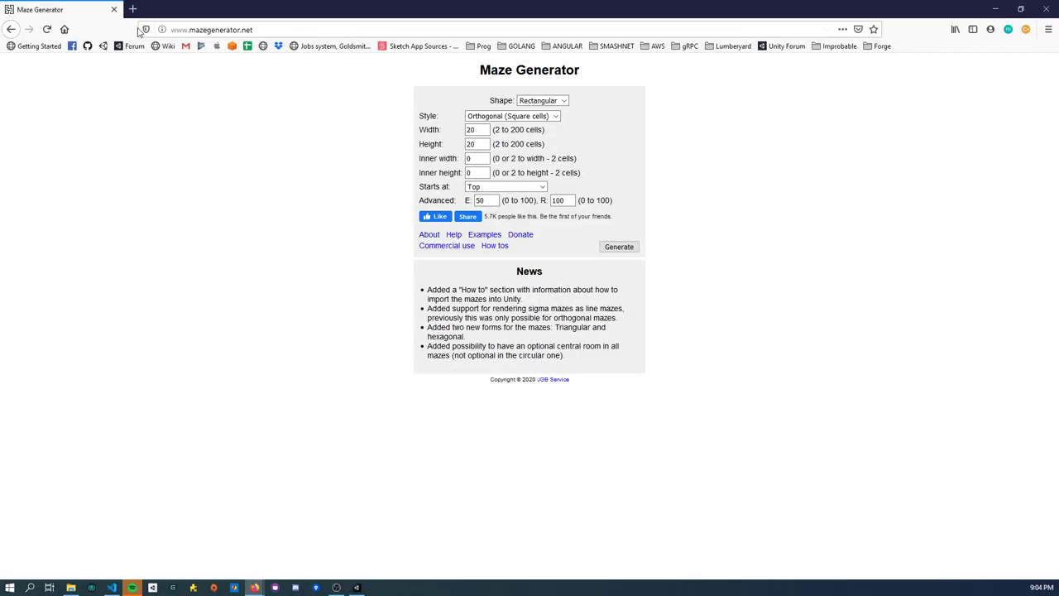
pyautogui.click(212, 30)
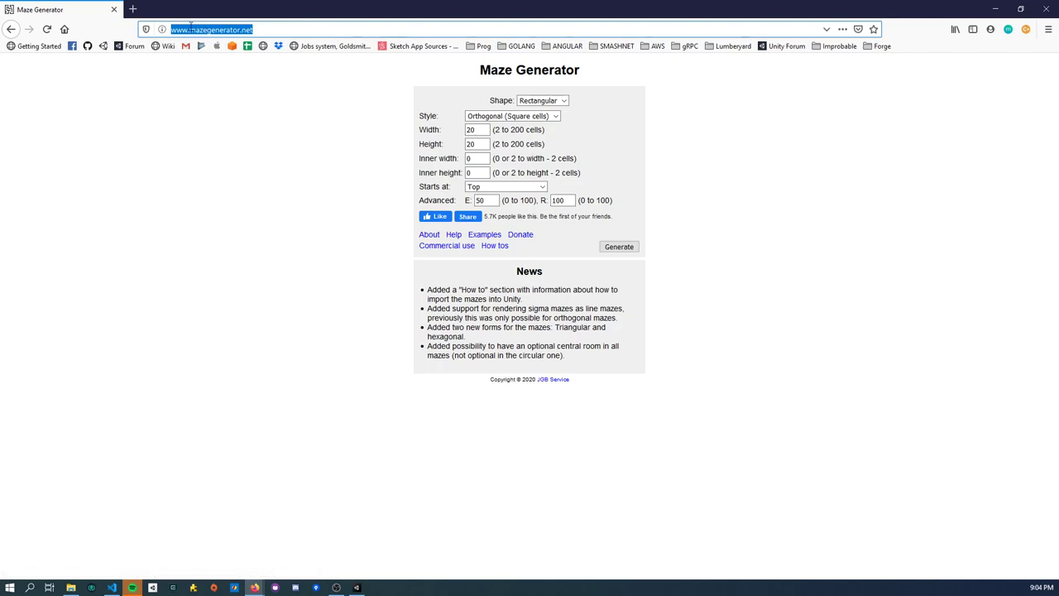
pyautogui.click(268, 29)
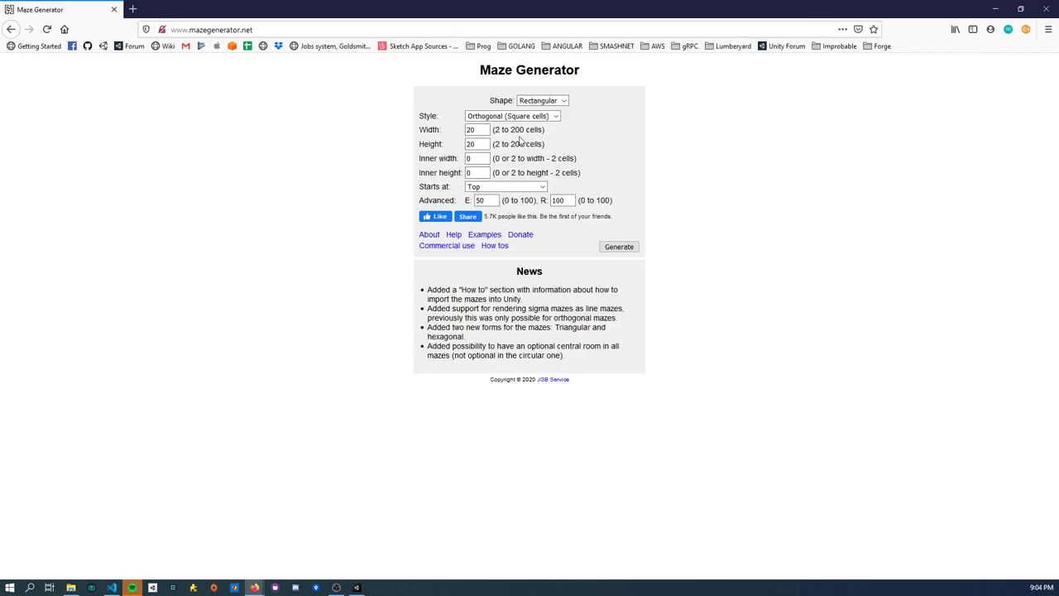
pyautogui.tripleClick(477, 129)
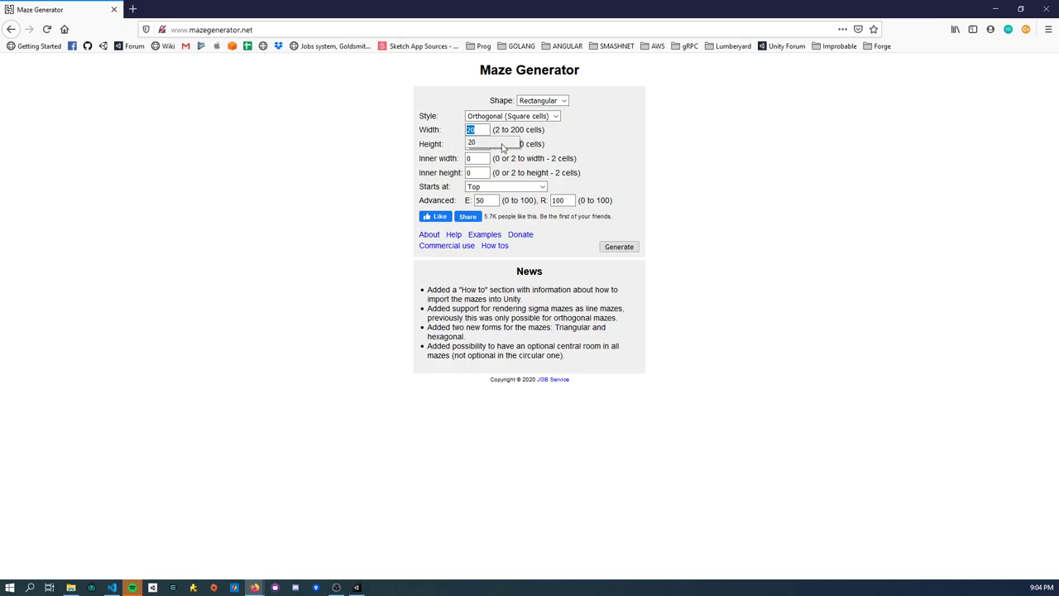
pyautogui.click(543, 101)
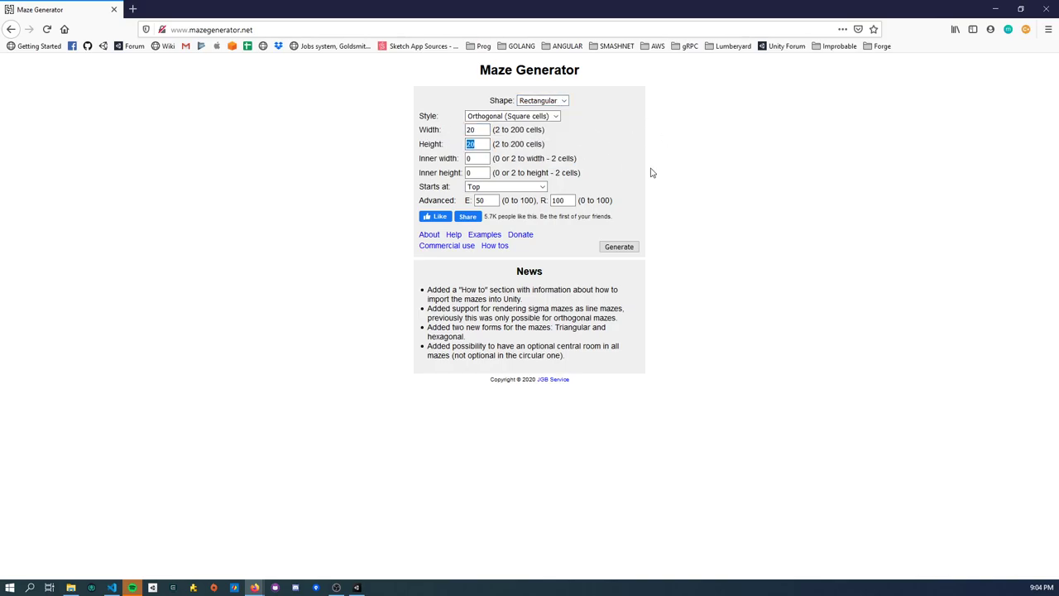
pyautogui.click(619, 247)
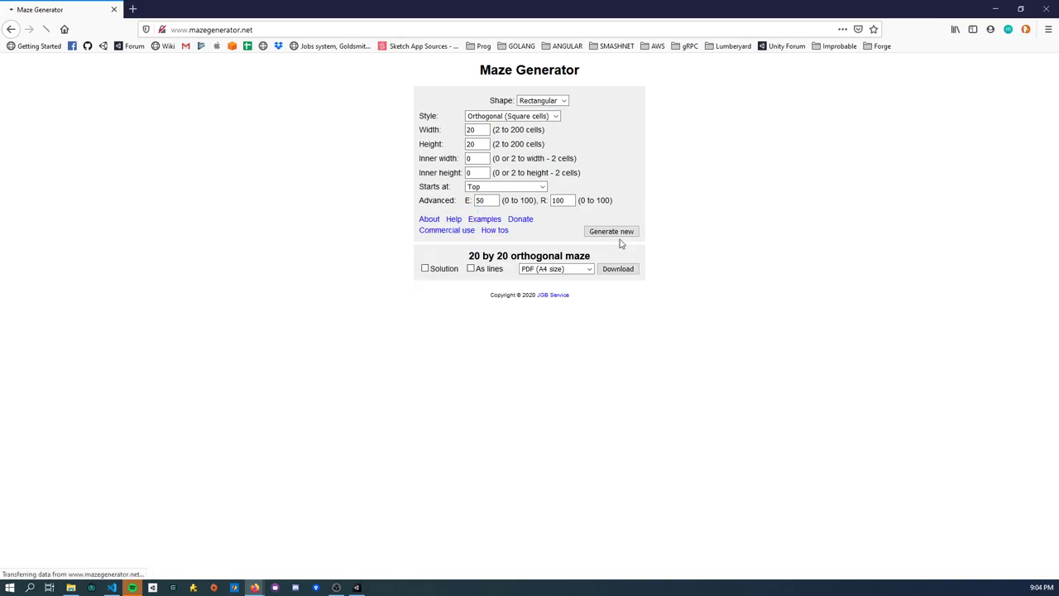
# Step: Choose PNG as the maze's download format
pyautogui.click(556, 268)
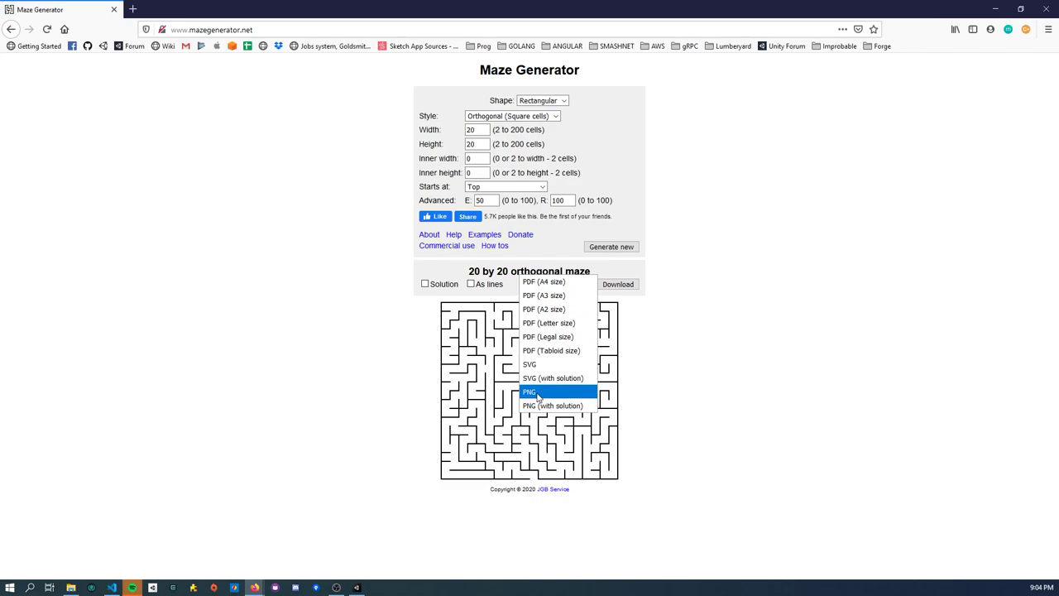
pyautogui.click(530, 391)
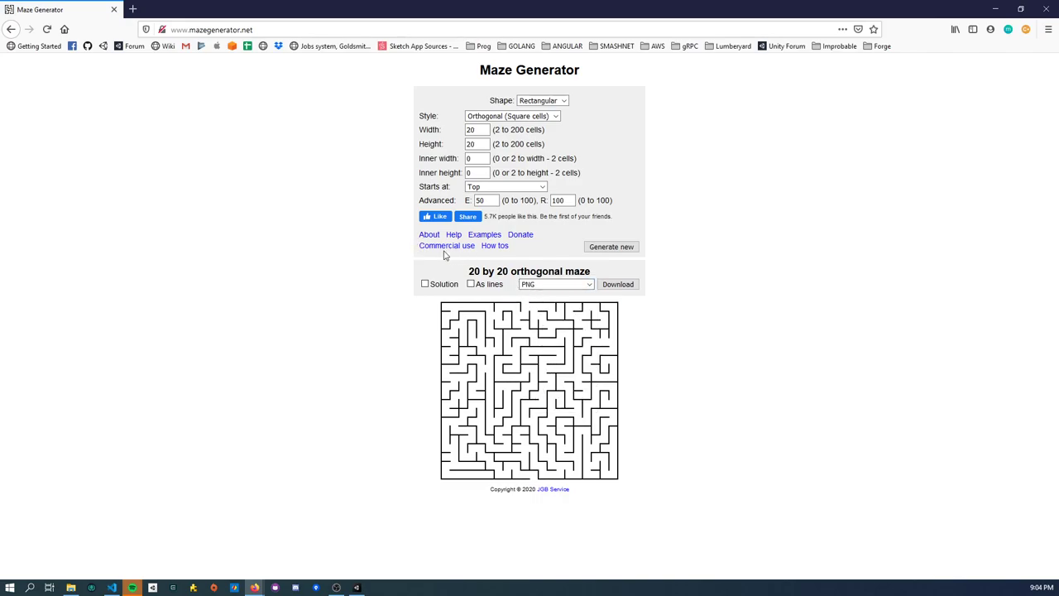
# Step: Read through the maze generator's Commercial use information page
pyautogui.click(447, 245)
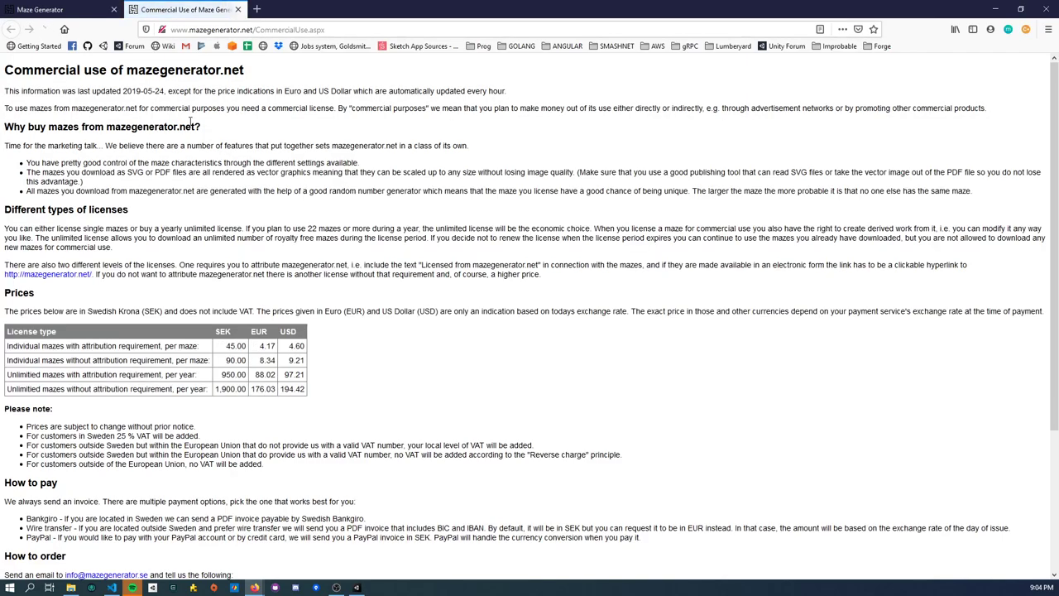
pyautogui.moveTo(327, 397)
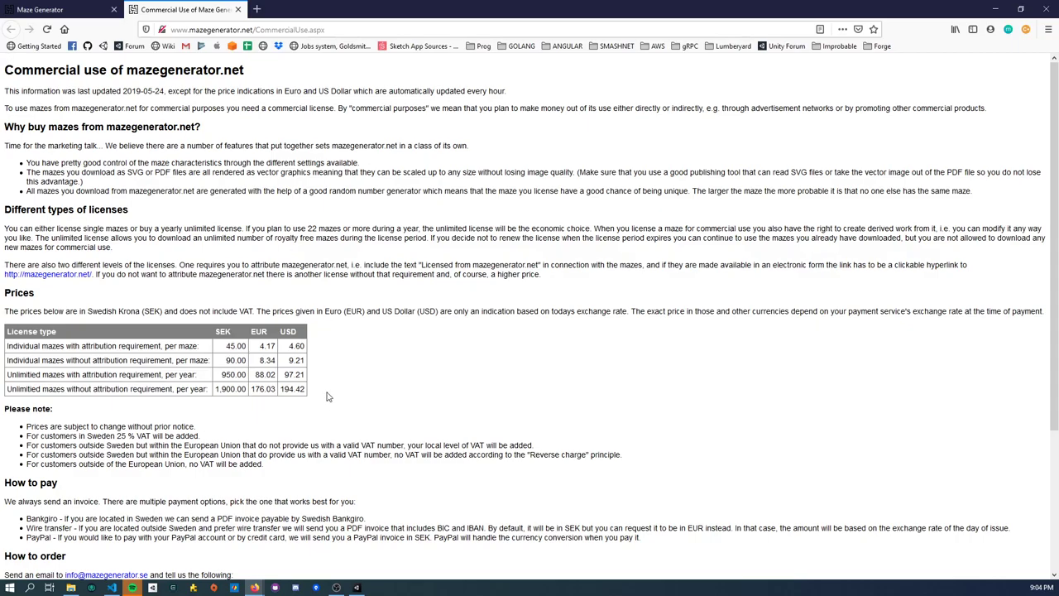
pyautogui.scroll(-3)
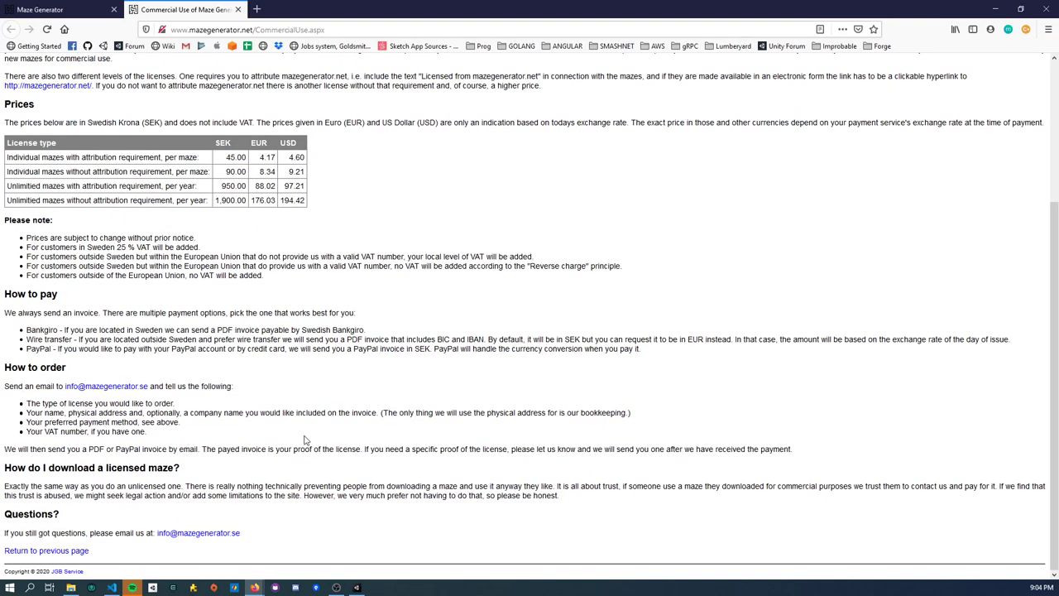
pyautogui.scroll(3)
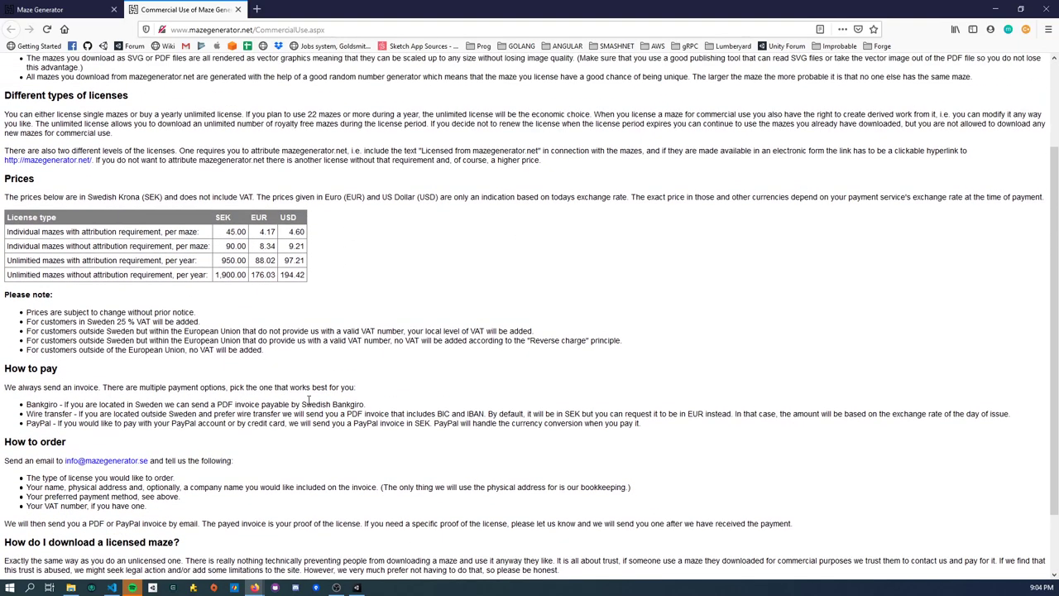
pyautogui.scroll(3)
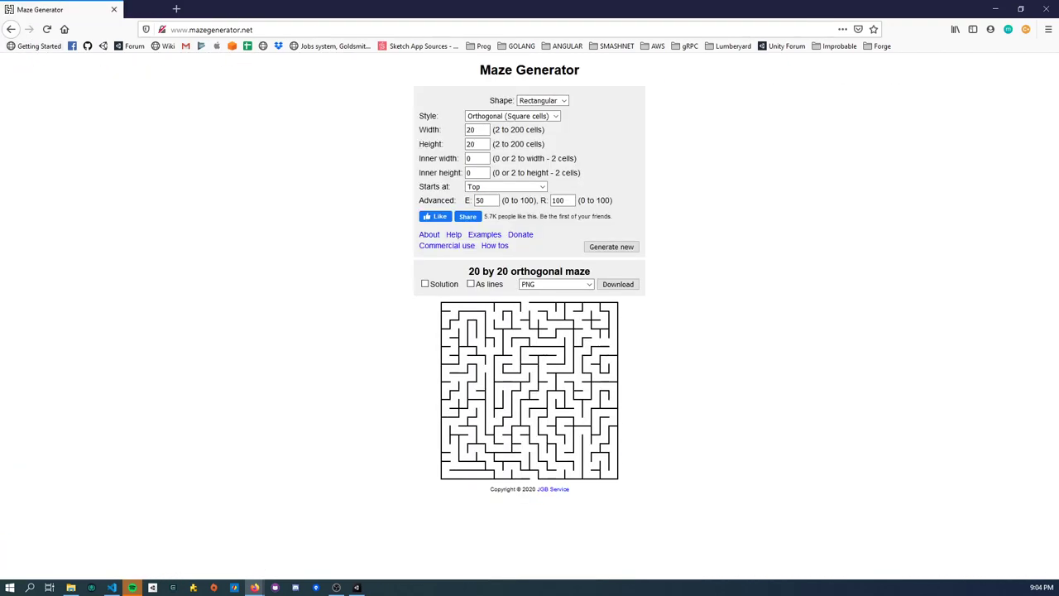
pyautogui.moveTo(576, 346)
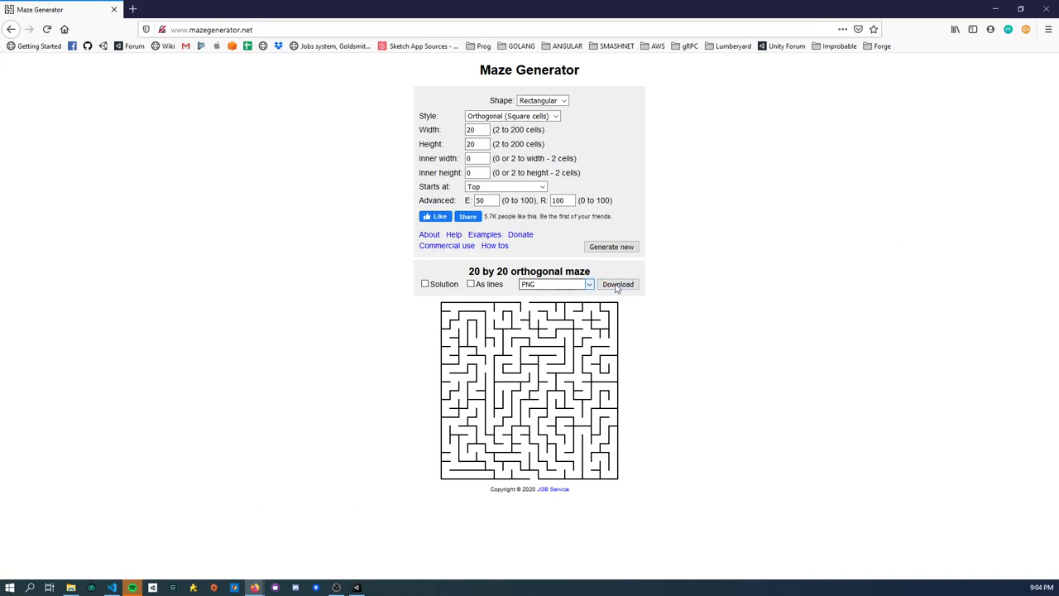
# Step: Download the 20 by 20 maze as a PNG and confirm saving the file
pyautogui.click(617, 285)
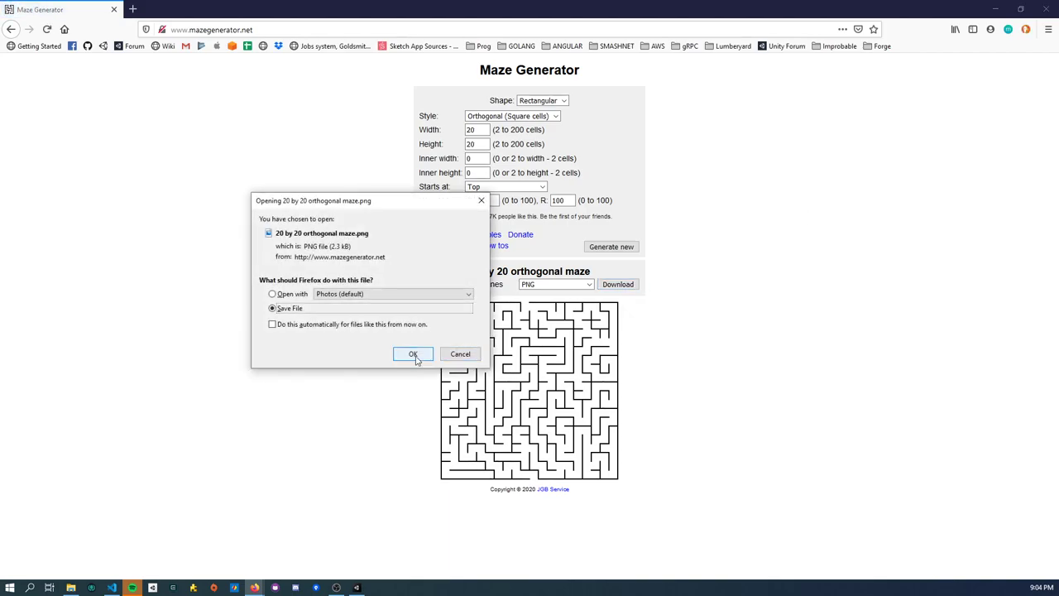
pyautogui.click(414, 354)
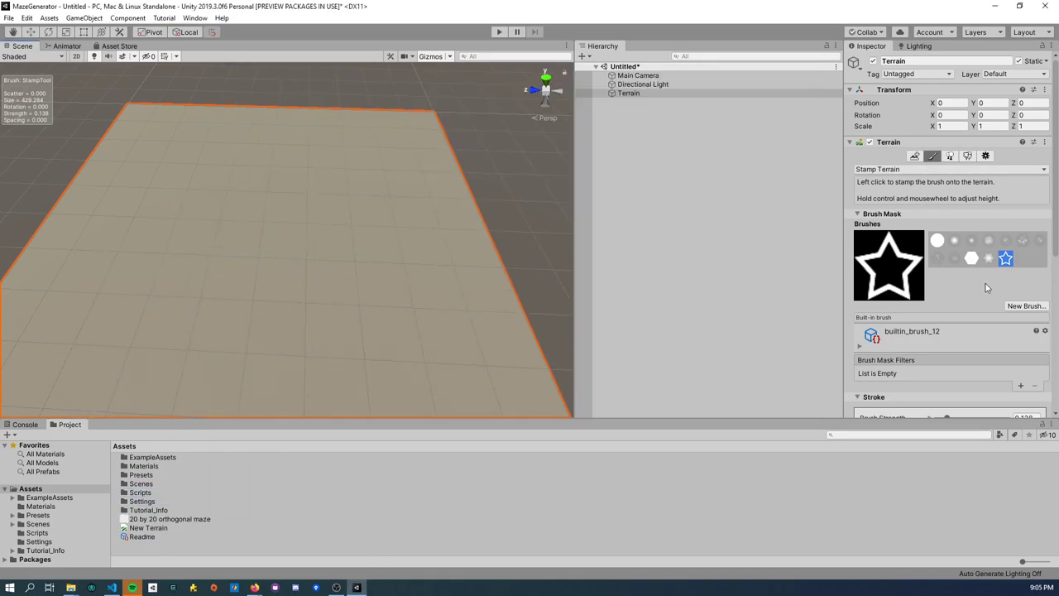
# Step: Create a new terrain brush from the maze PNG and stamp the maze onto the terrain
pyautogui.click(1026, 304)
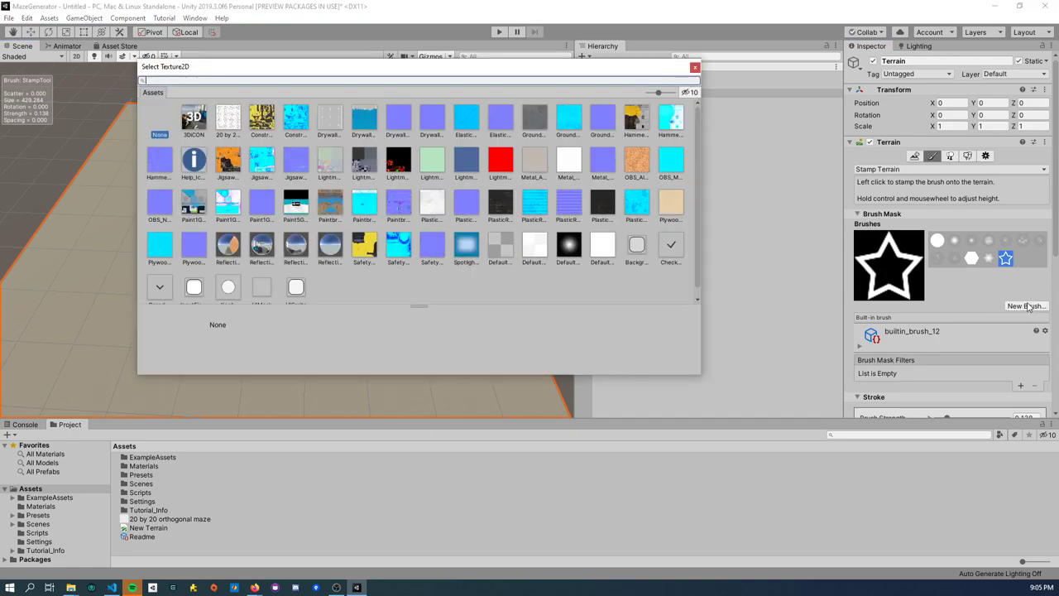
pyautogui.moveTo(217, 152)
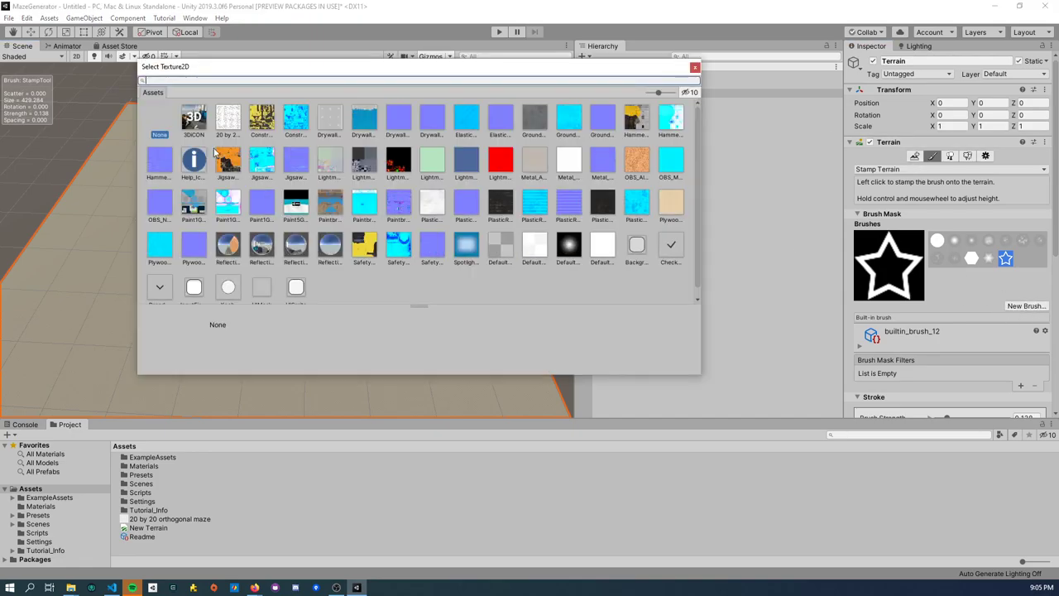
pyautogui.click(229, 120)
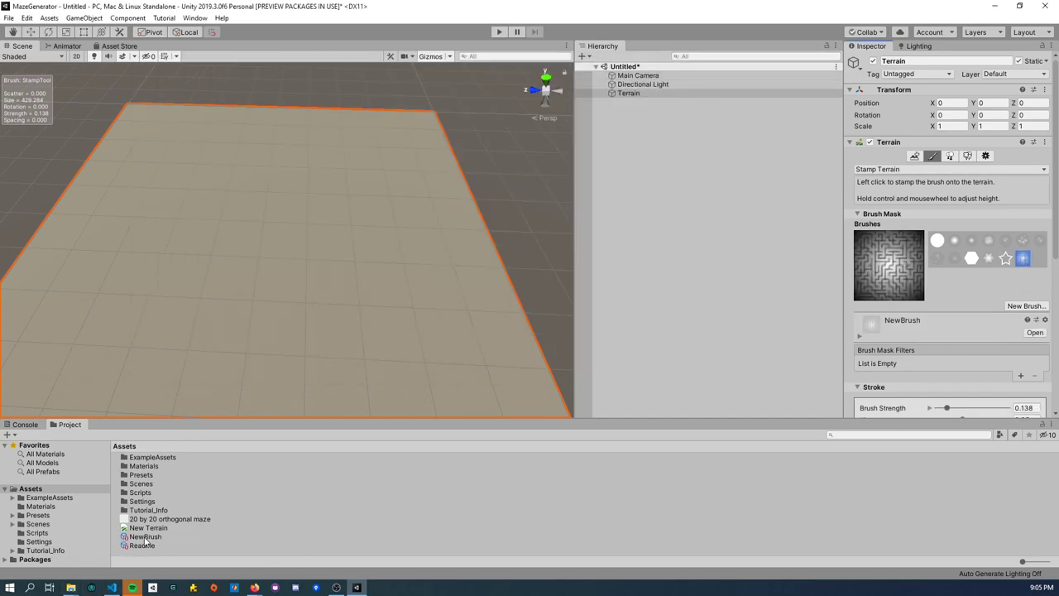
pyautogui.click(268, 315)
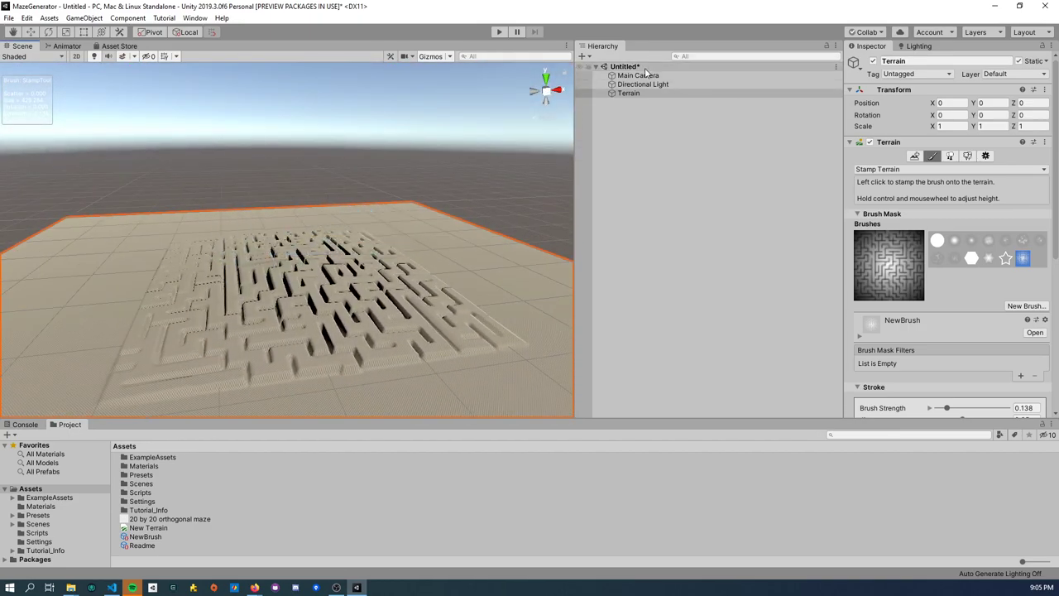
# Step: Undo the maze stamps, reselect the Terrain and scroll to the Brush Mask remap curve
pyautogui.click(642, 83)
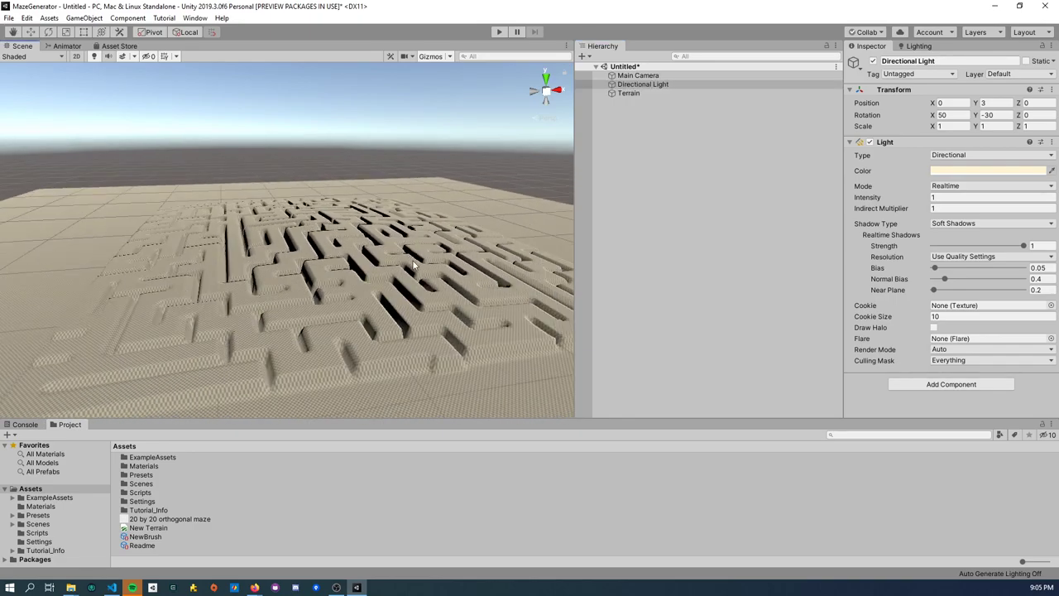
pyautogui.click(628, 93)
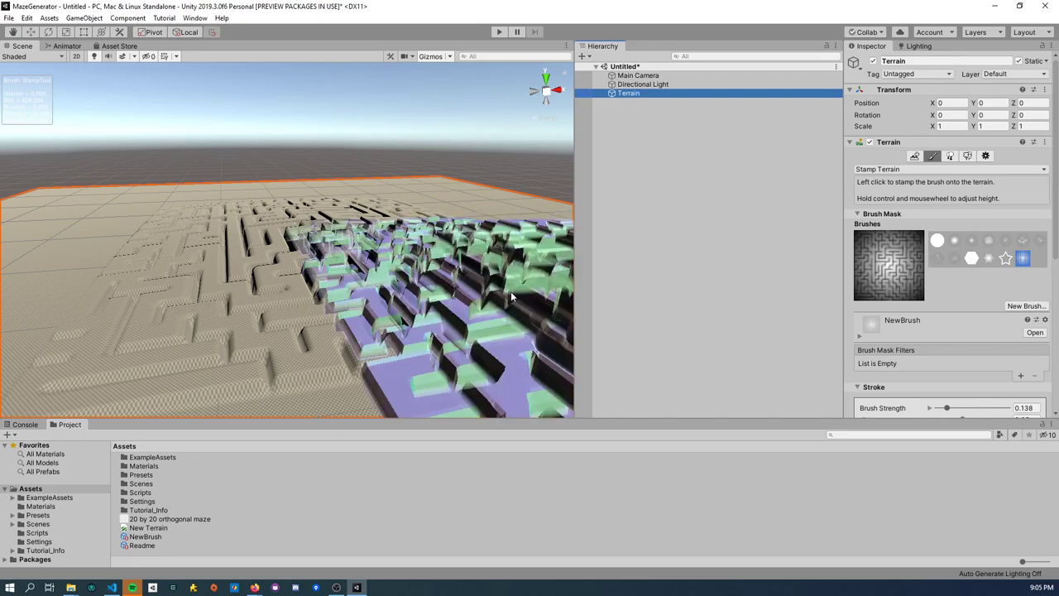
pyautogui.click(644, 83)
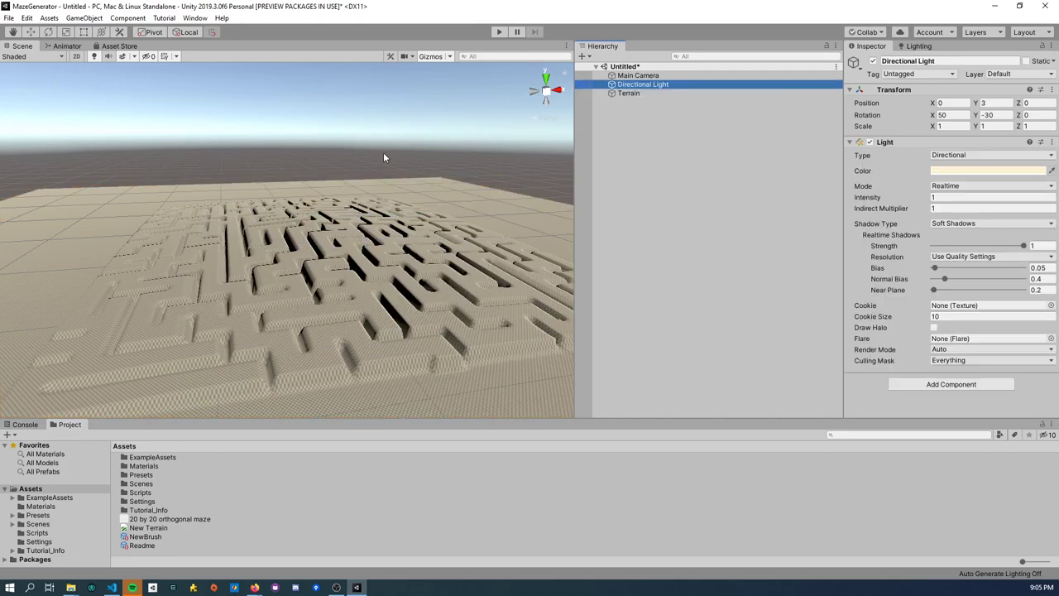
pyautogui.click(628, 93)
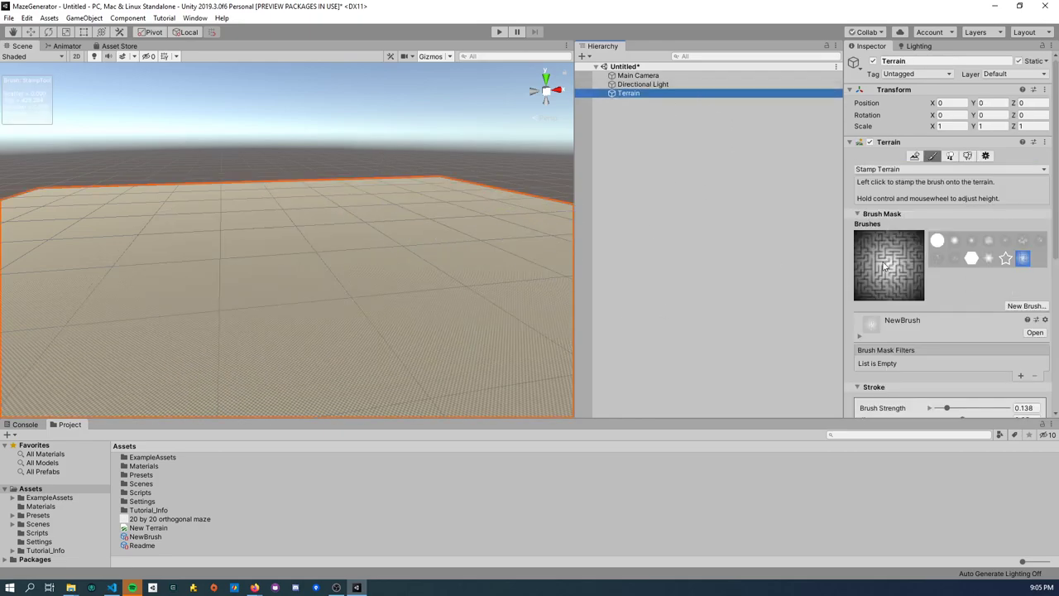
pyautogui.scroll(-3)
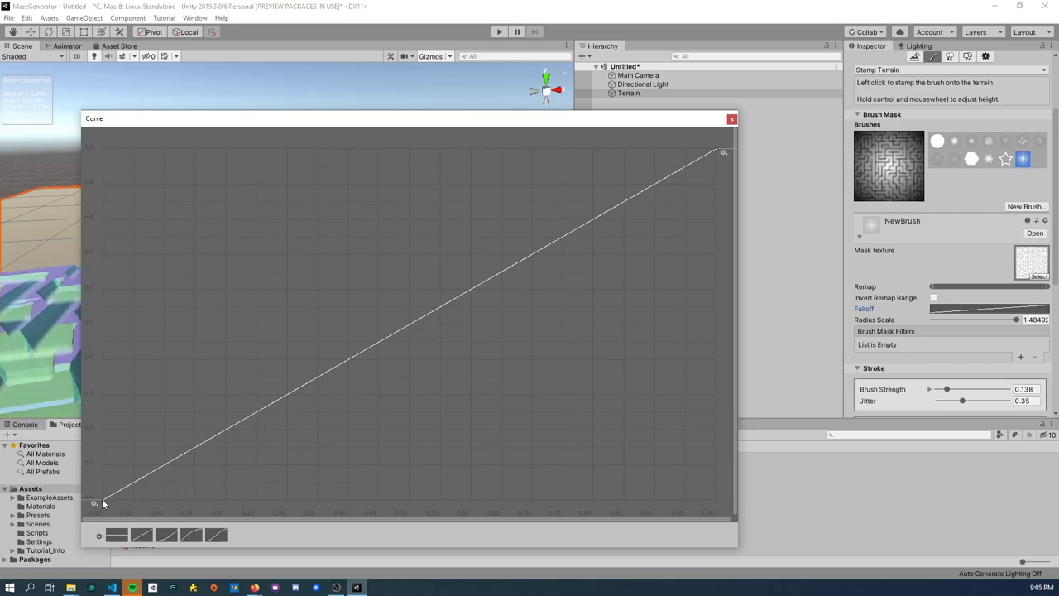
# Step: Raise the remap curve's left key to a flat full-height top and close the Curve editor
pyautogui.moveTo(97, 503); pyautogui.dragTo(93, 152)
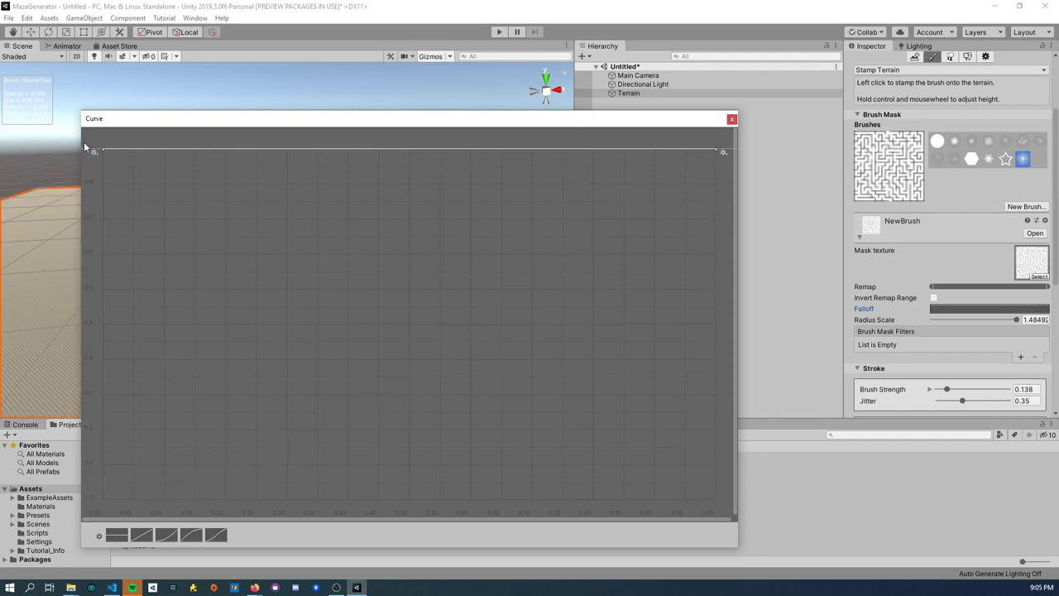
pyautogui.click(731, 119)
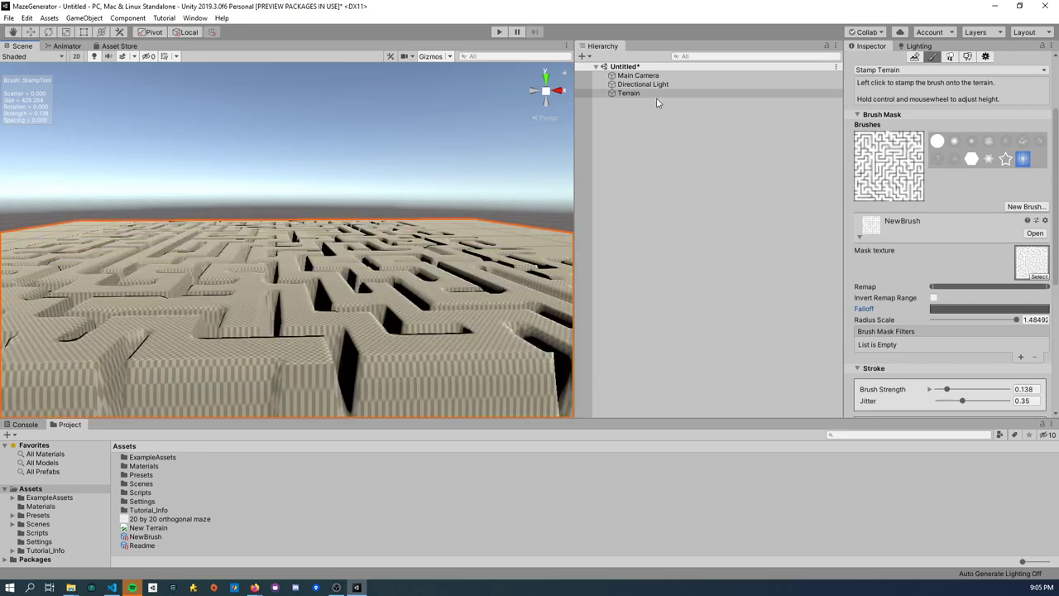
# Step: Reflatten the terrain, enable Invert Remap Range and stamp the inverted tall-walled maze
pyautogui.click(638, 77)
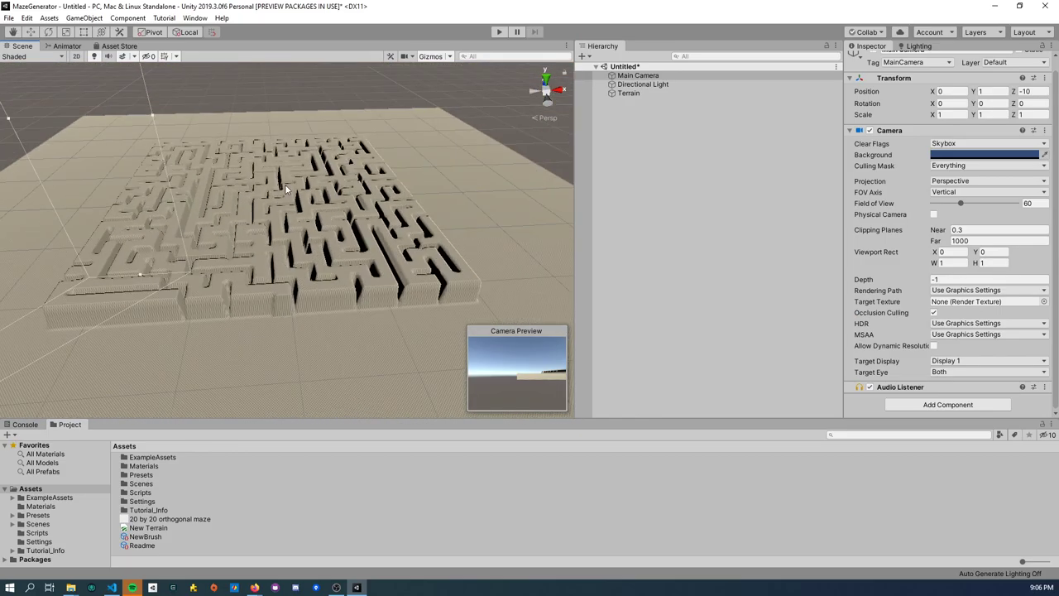
pyautogui.click(629, 93)
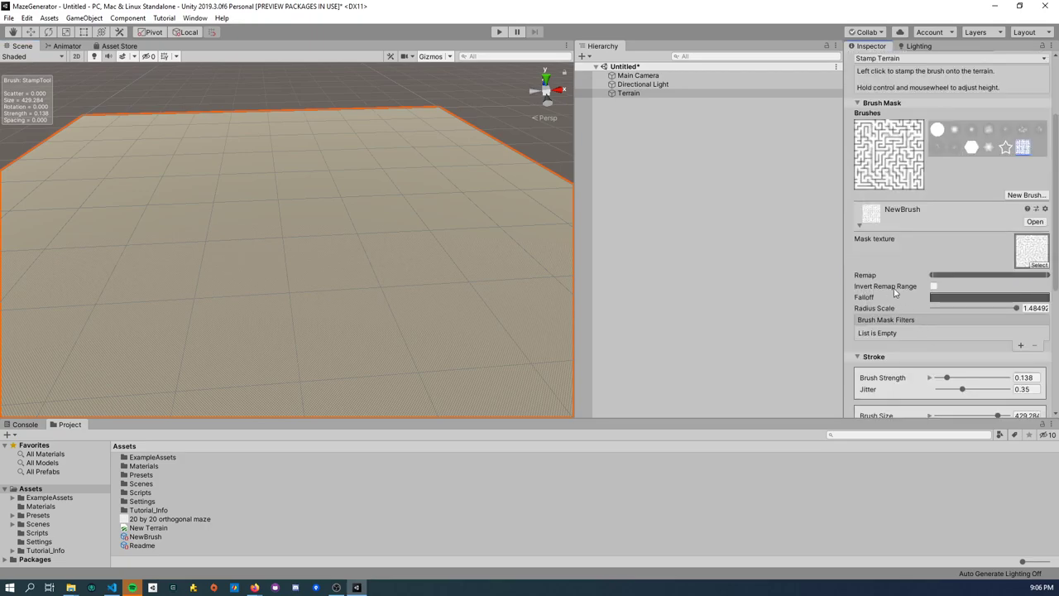
pyautogui.click(935, 286)
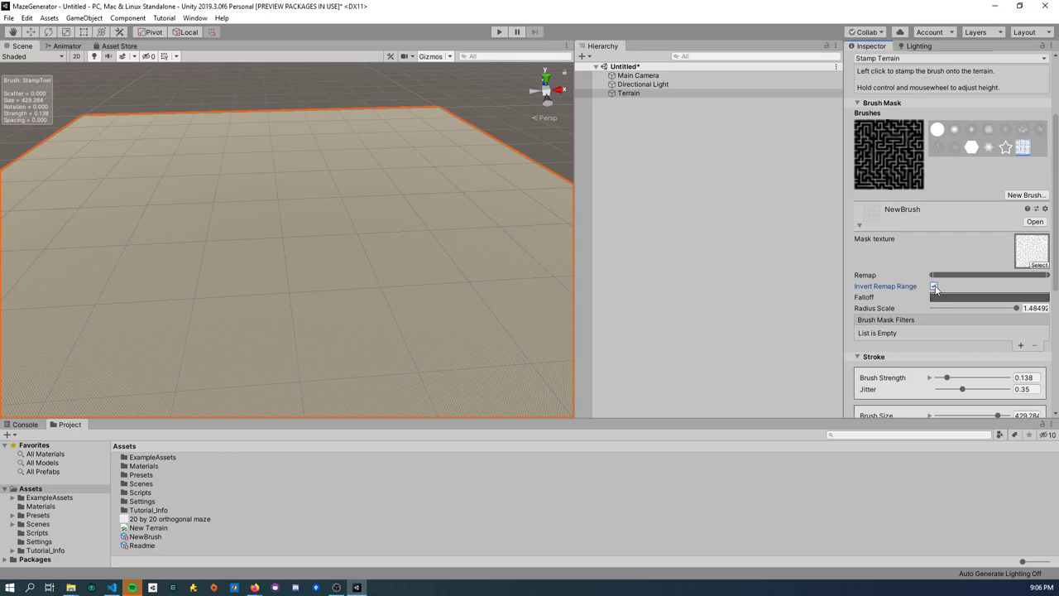
pyautogui.click(933, 285)
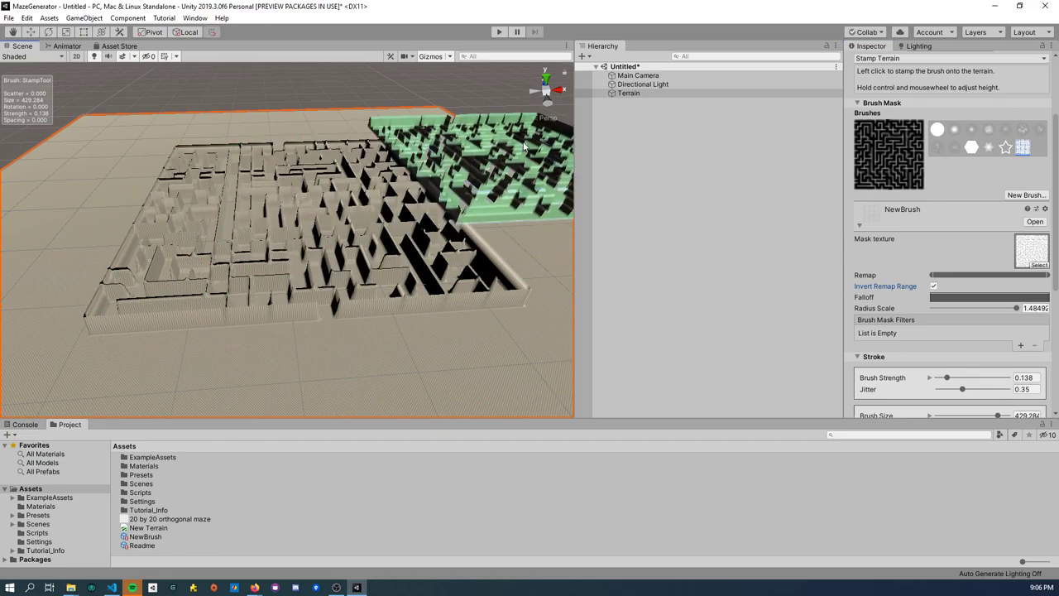
pyautogui.click(639, 76)
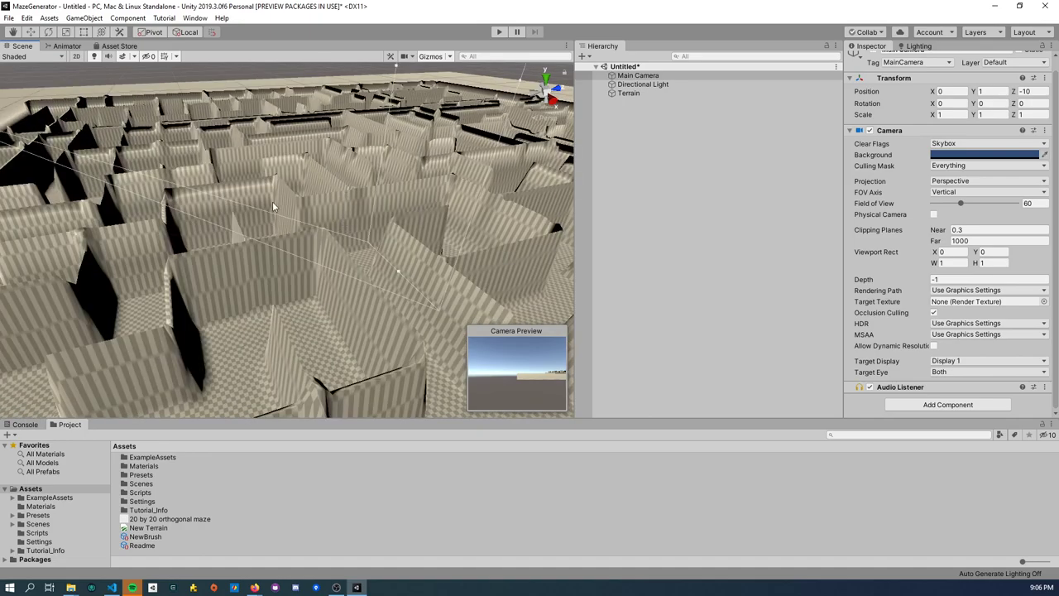
pyautogui.moveTo(447, 260)
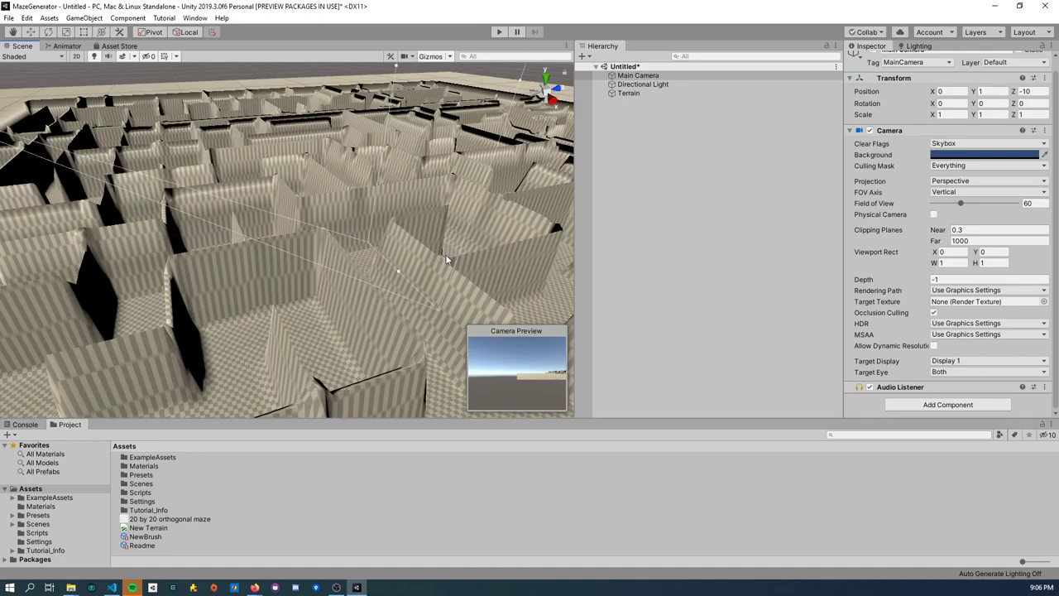
pyautogui.moveTo(447, 261); pyautogui.dragTo(152, 261)
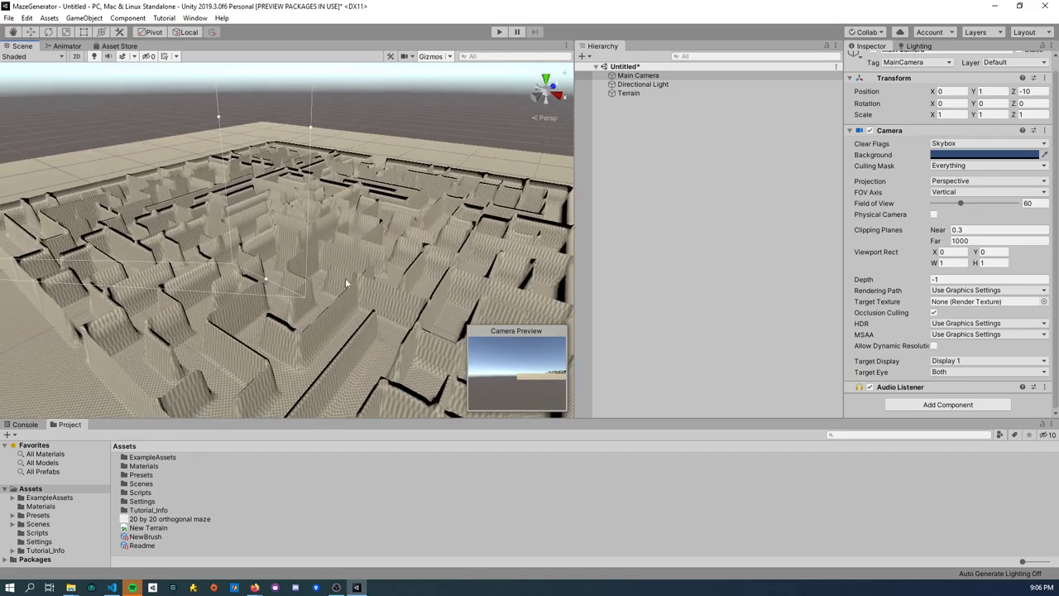
pyautogui.click(629, 93)
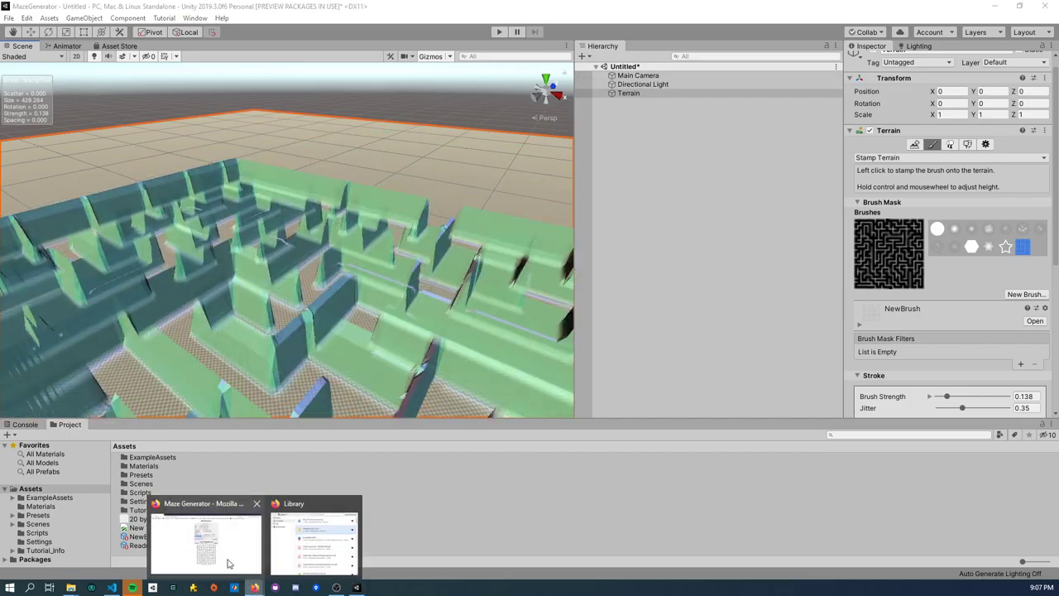
# Step: Back on mazegenerator.net, switch the download format from PNG to SVG
pyautogui.click(205, 537)
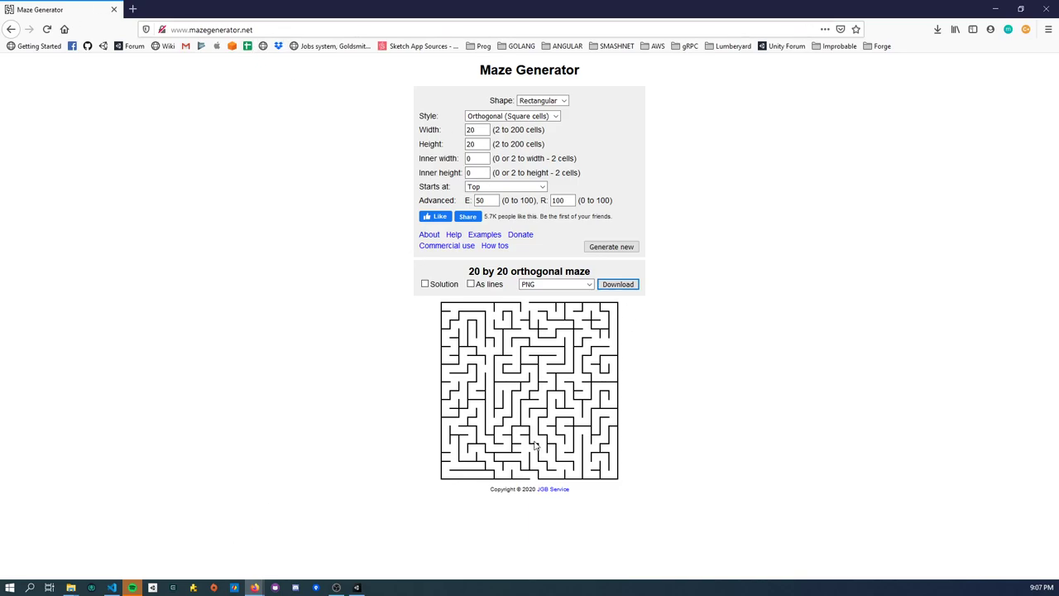
pyautogui.click(554, 284)
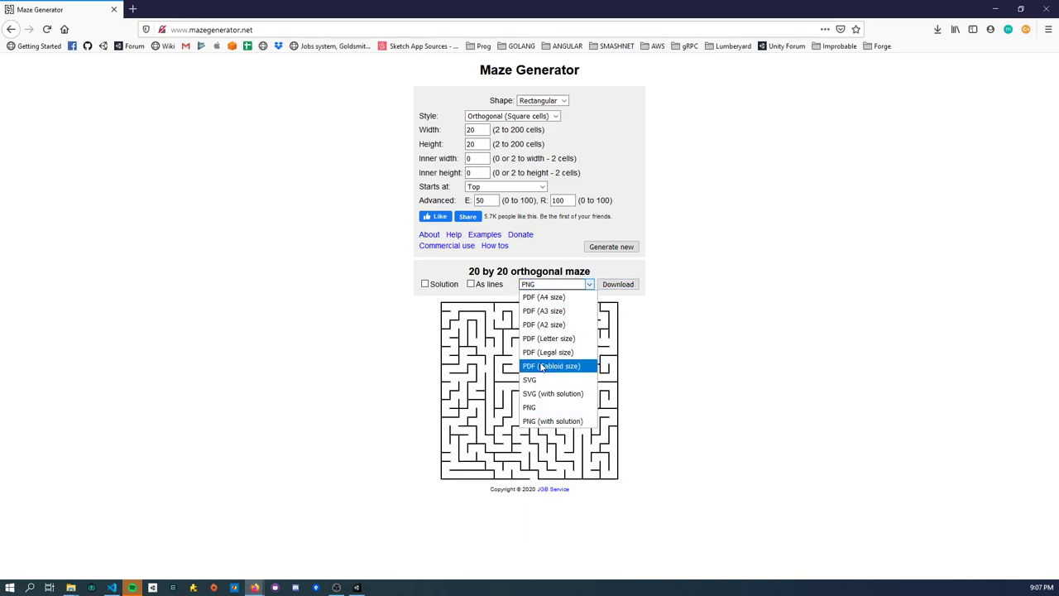
pyautogui.click(529, 378)
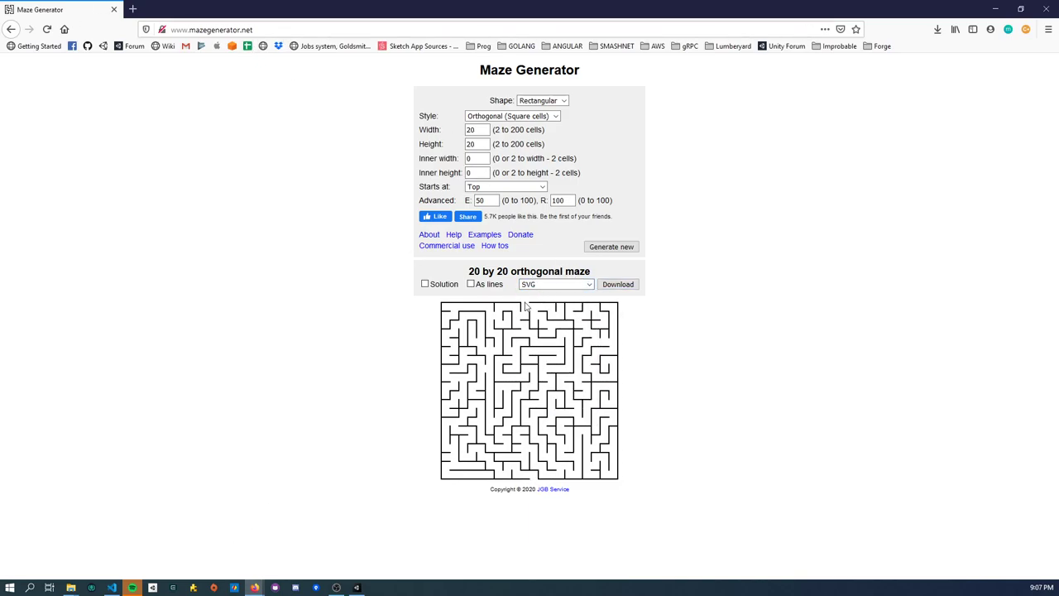
pyautogui.moveTo(454, 306)
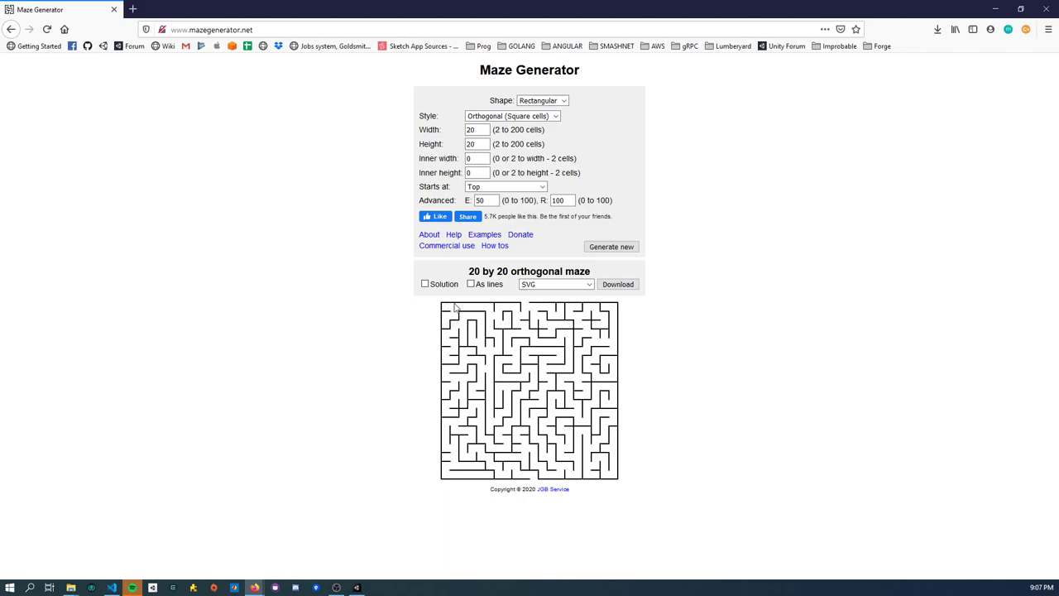
pyautogui.moveTo(470, 460)
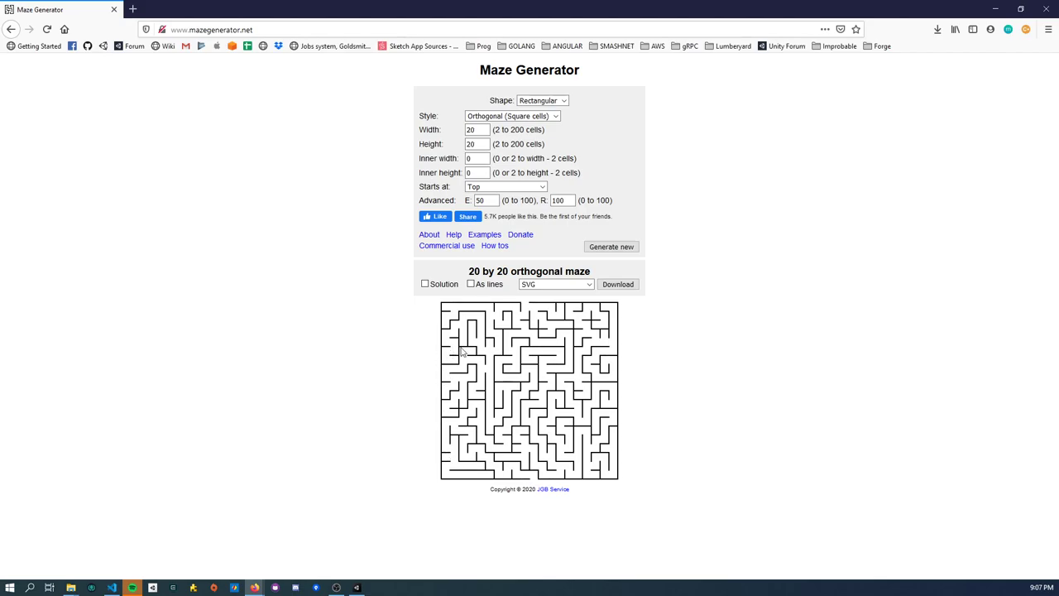
pyautogui.moveTo(483, 350)
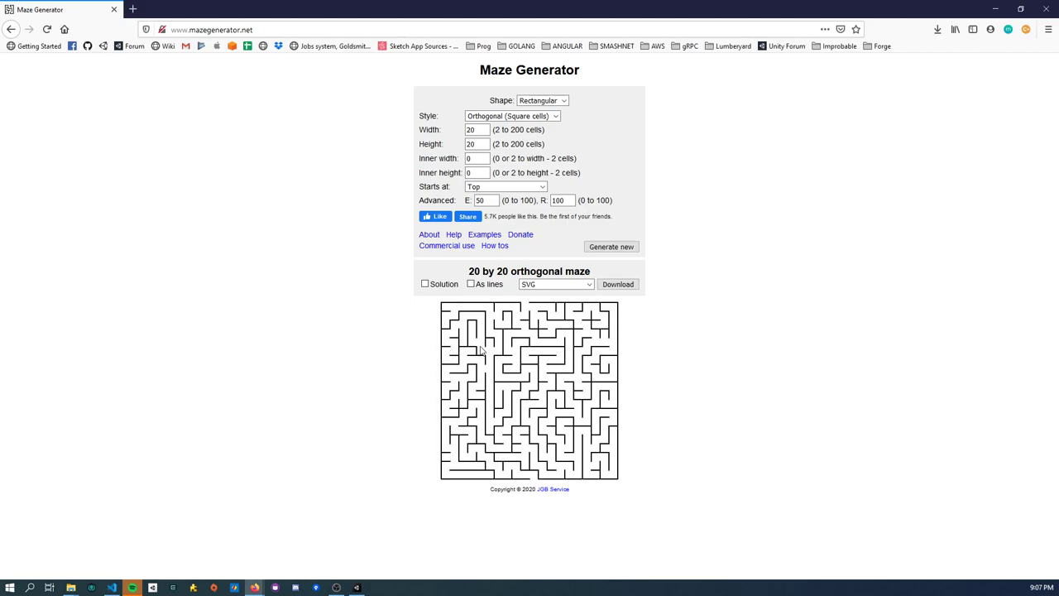
pyautogui.moveTo(450, 417)
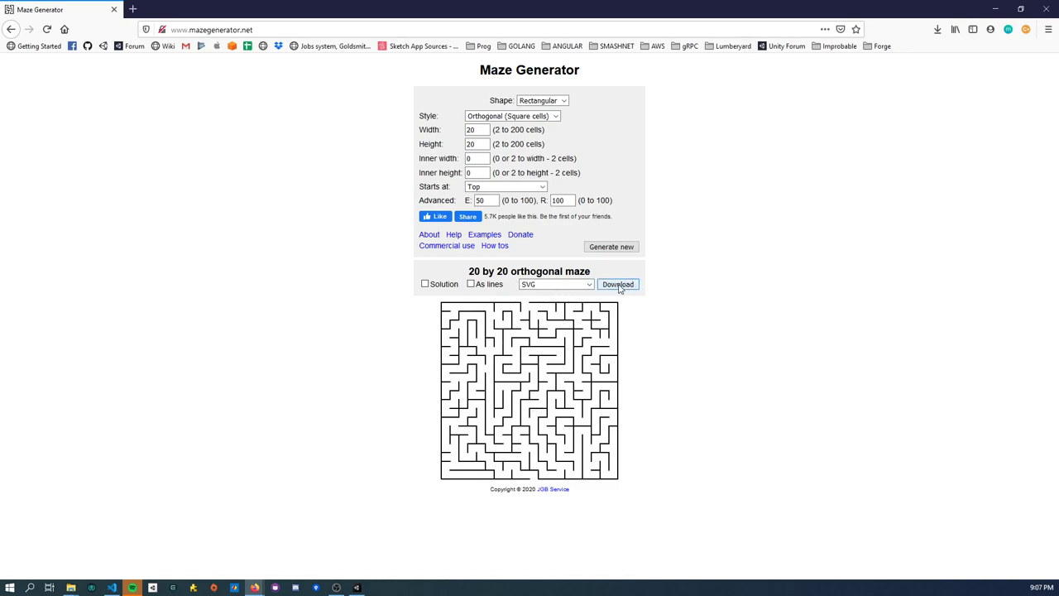
# Step: Download the maze as an SVG, confirm saving it and show the downloads list
pyautogui.click(617, 284)
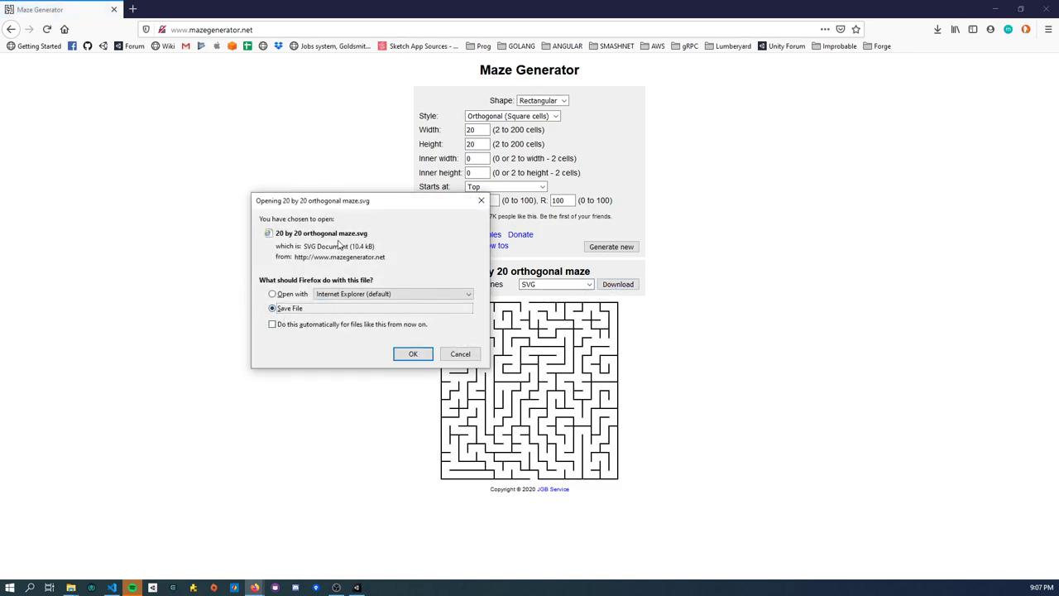
pyautogui.click(460, 354)
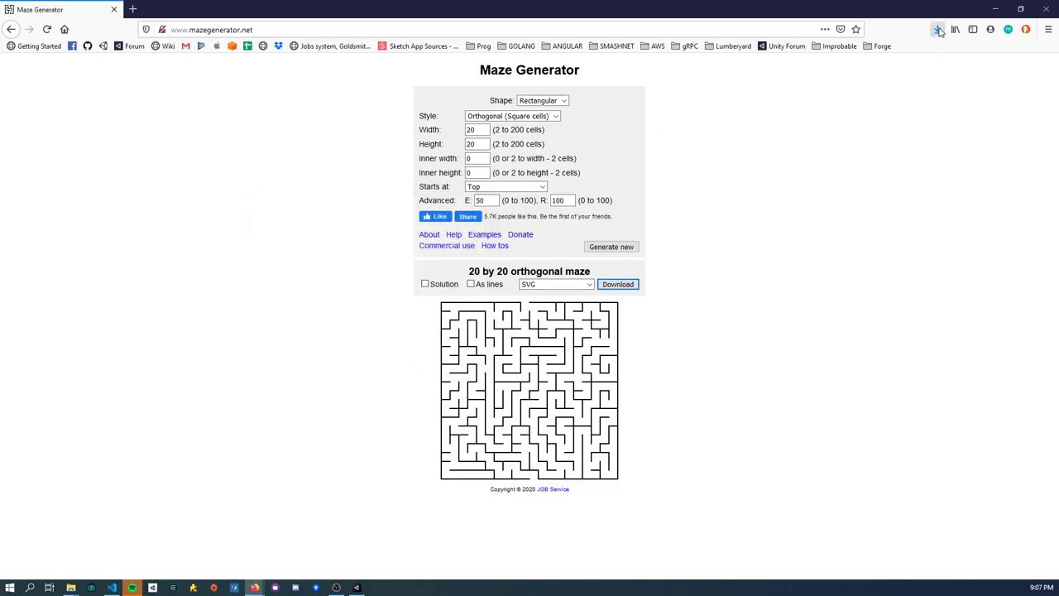
pyautogui.click(937, 30)
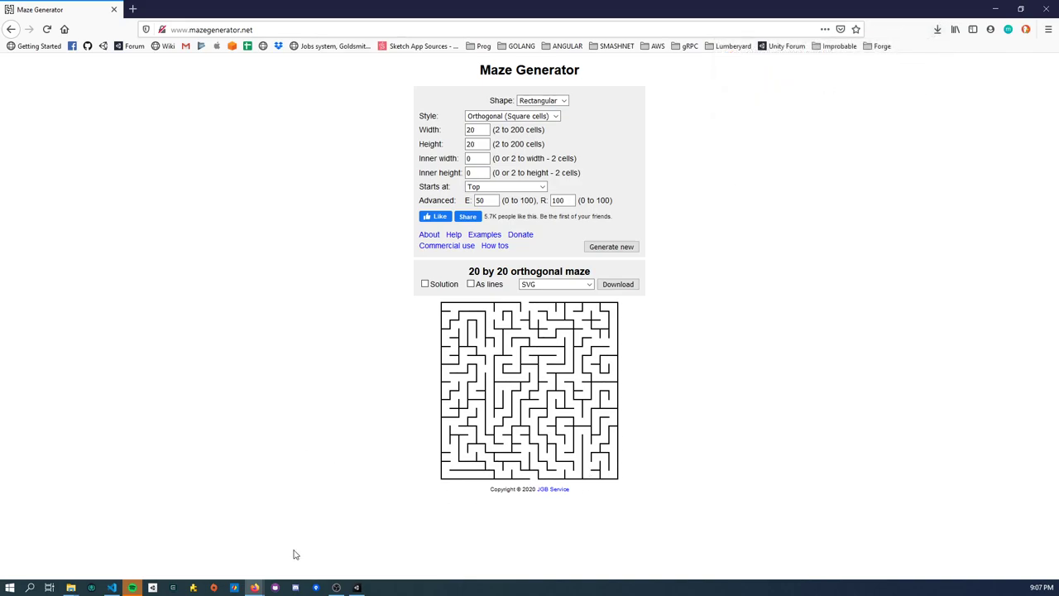
pyautogui.moveTo(355, 476)
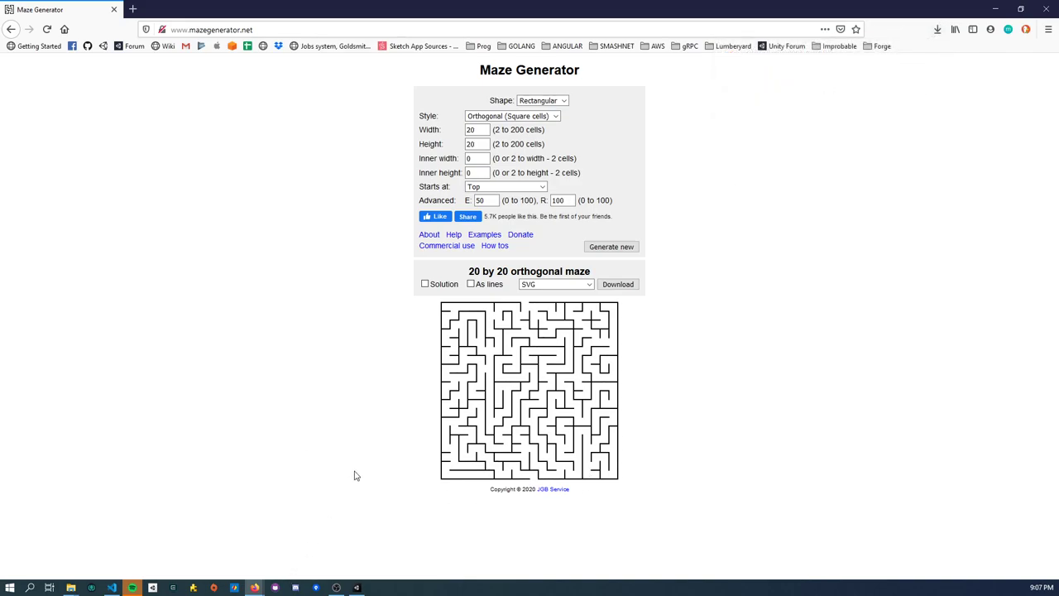
# Step: Switch to Adobe XD and create a new blank custom-size document
pyautogui.click(377, 587)
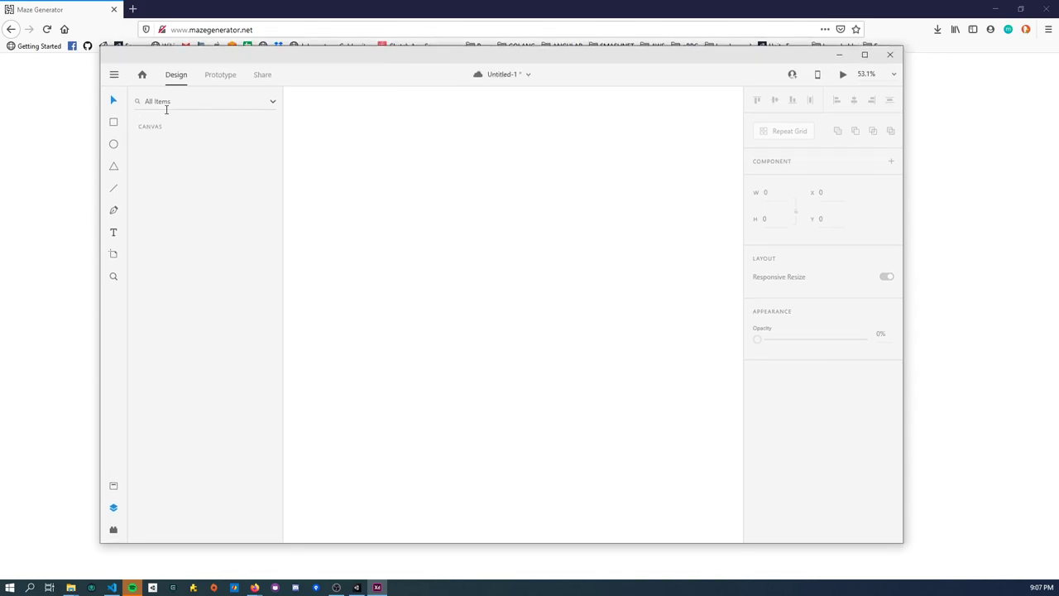
pyautogui.moveTo(366, 159); pyautogui.dragTo(543, 271)
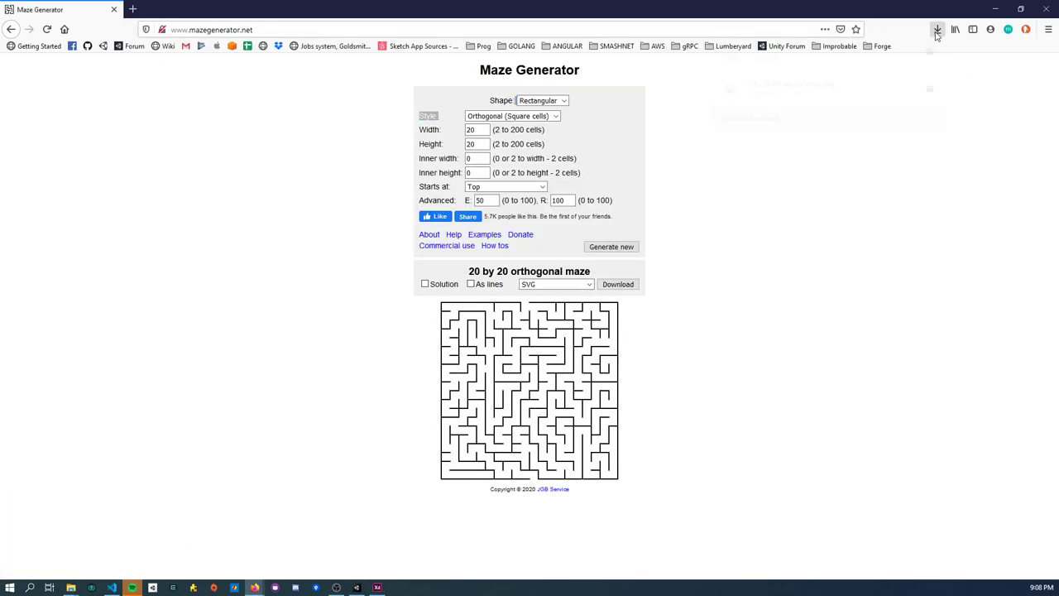
# Step: Drag the maze SVG from Downloads onto the XD canvas and enlarge it to about 2054 px
pyautogui.click(937, 29)
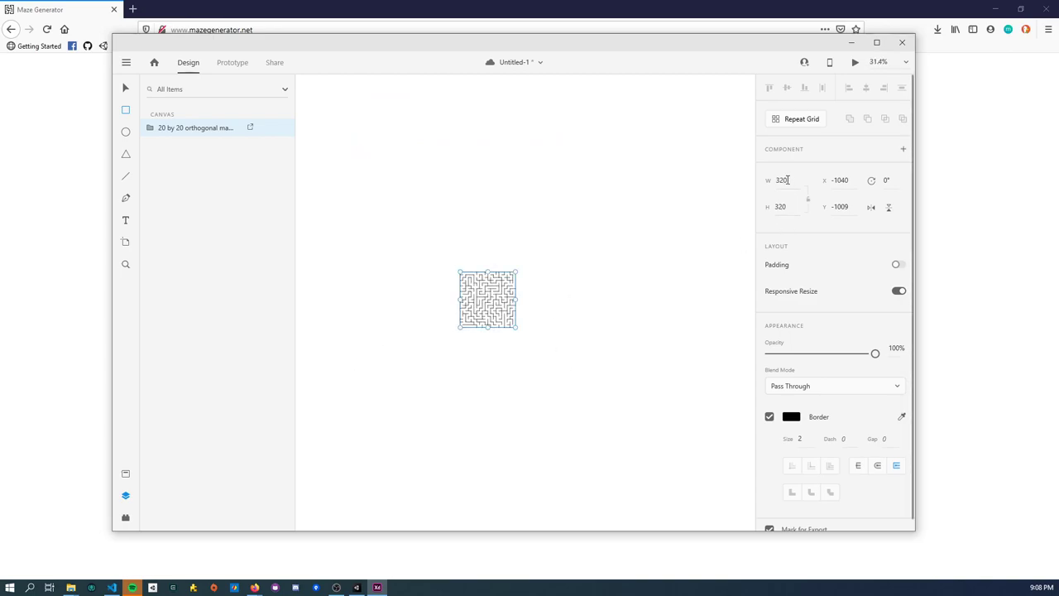
pyautogui.moveTo(520, 330); pyautogui.dragTo(542, 354)
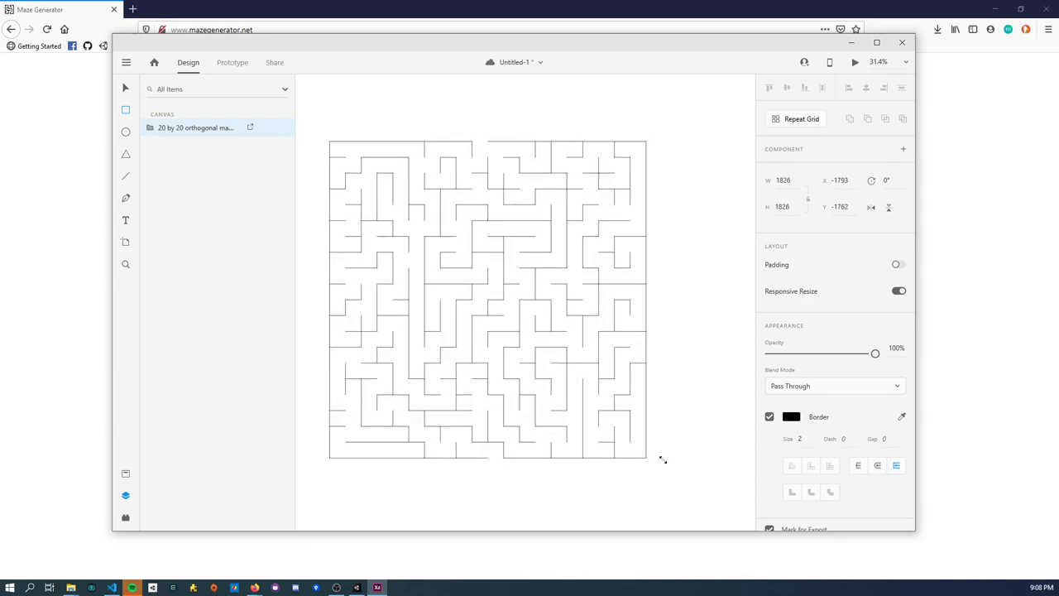
pyautogui.moveTo(662, 460); pyautogui.dragTo(675, 477)
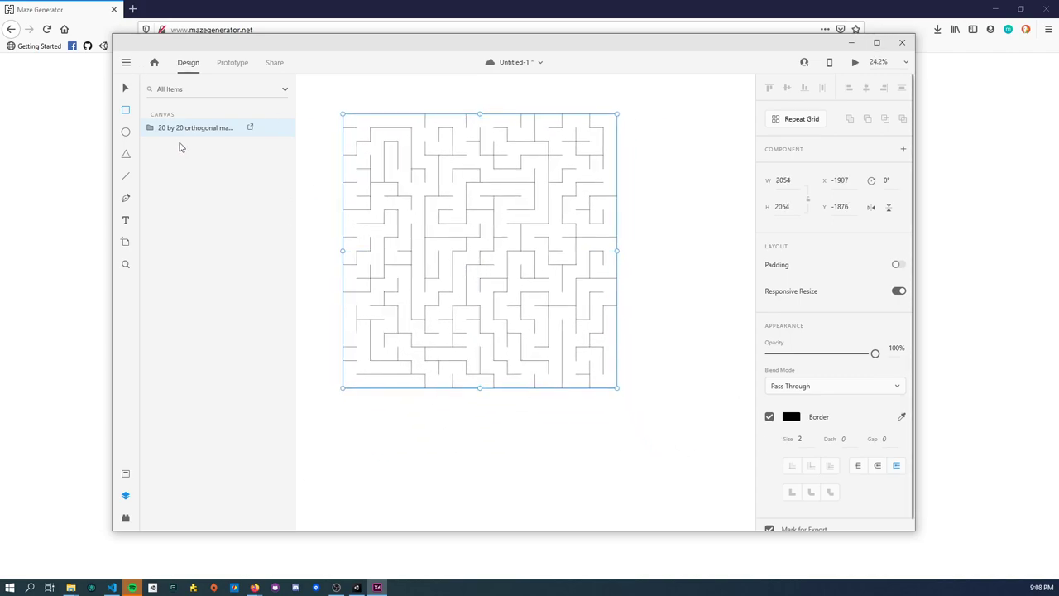
# Step: Select all the maze group's Line layers and set their Border Size to 40 for bold walls
pyautogui.click(149, 128)
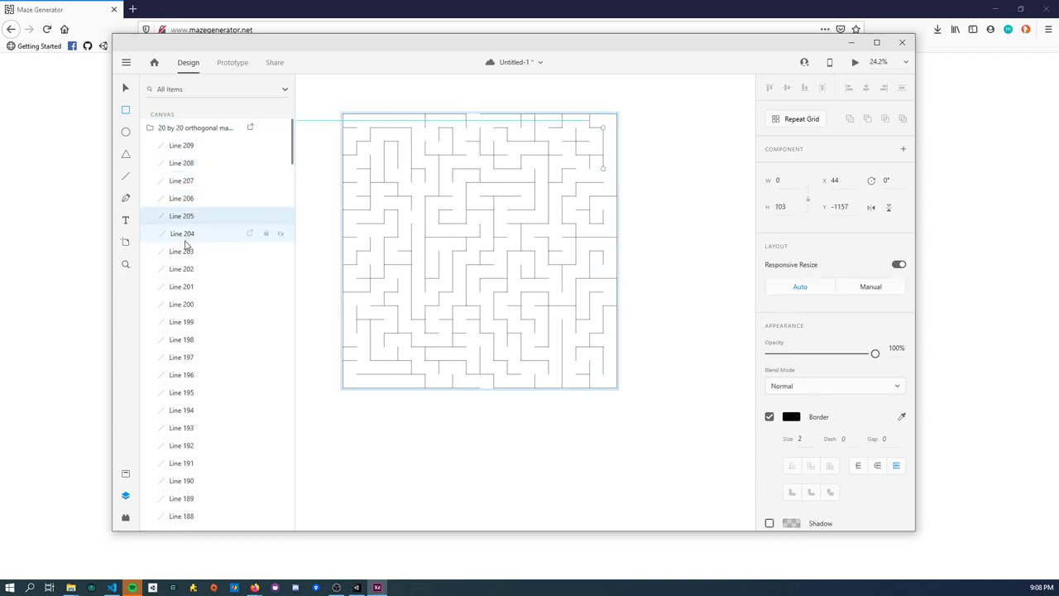
pyautogui.click(182, 198)
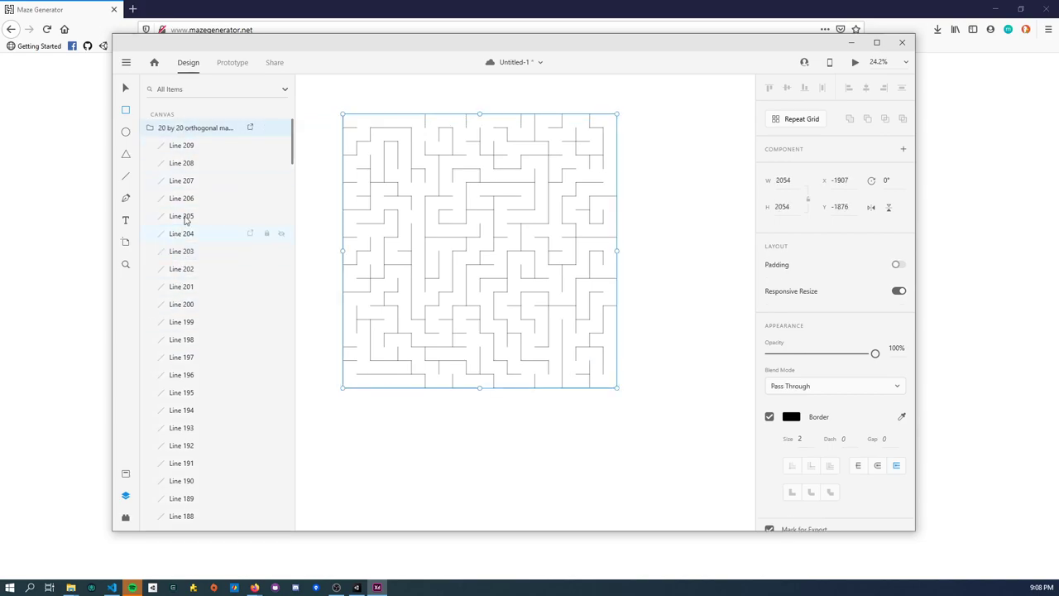
pyautogui.scroll(-3)
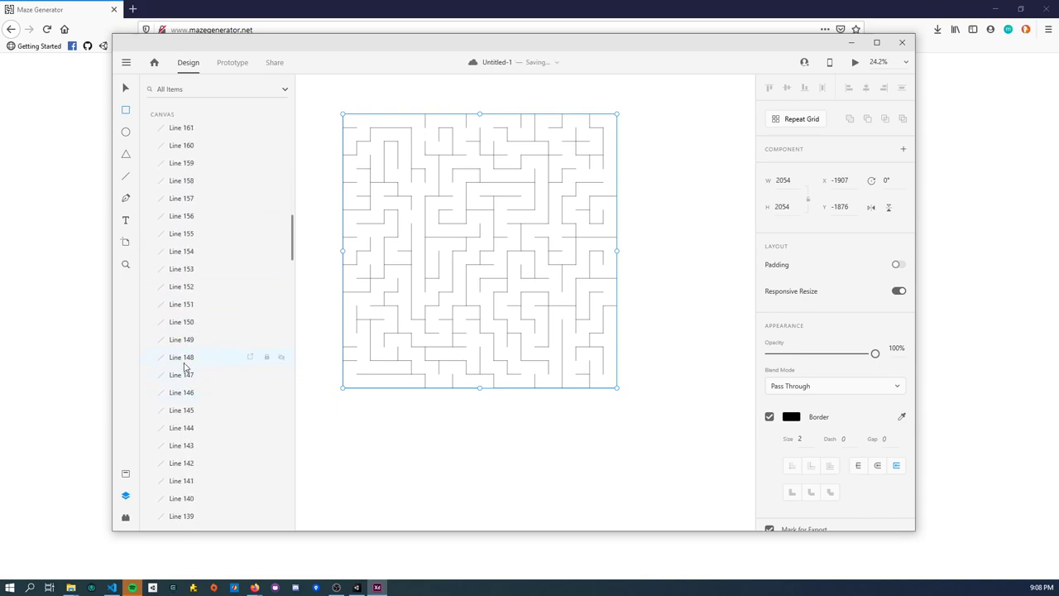
pyautogui.click(181, 358)
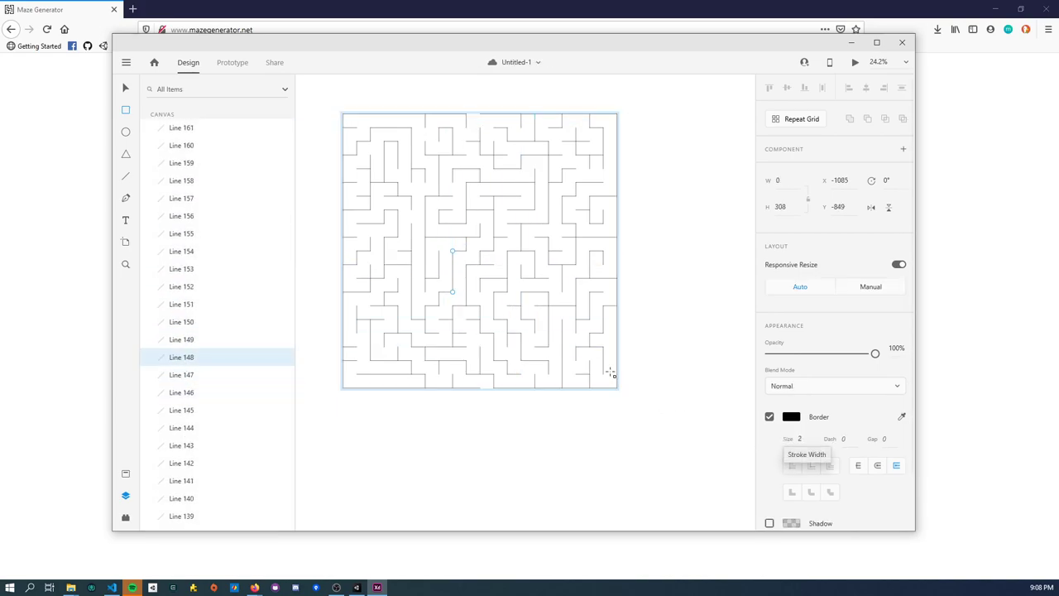
pyautogui.scroll(3)
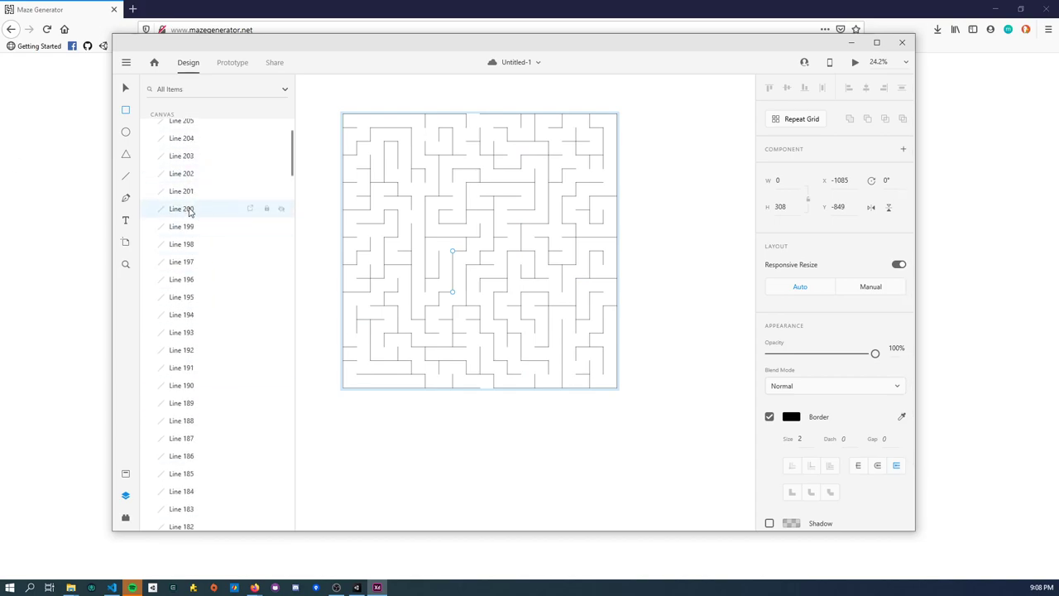
pyautogui.scroll(-3)
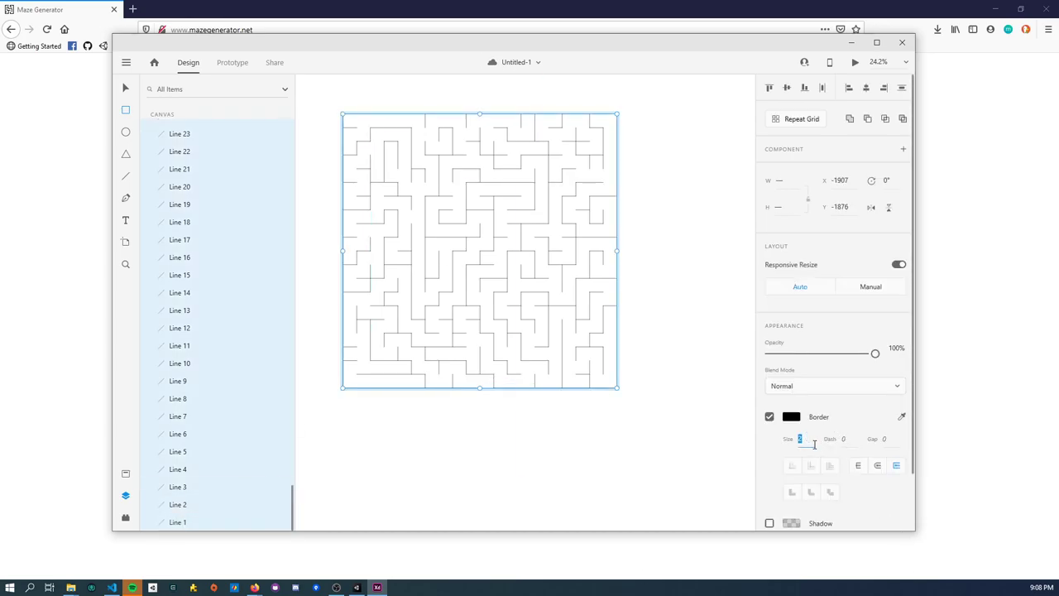
pyautogui.write('20')
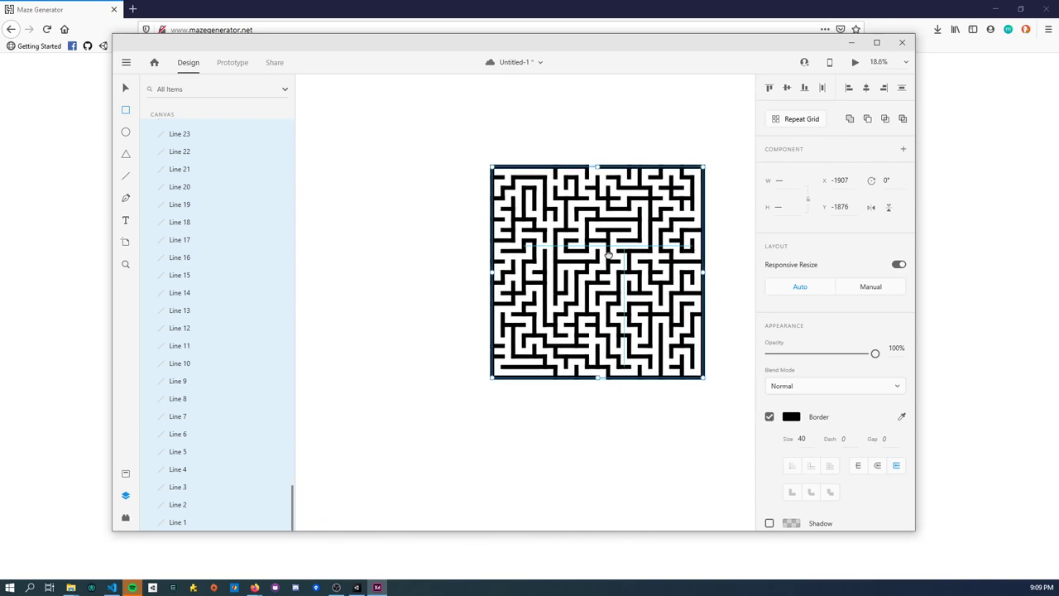
# Step: Zoom out and select the whole thick-walled maze group, about 2054 units square
pyautogui.scroll(3)
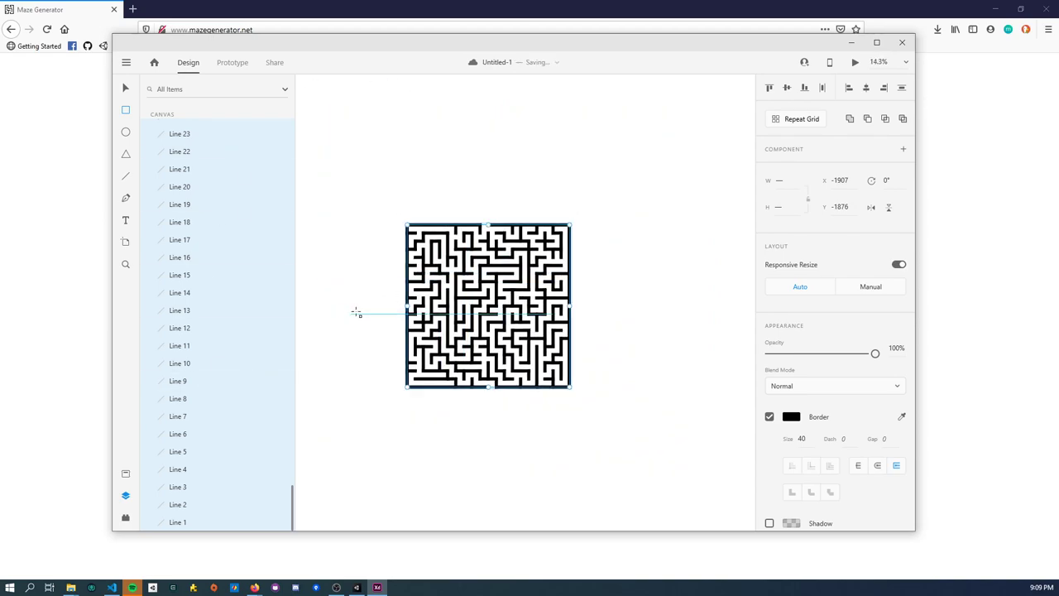
pyautogui.scroll(3)
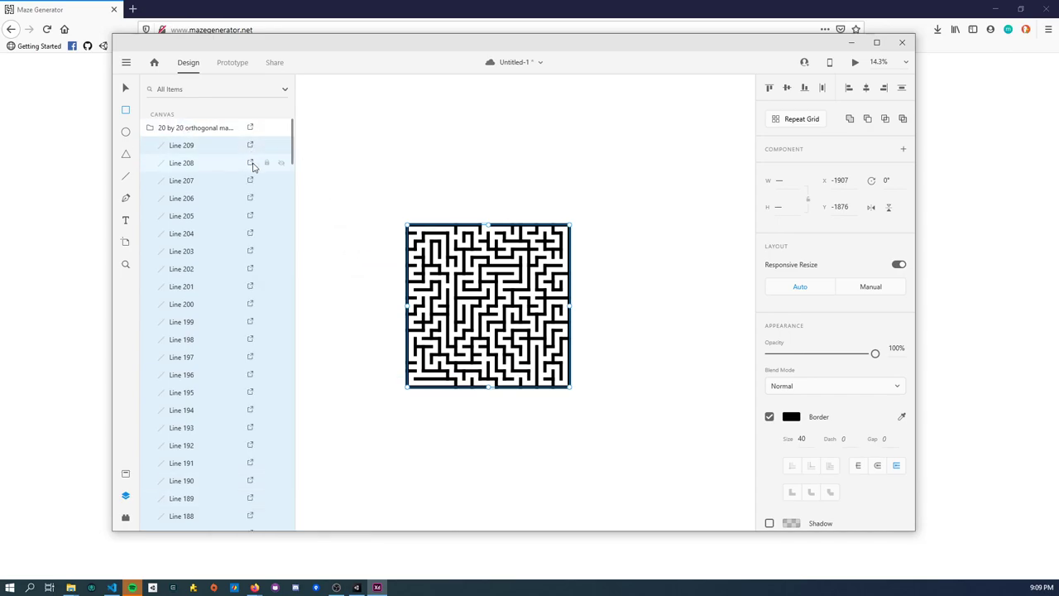
pyautogui.moveTo(242, 215)
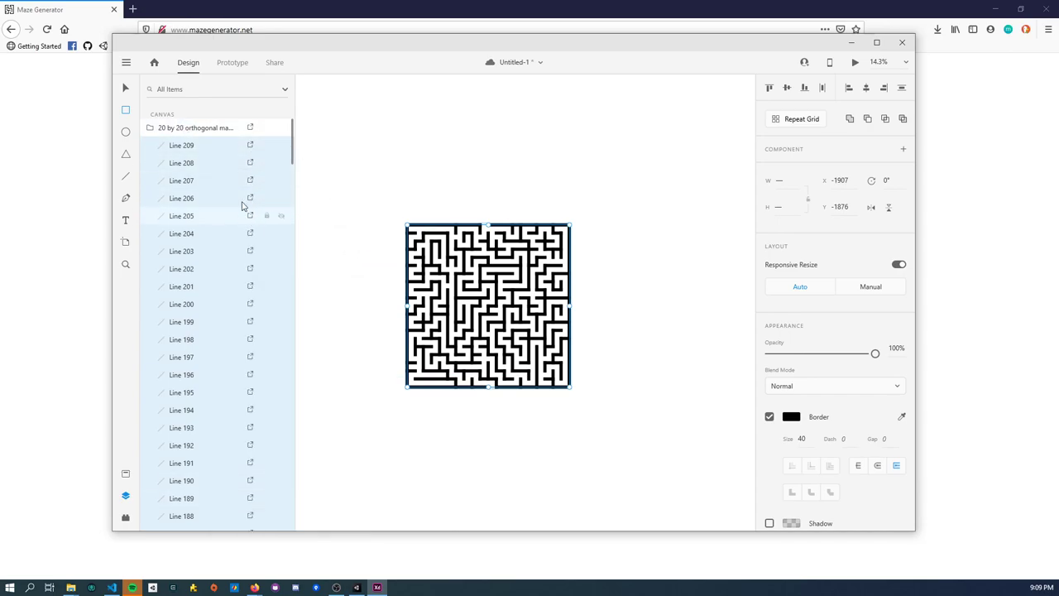
pyautogui.click(195, 127)
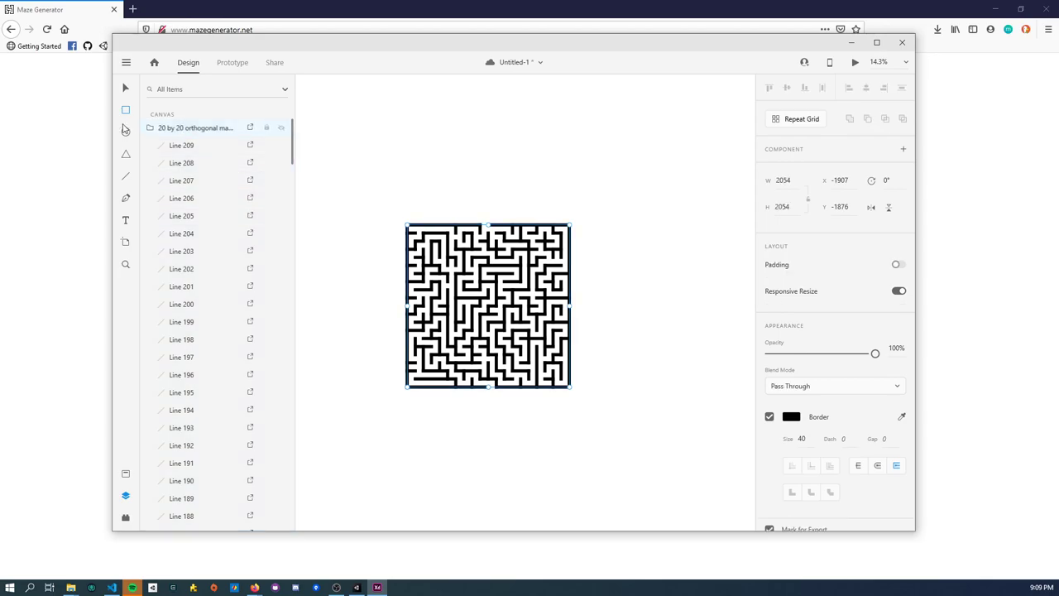
pyautogui.moveTo(212, 415)
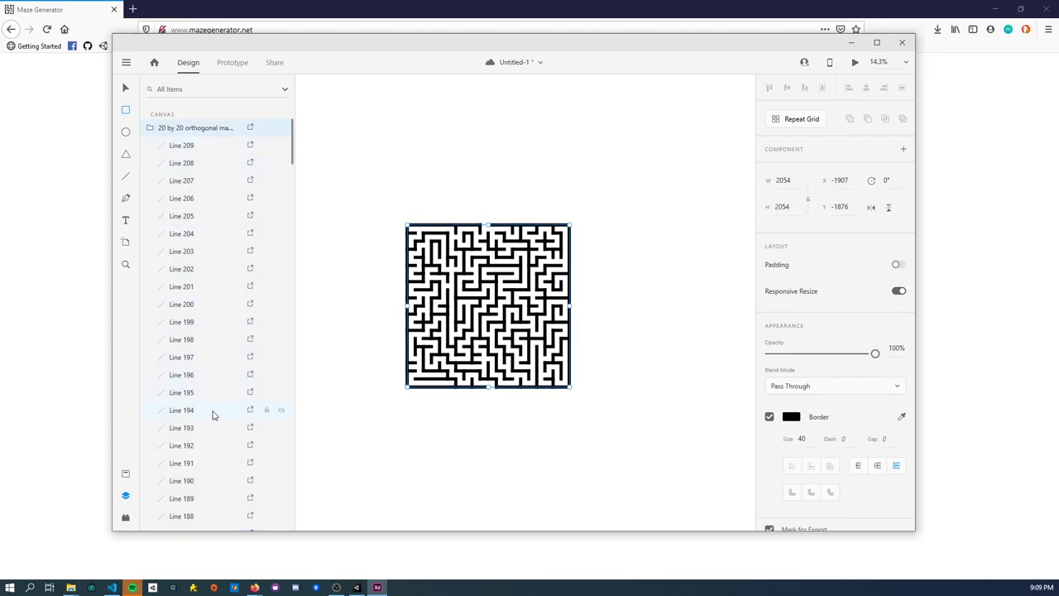
pyautogui.moveTo(222, 496)
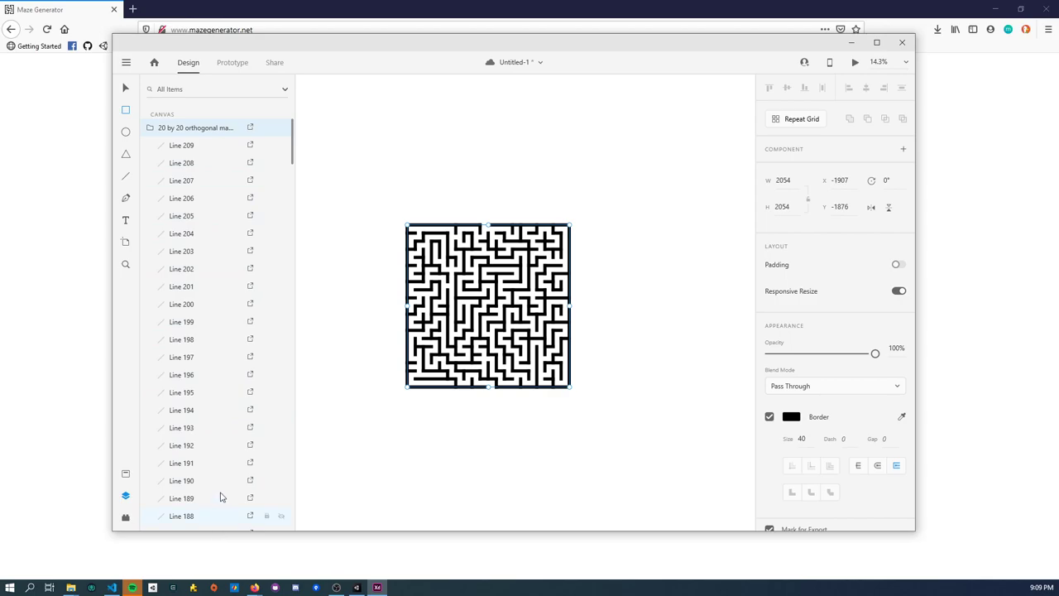
pyautogui.moveTo(207, 179)
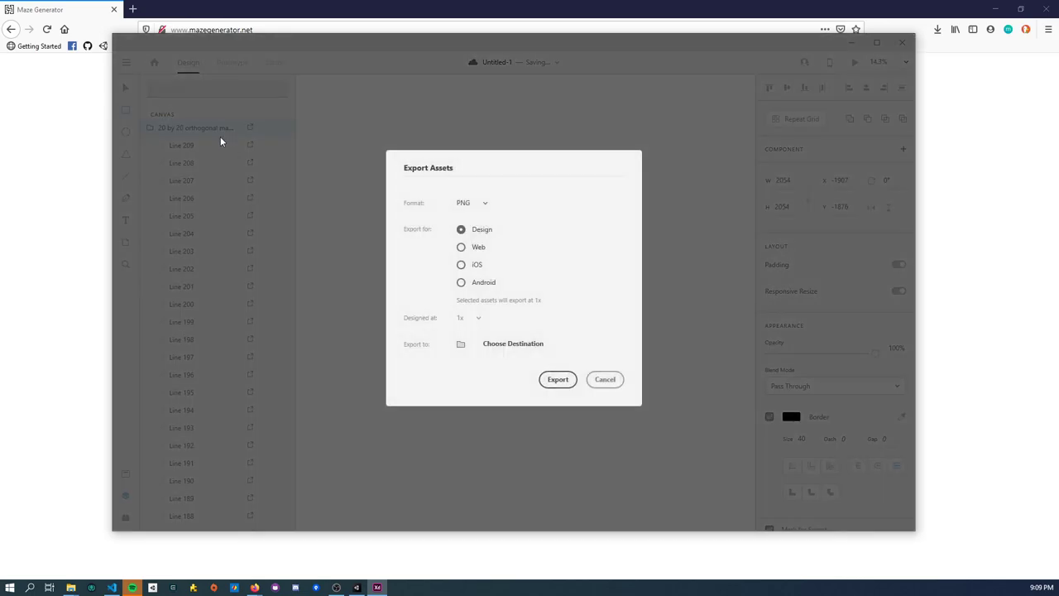
# Step: Rename the group maze_thick_walls and settle on the PNG / Design export preset after comparing platforms
pyautogui.click(605, 379)
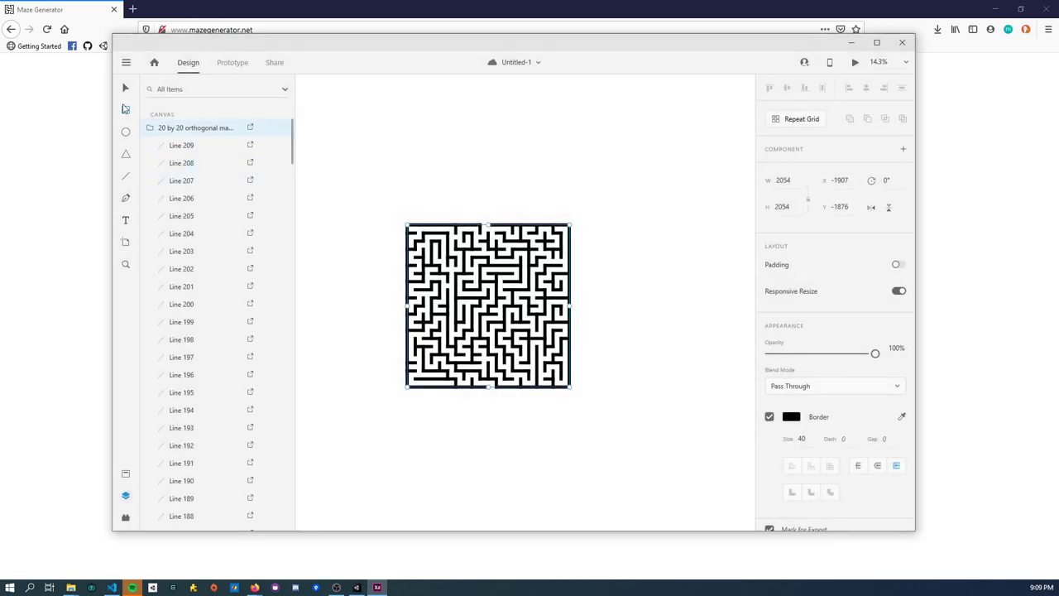
pyautogui.doubleClick(195, 127)
pyautogui.write('maze_thick_walls')
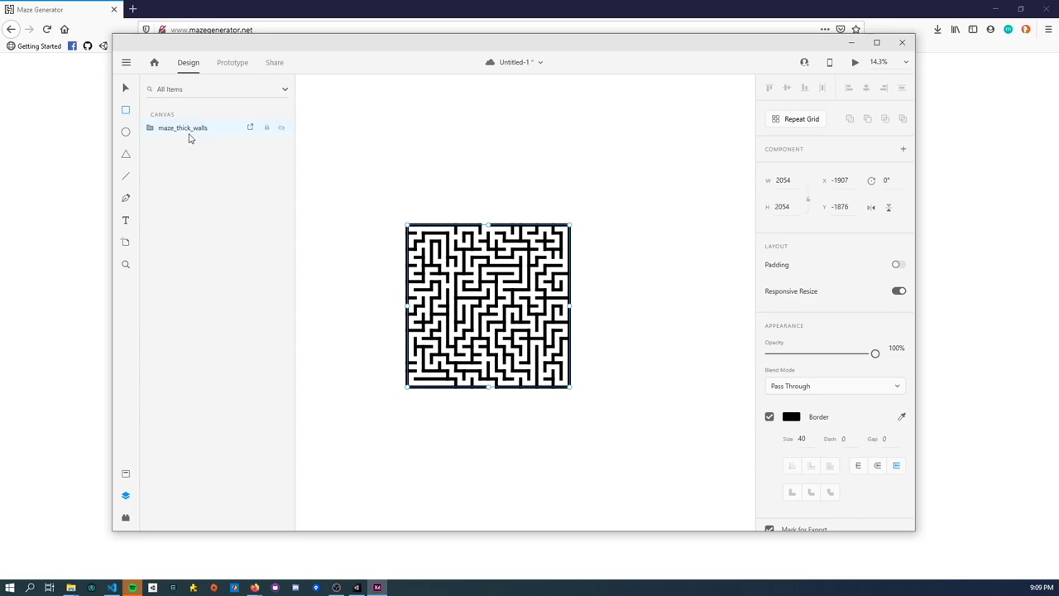
pyautogui.moveTo(209, 214)
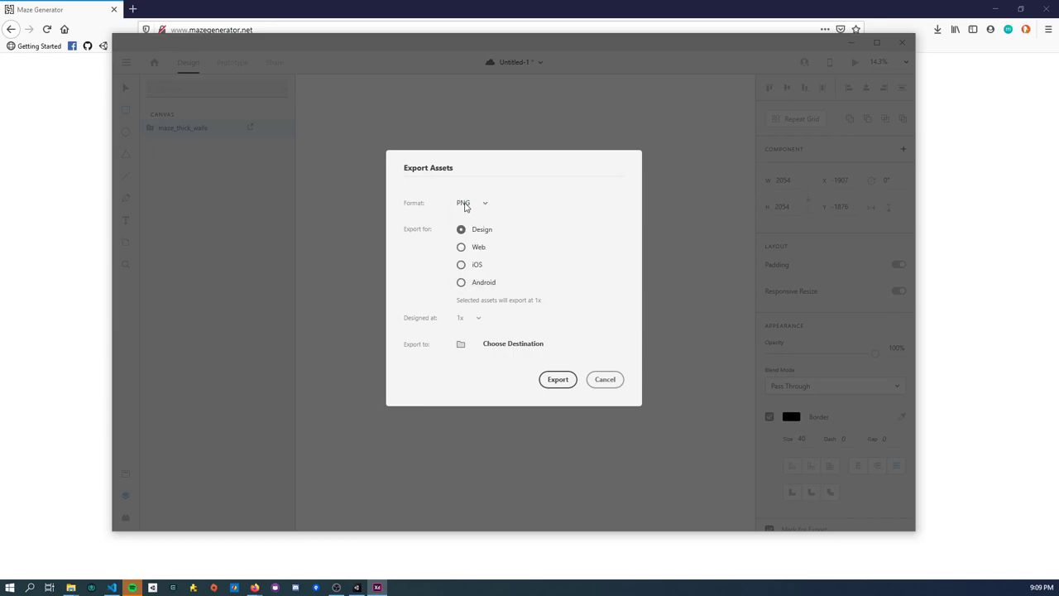
pyautogui.moveTo(484, 225)
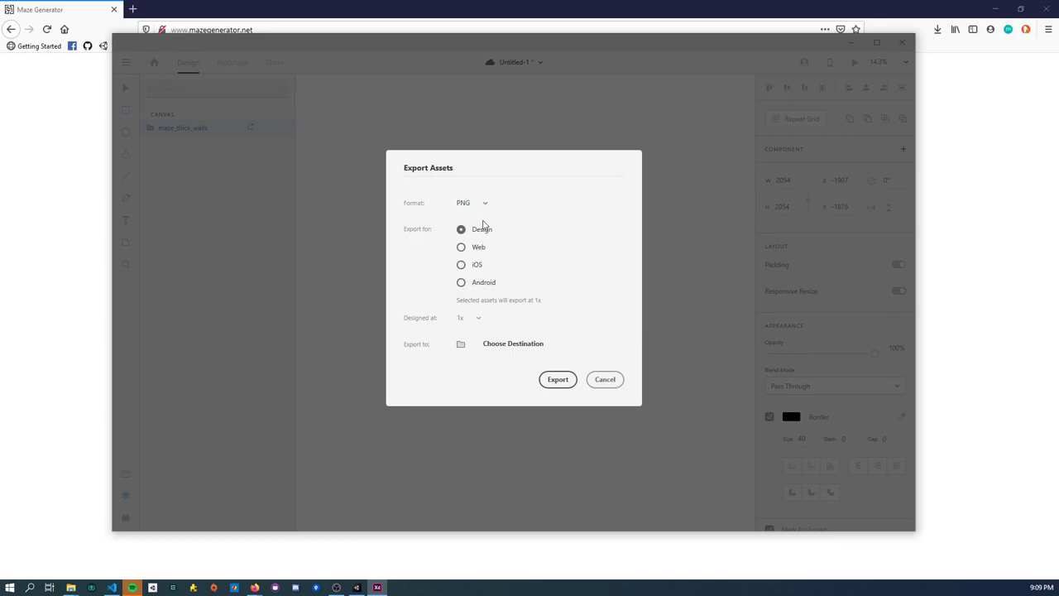
pyautogui.click(460, 281)
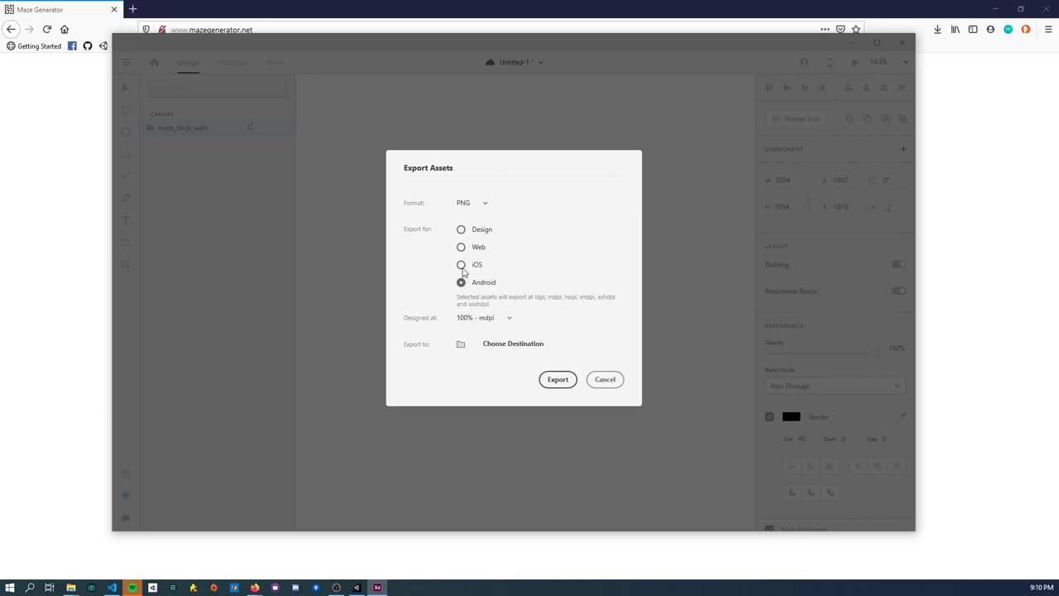
pyautogui.click(460, 281)
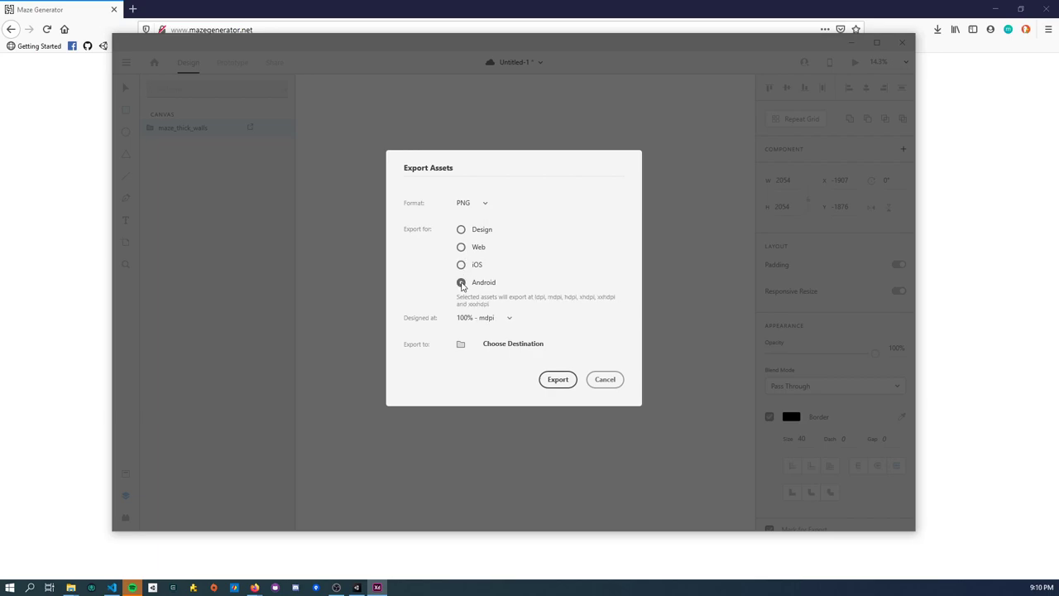
pyautogui.click(460, 246)
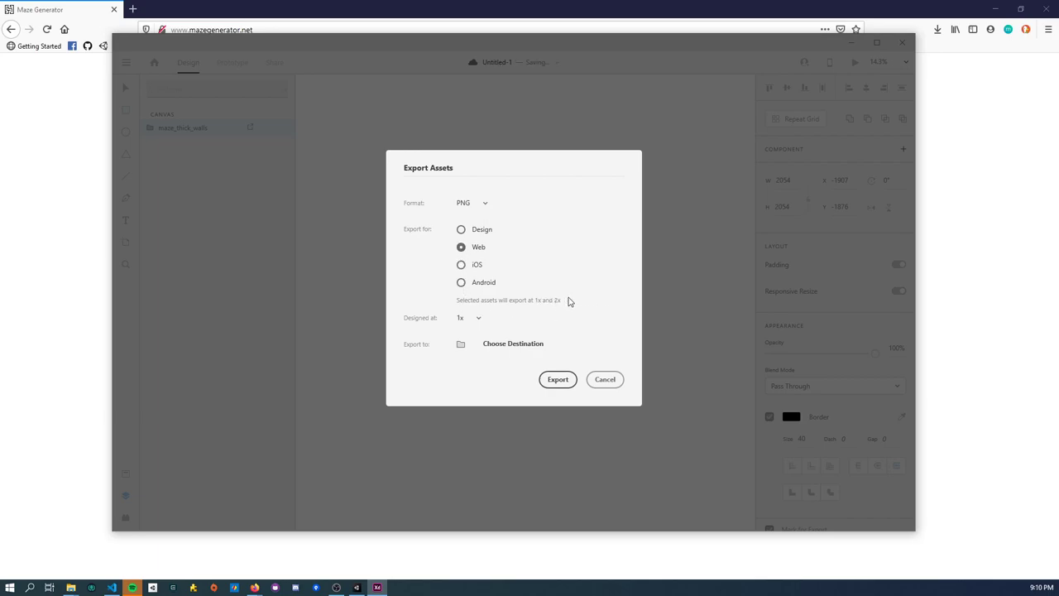
pyautogui.click(460, 228)
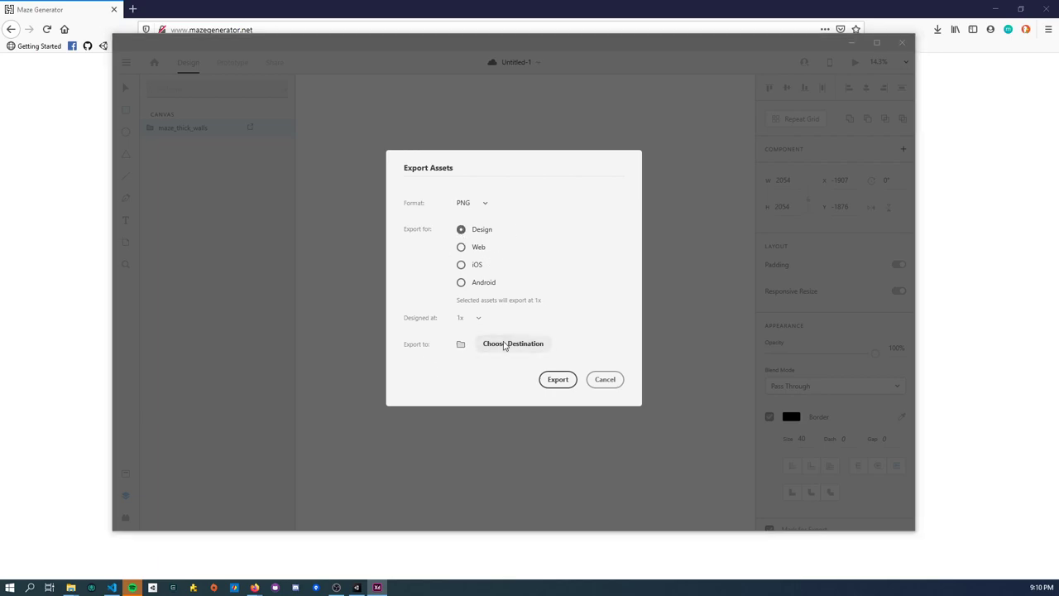
# Step: Export the maze PNG into the MazeGenerator project's Assets folder
pyautogui.click(513, 343)
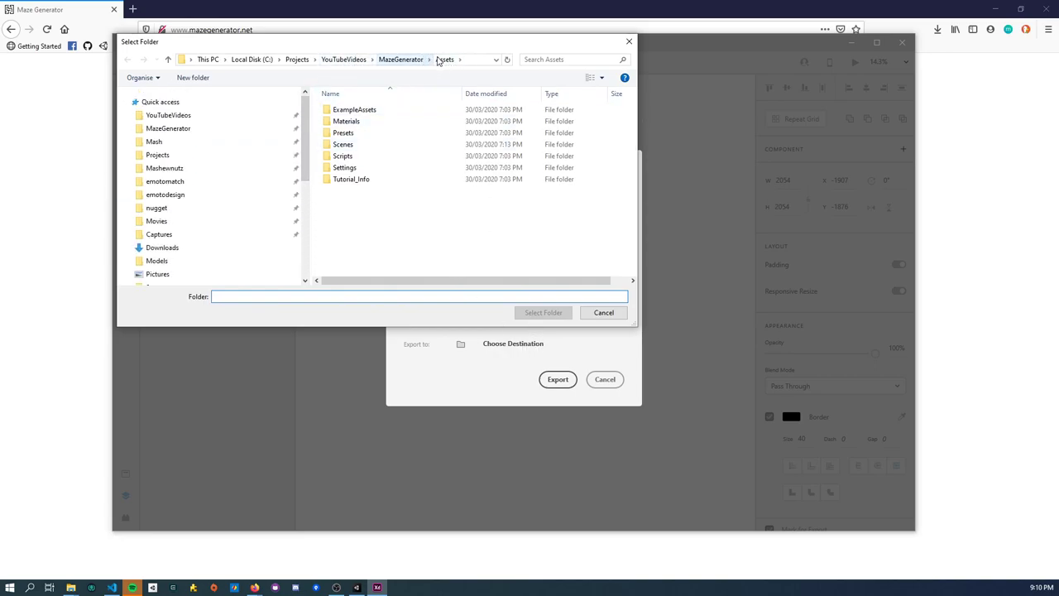
pyautogui.click(542, 311)
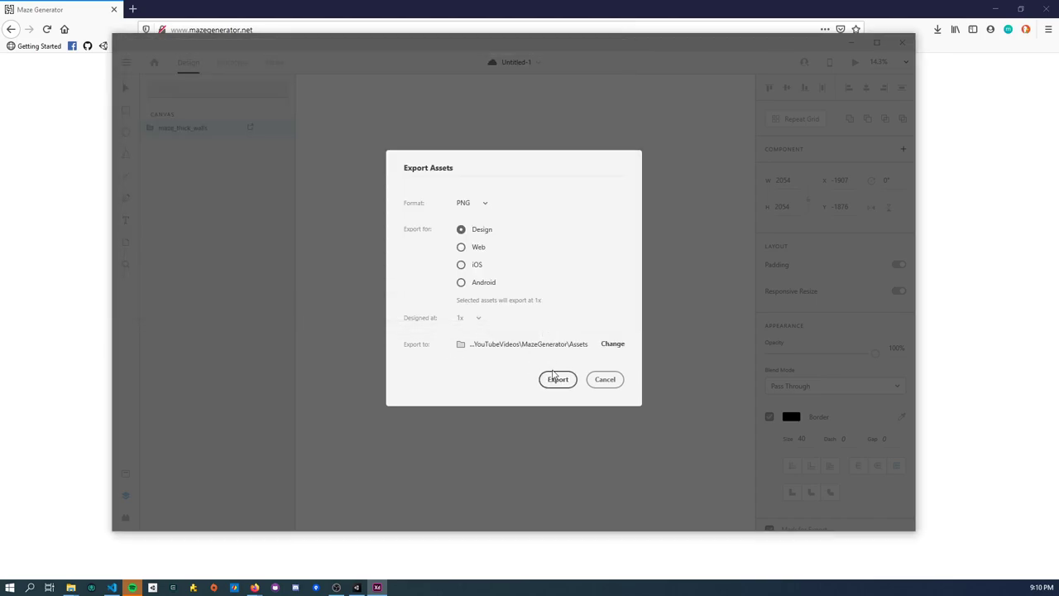
pyautogui.click(557, 379)
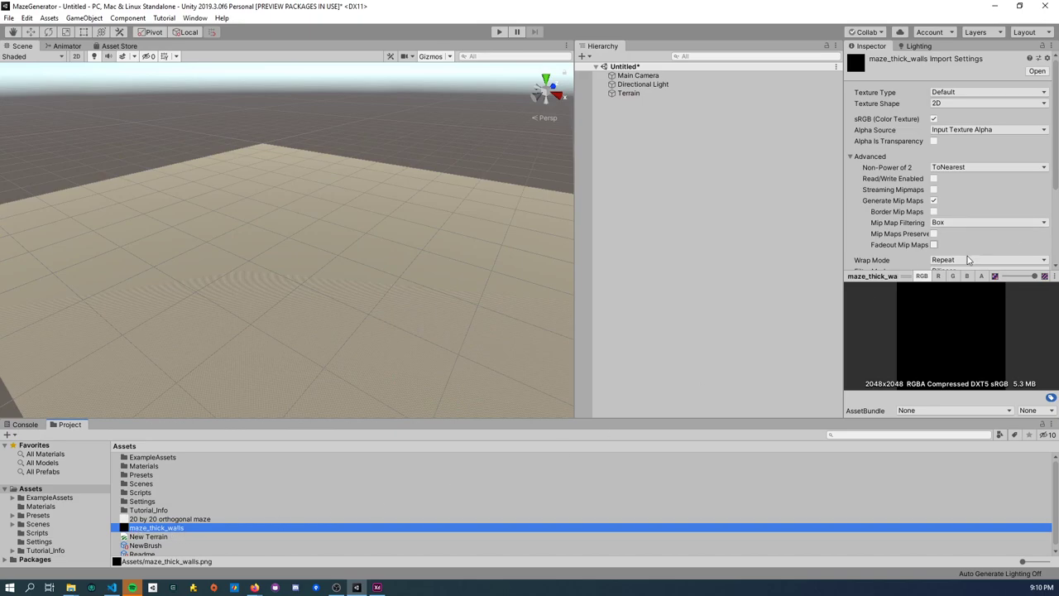
pyautogui.moveTo(946, 357)
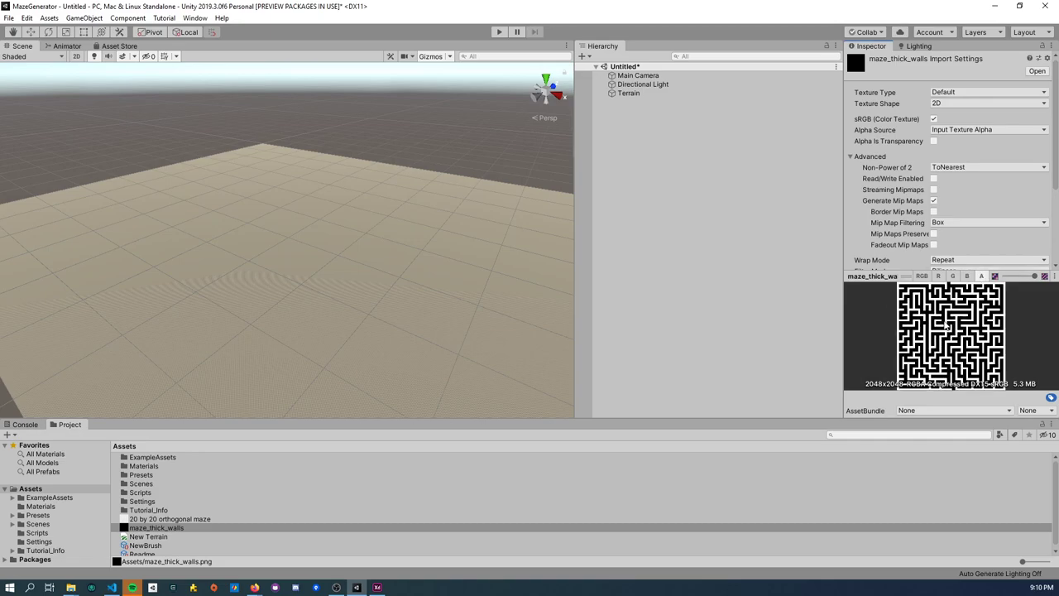
# Step: Set the maze_thick_walls texture's import Format to Alpha 8 and apply it
pyautogui.scroll(-3)
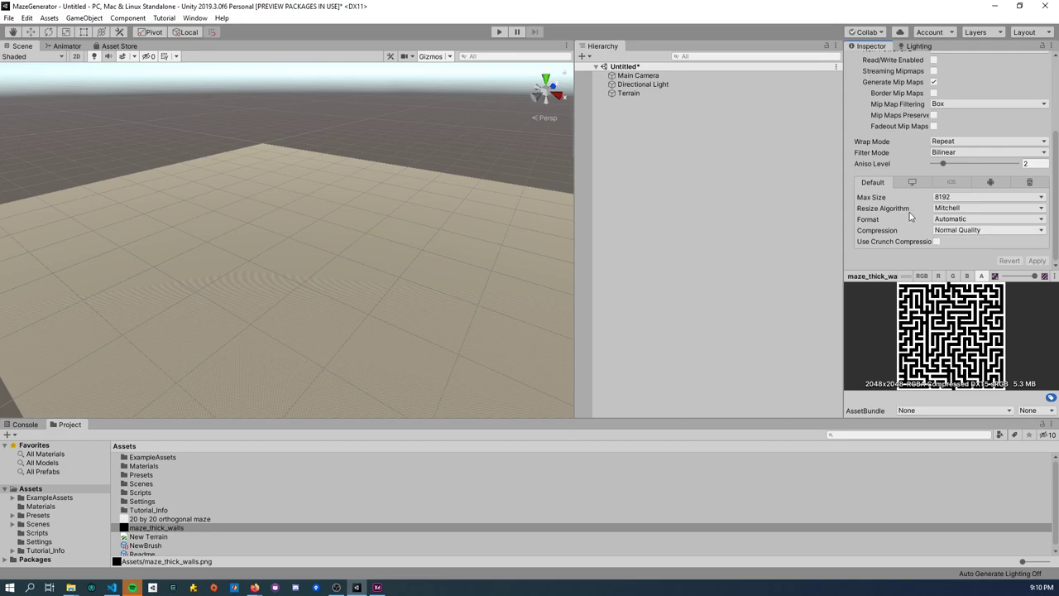
pyautogui.click(986, 218)
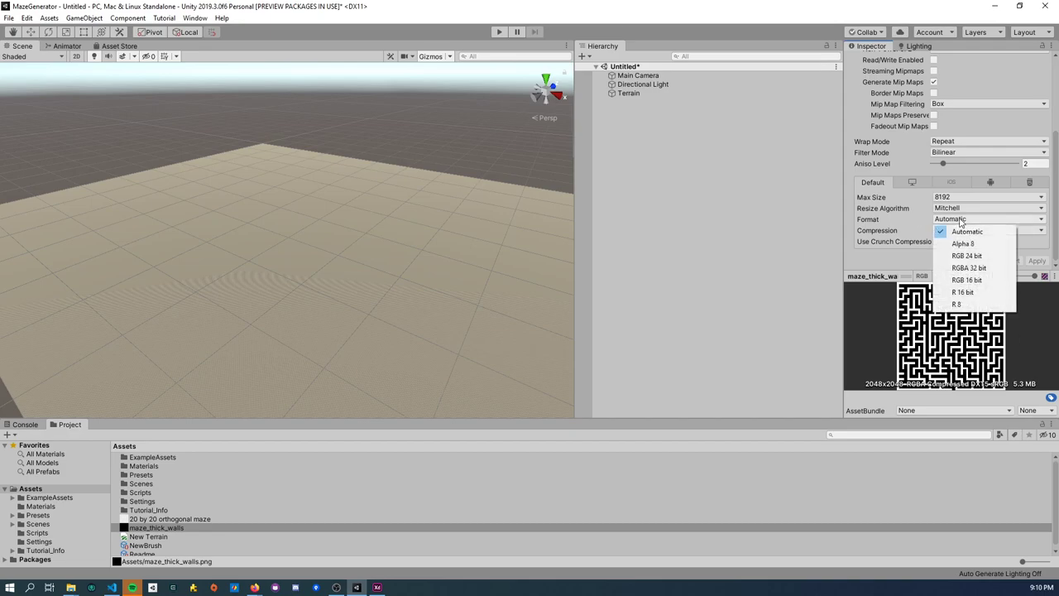
pyautogui.moveTo(963, 244)
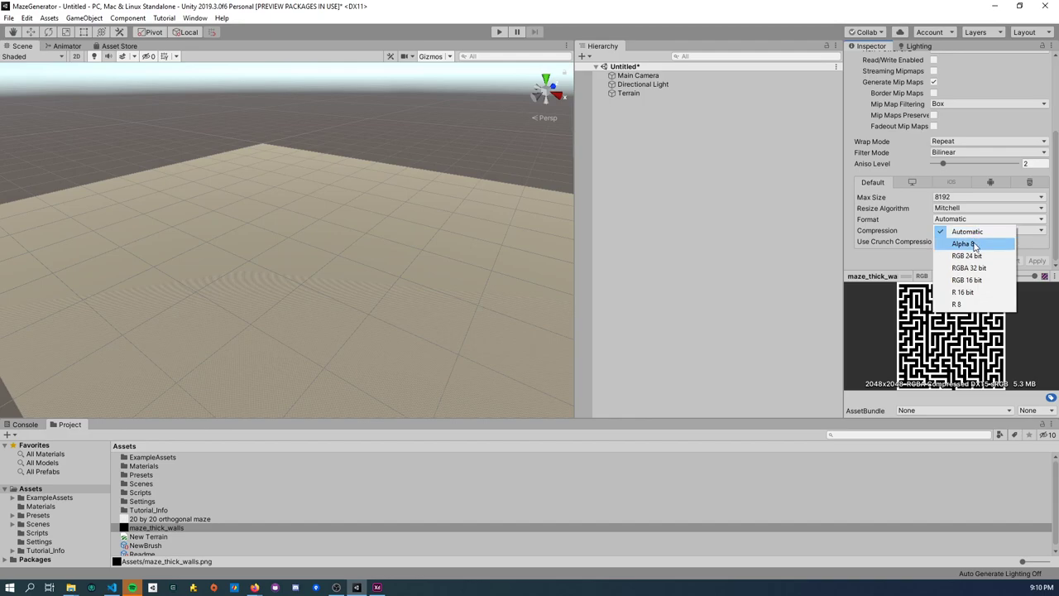
pyautogui.click(963, 243)
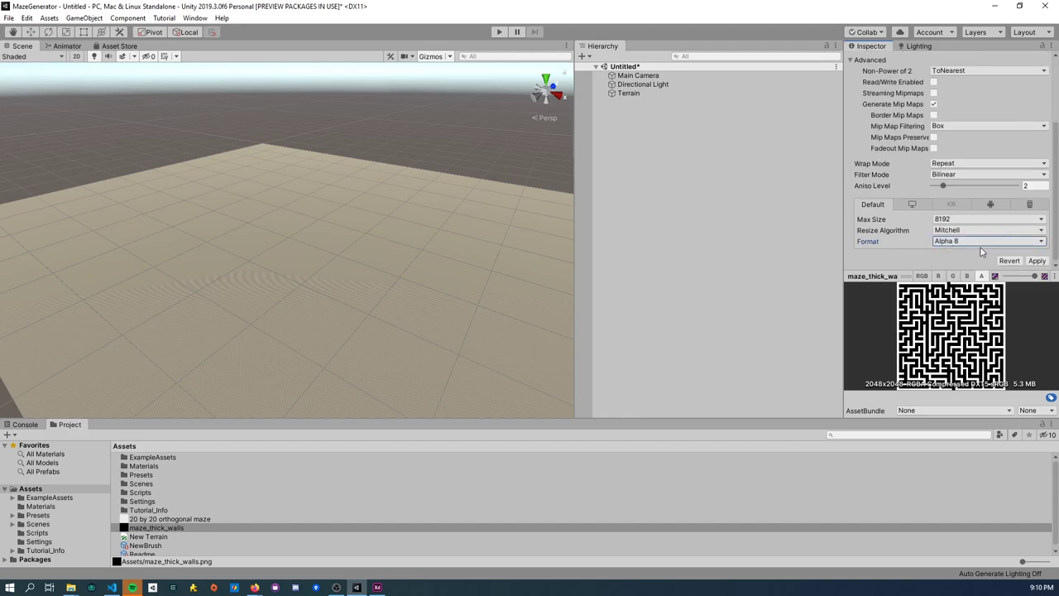
pyautogui.click(1036, 260)
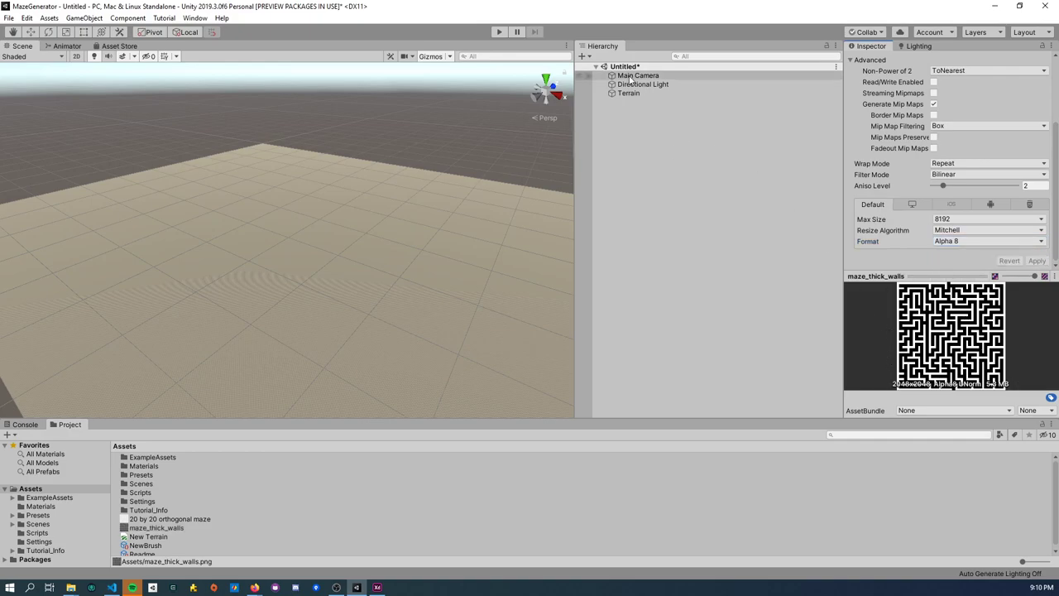
# Step: Assign maze_thick_walls as the Stamp Terrain brush's Mask Texture via a 'maze' search
pyautogui.click(629, 92)
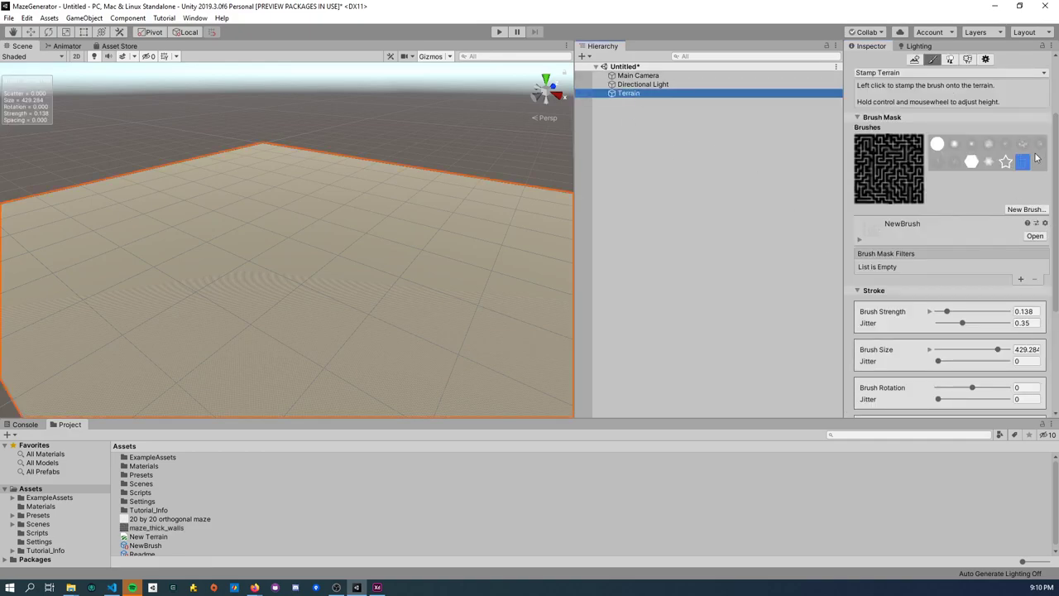
pyautogui.click(859, 239)
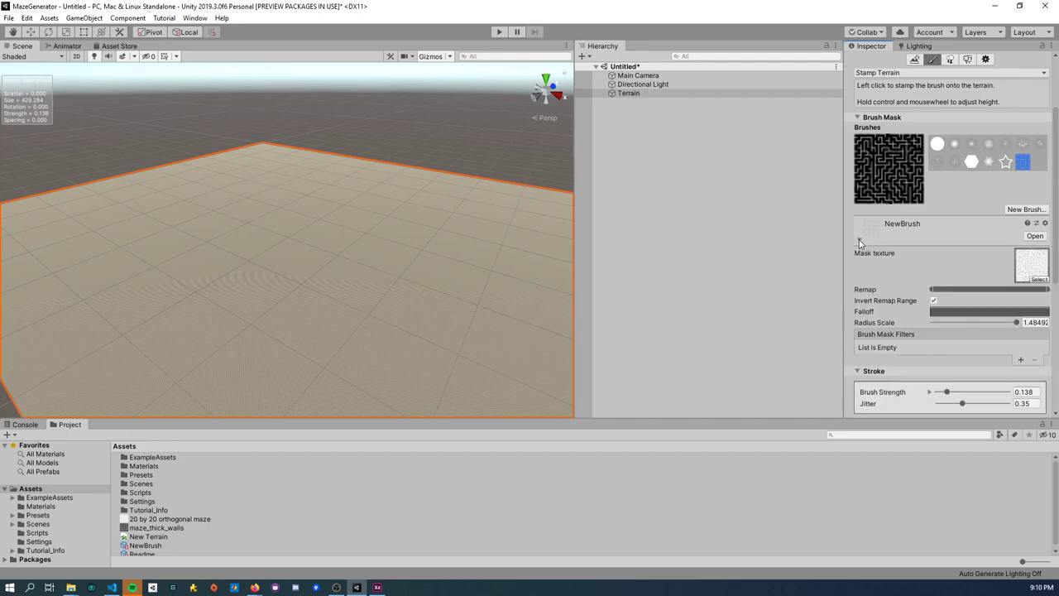
pyautogui.click(1033, 265)
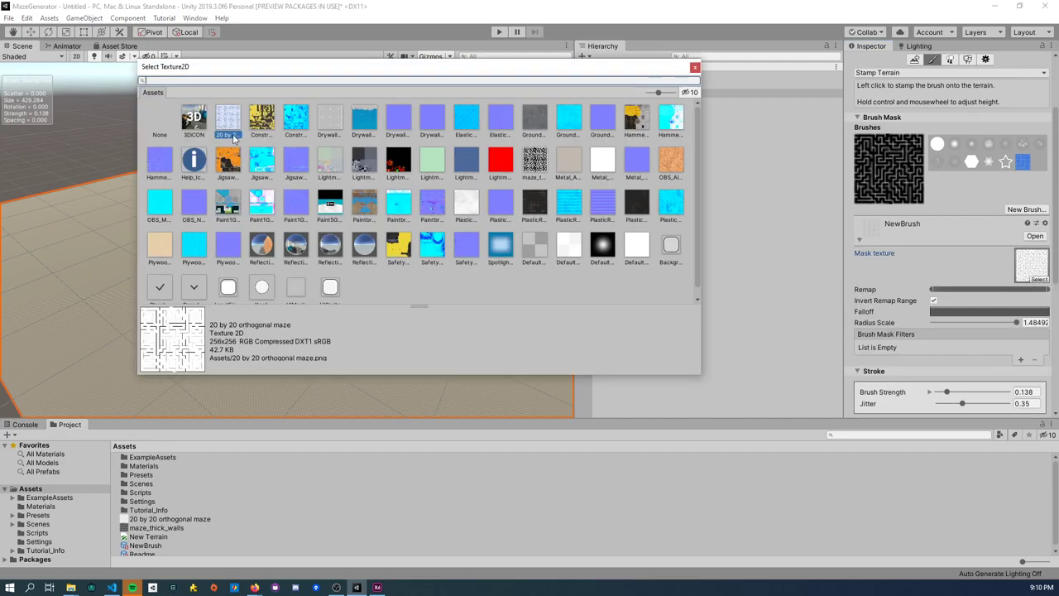
pyautogui.moveTo(404, 99)
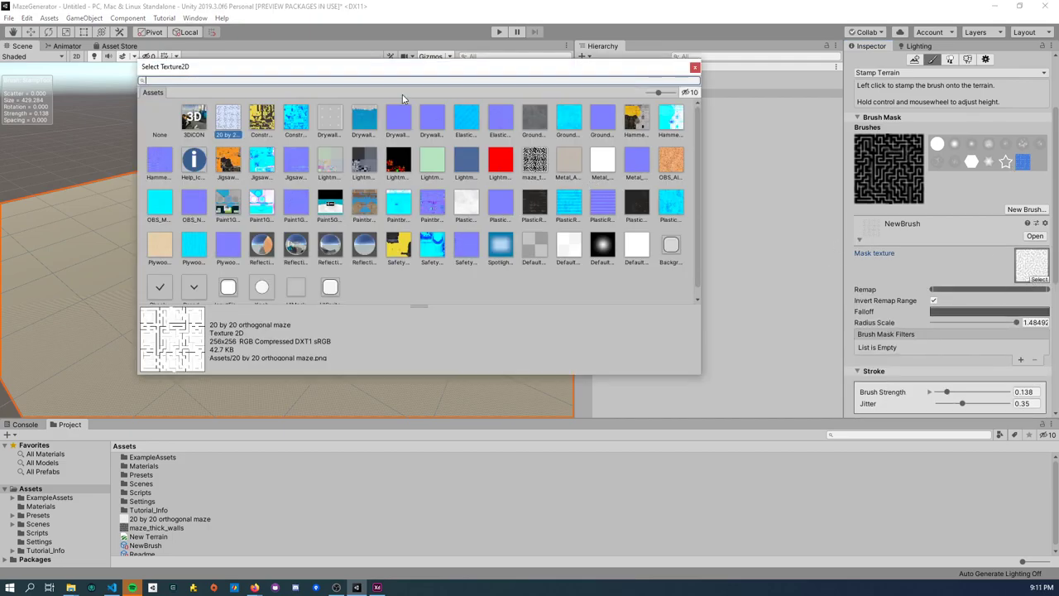
pyautogui.write('maze')
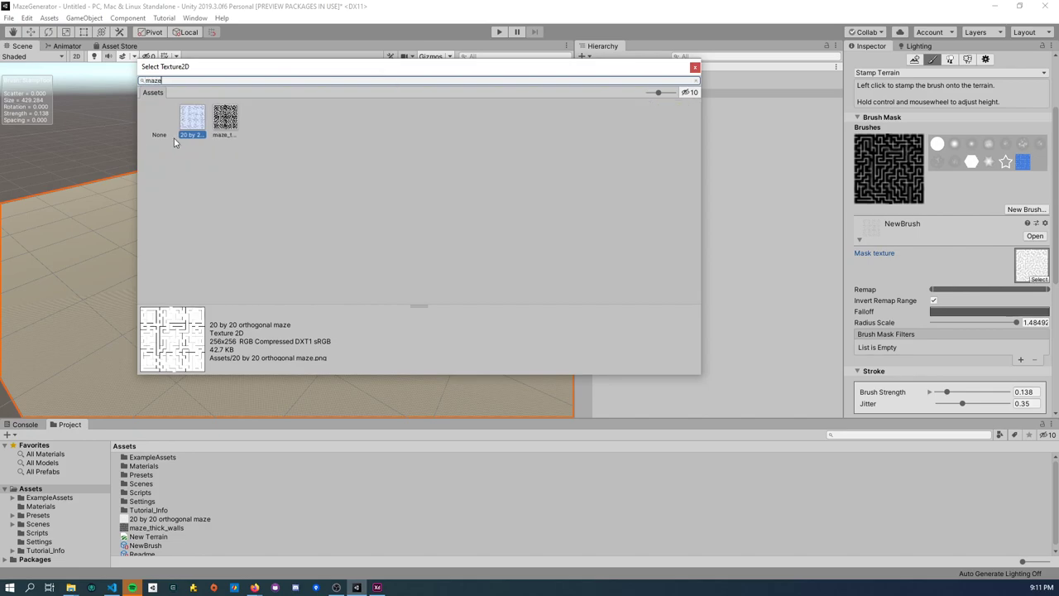
pyautogui.click(225, 119)
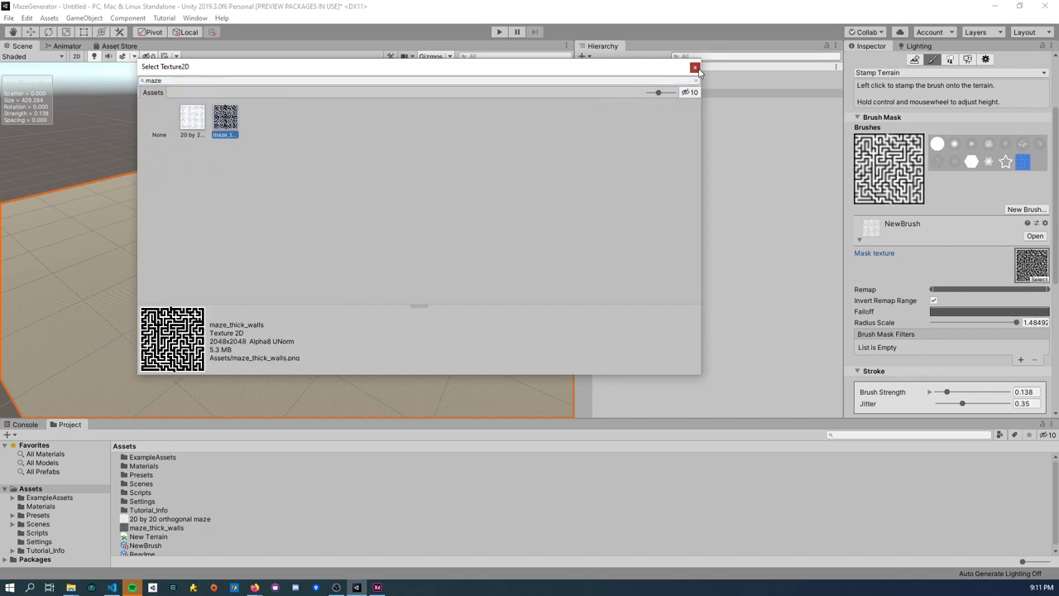
pyautogui.click(695, 66)
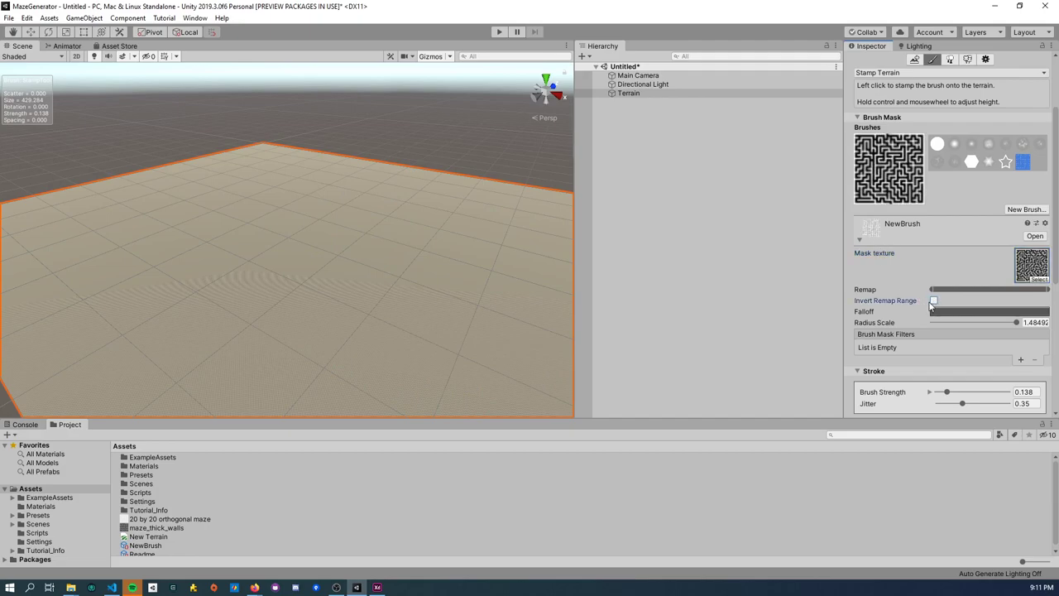
# Step: Toggle Invert Remap Range on the maze brush until the walls stamp raised
pyautogui.click(933, 301)
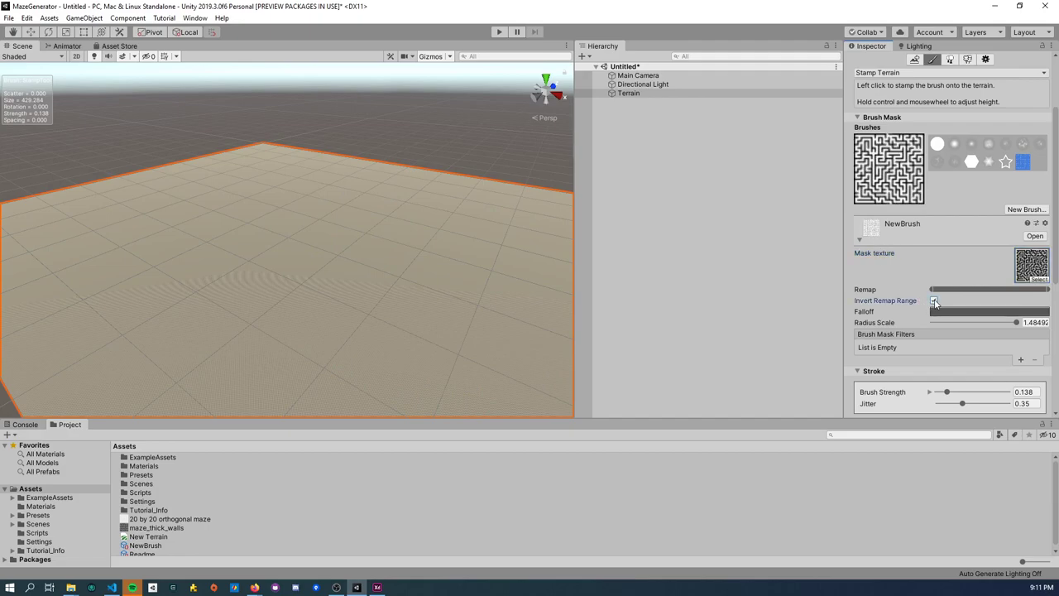
pyautogui.click(934, 301)
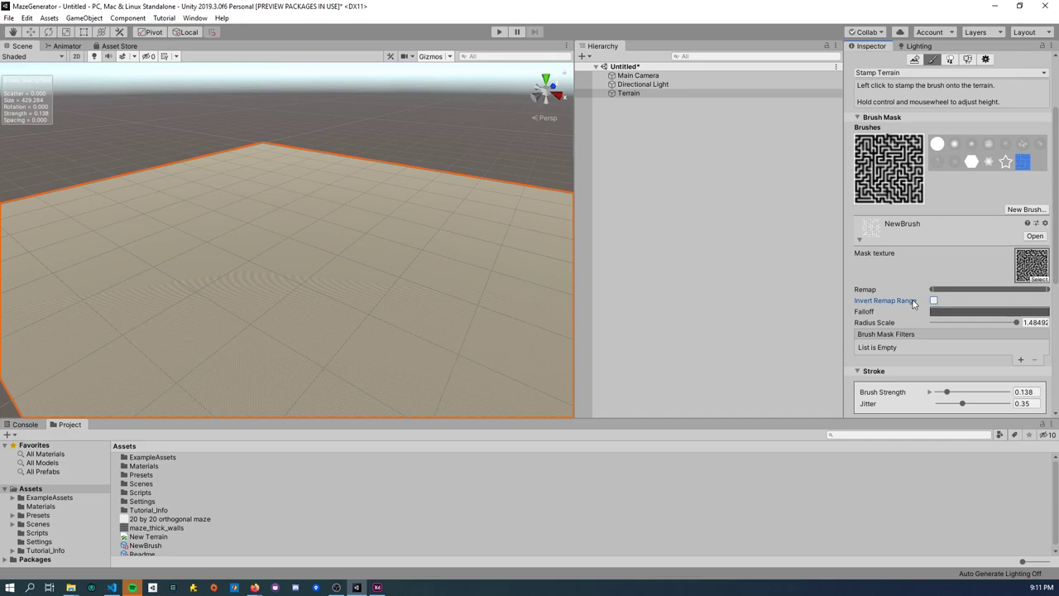
pyautogui.click(933, 301)
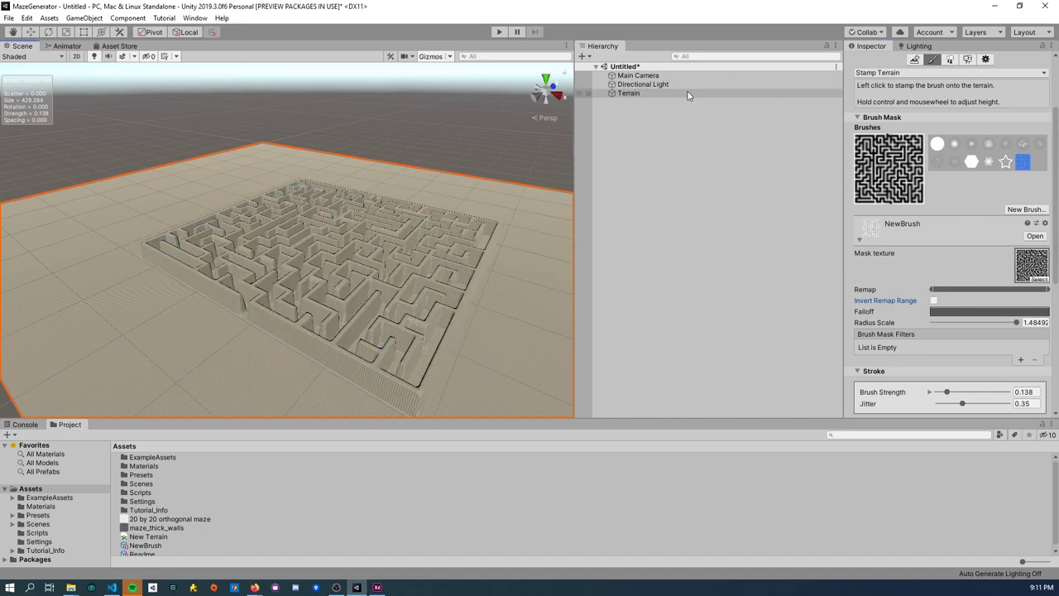
# Step: Stamp the tall-walled maze across the terrain, adjusting the falloff curve, and orbit to view it
pyautogui.click(642, 83)
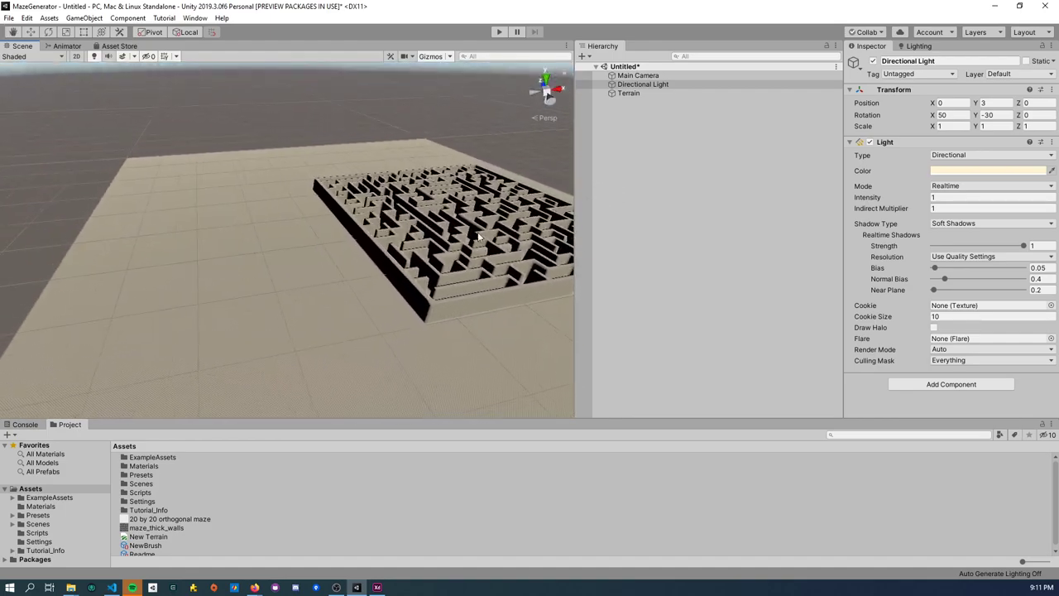
pyautogui.click(629, 93)
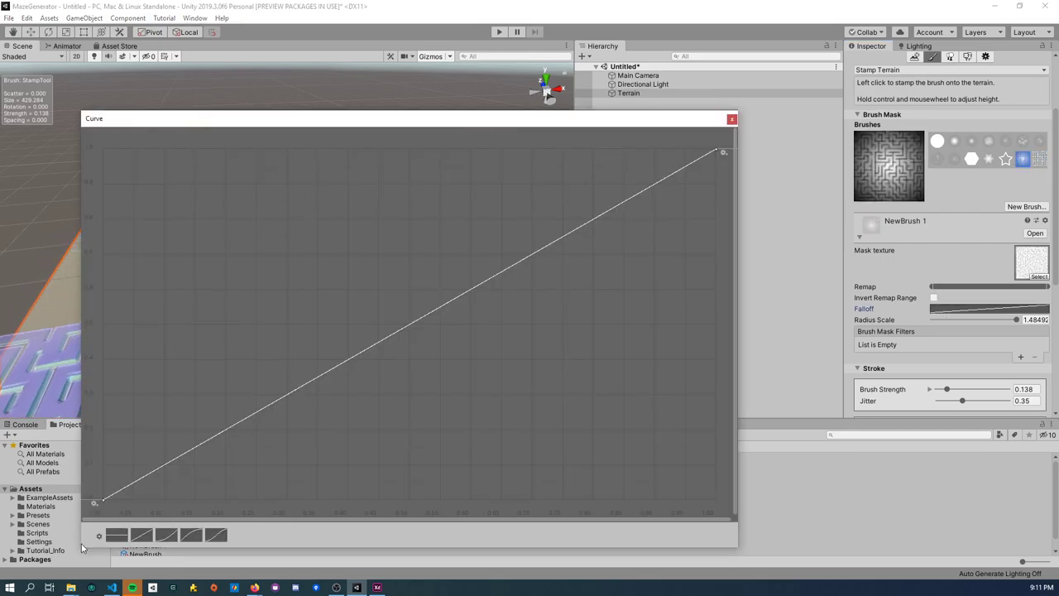
pyautogui.click(731, 119)
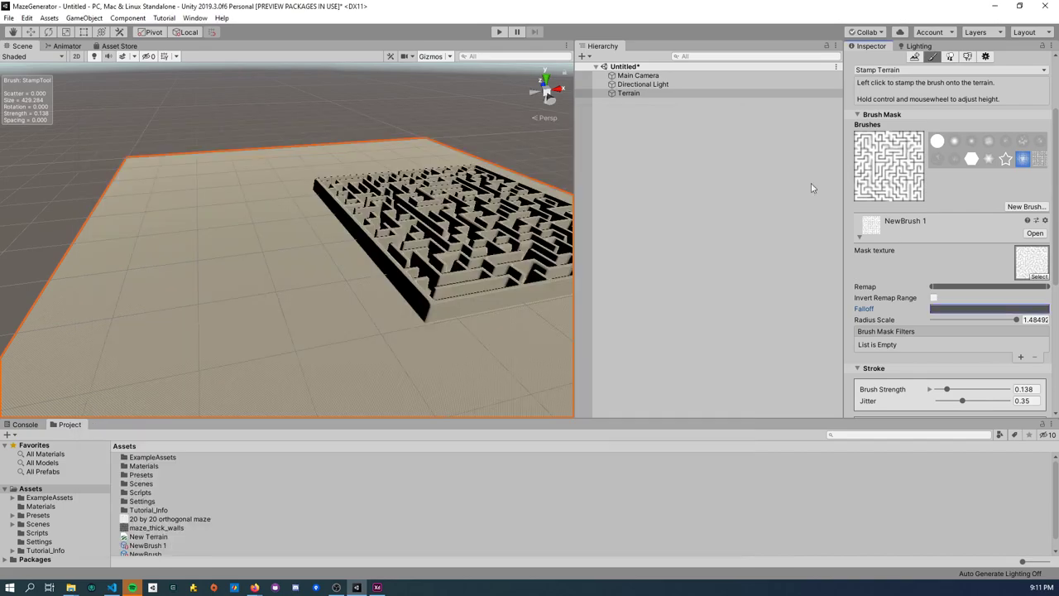
pyautogui.click(934, 298)
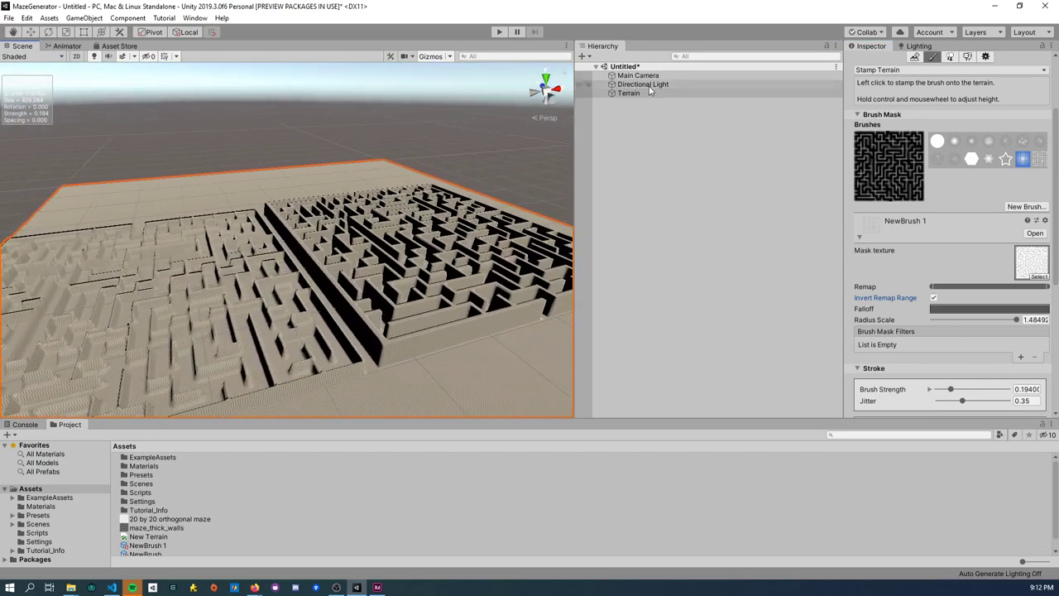
pyautogui.click(642, 83)
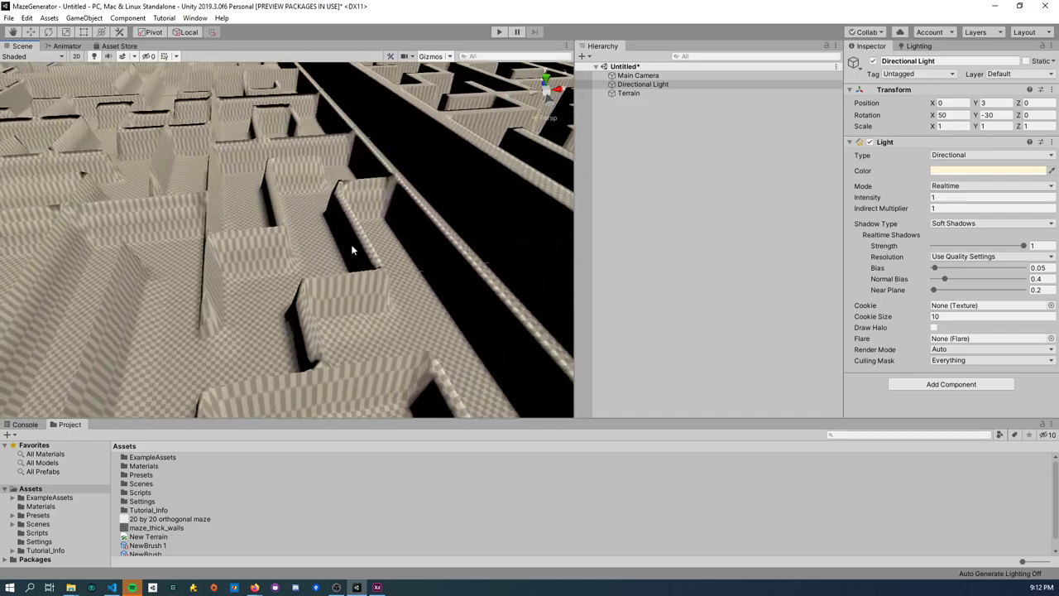
pyautogui.moveTo(351, 250); pyautogui.dragTo(158, 179)
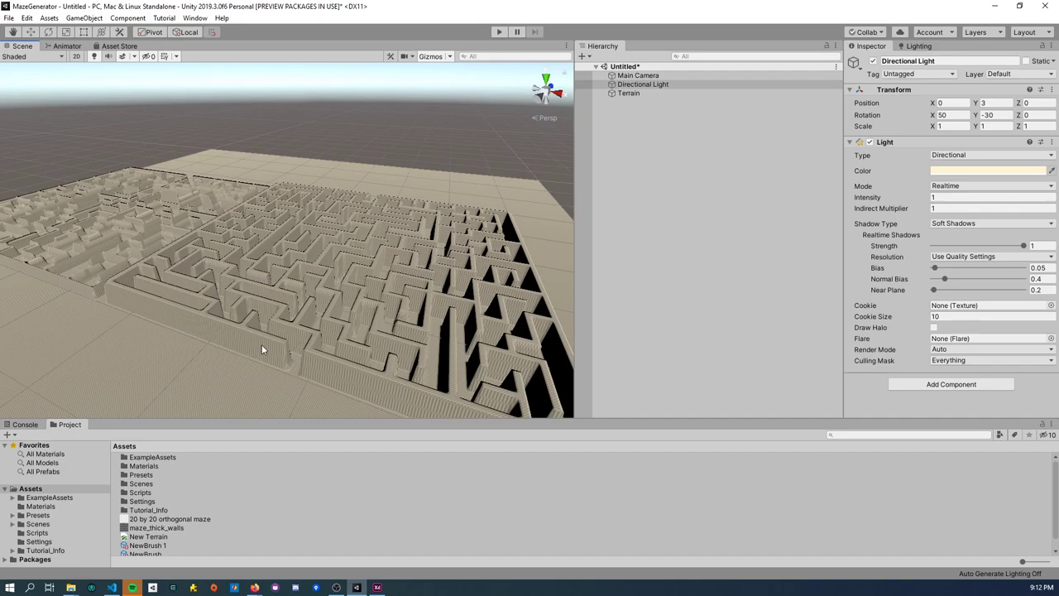
pyautogui.moveTo(649, 110)
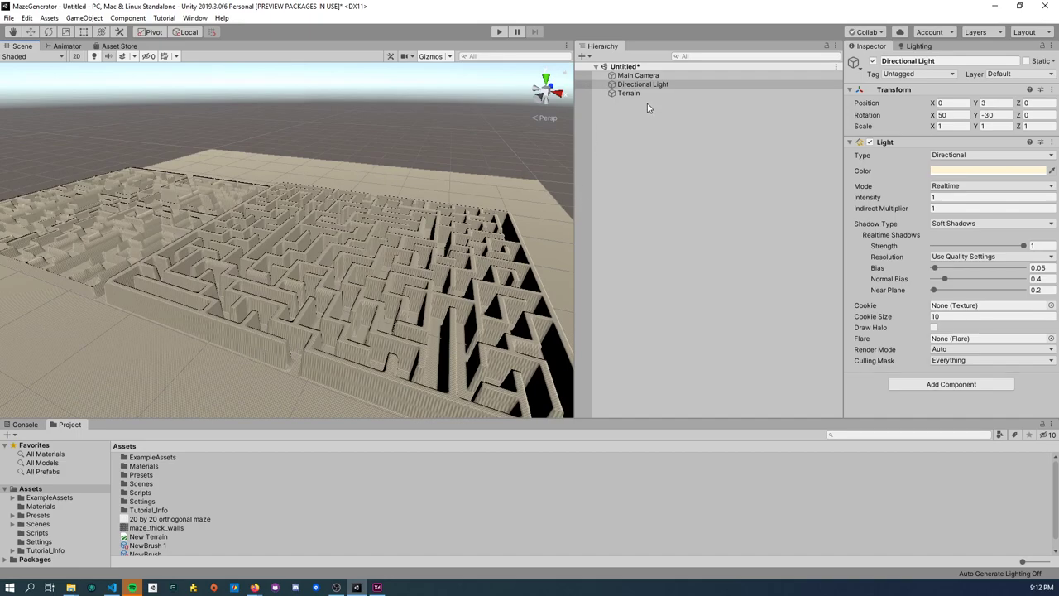
# Step: Level part of the maze walls with the Set Height tool and a round built-in brush
pyautogui.click(629, 92)
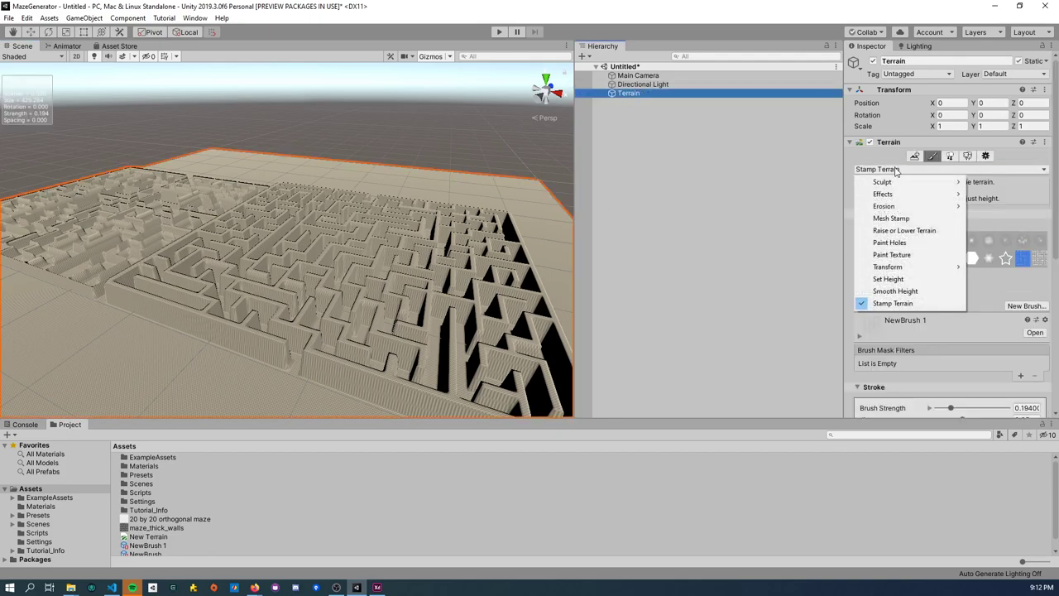
pyautogui.moveTo(890, 218)
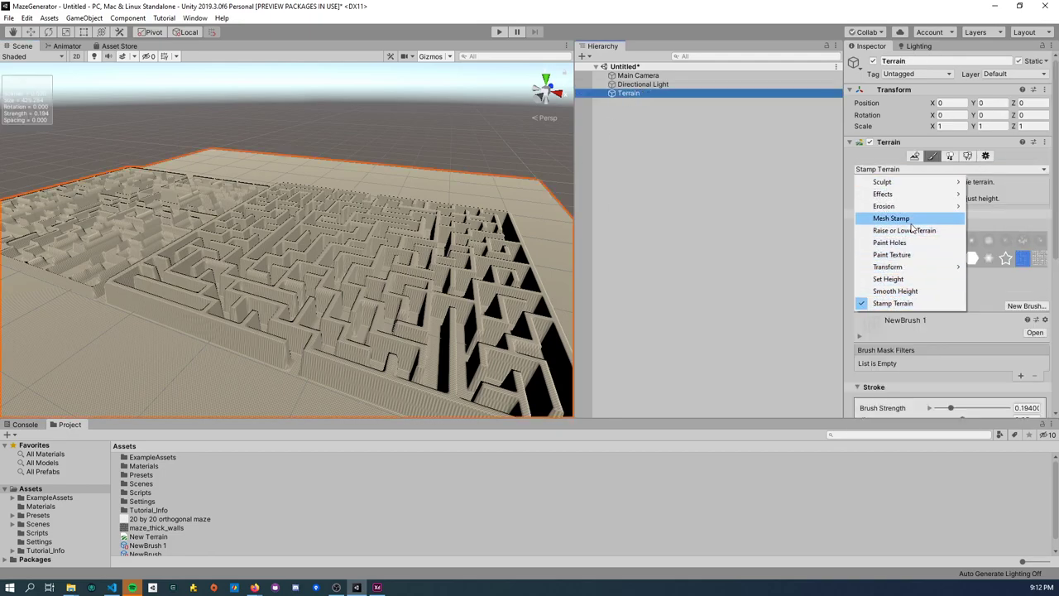
pyautogui.moveTo(896, 291)
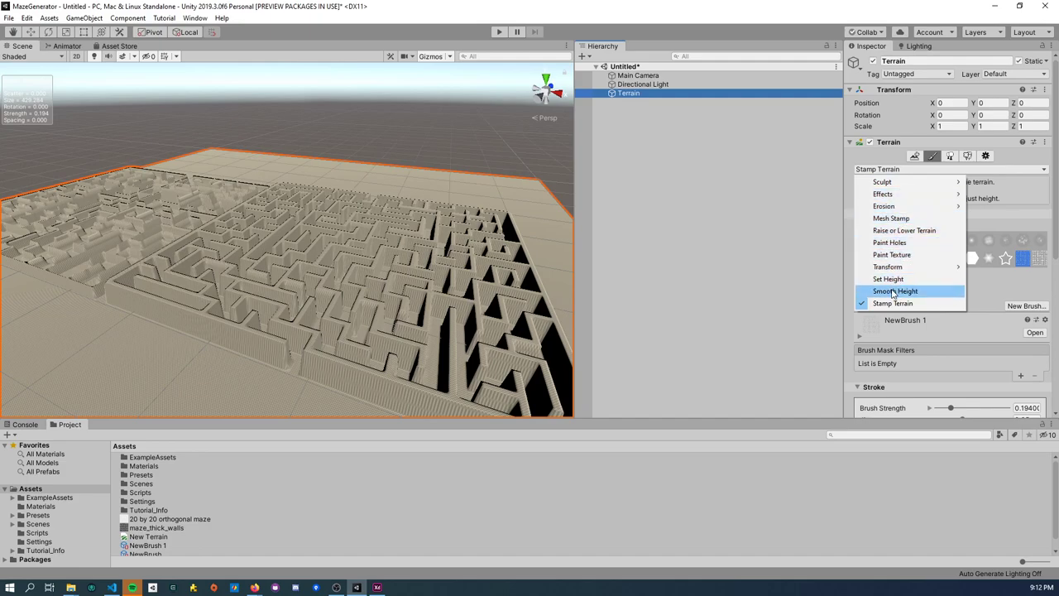
pyautogui.click(887, 278)
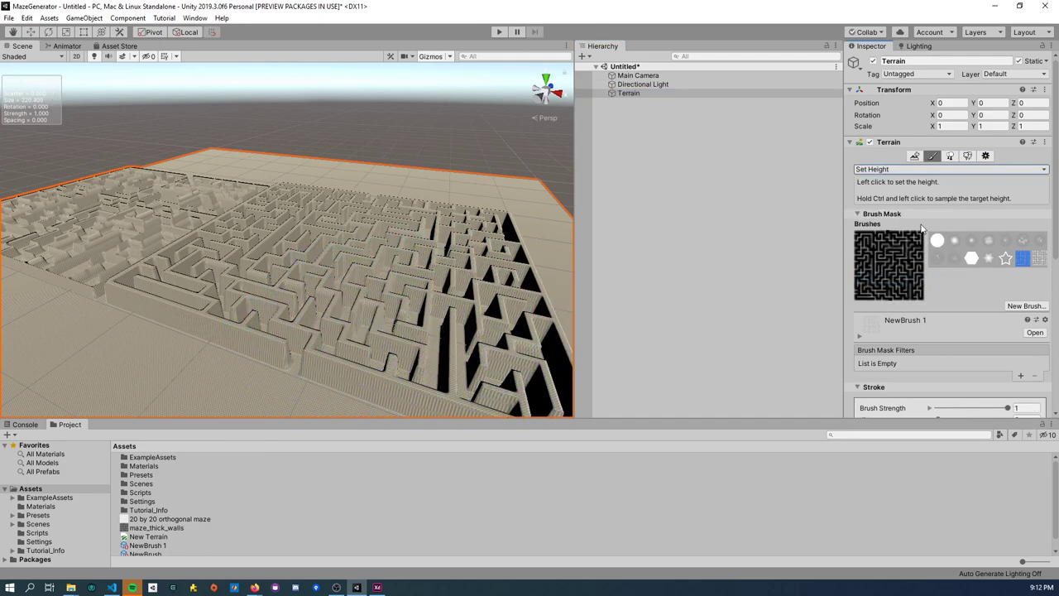
pyautogui.click(937, 240)
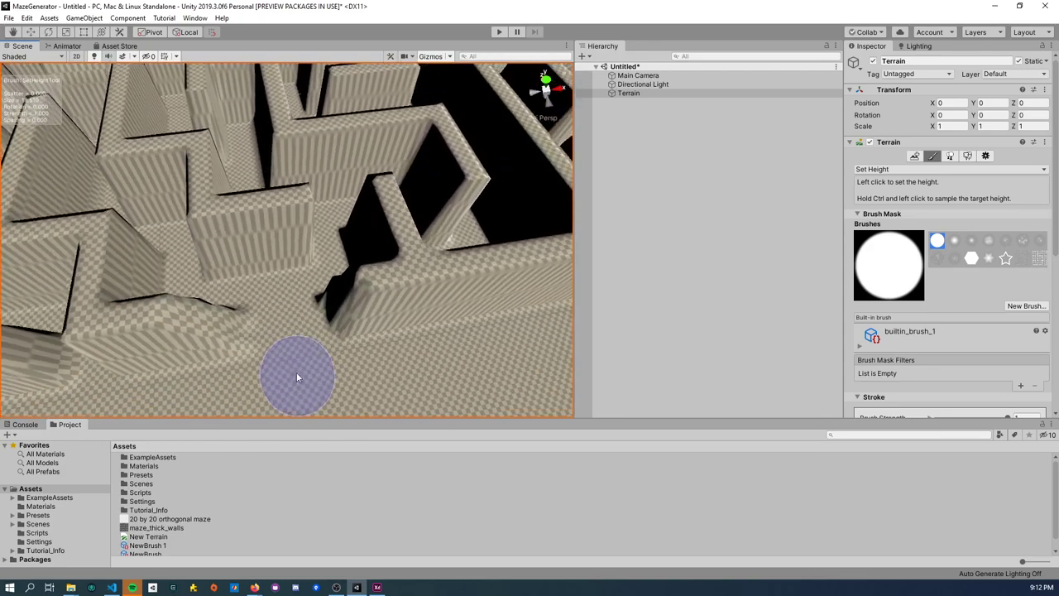
pyautogui.moveTo(298, 377); pyautogui.dragTo(308, 306)
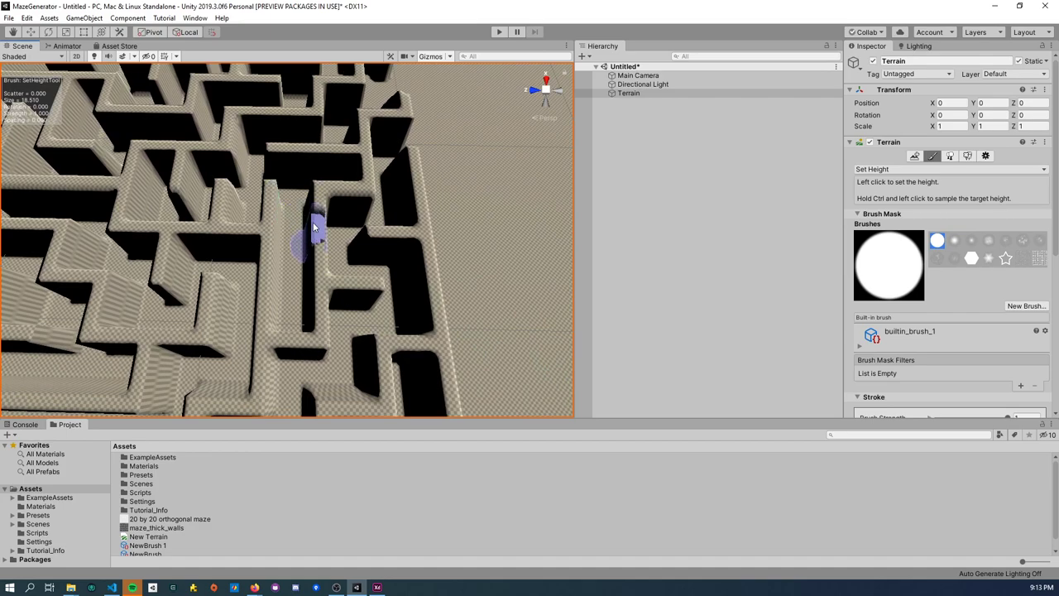
pyautogui.moveTo(367, 285)
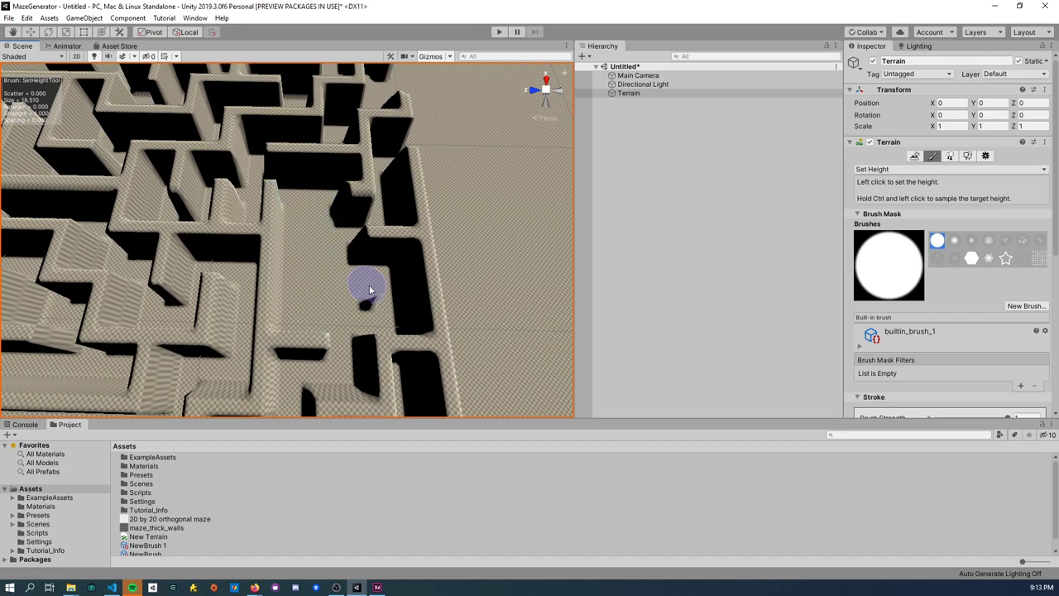
pyautogui.moveTo(329, 212)
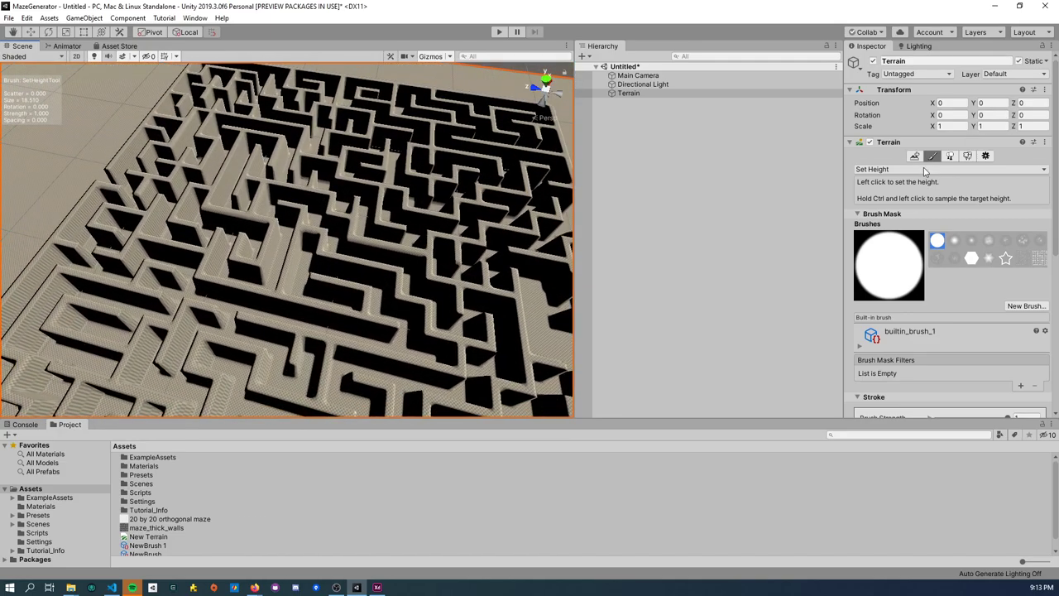
# Step: Smooth the maze walls into slopes, then raise a mound among them with Raise or Lower Terrain
pyautogui.click(950, 169)
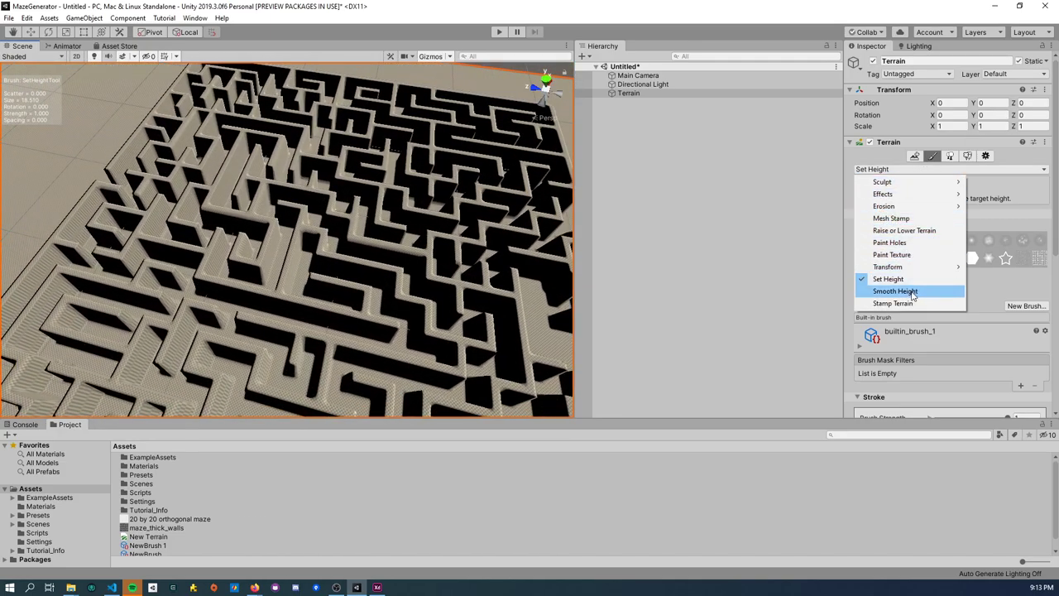
pyautogui.click(893, 292)
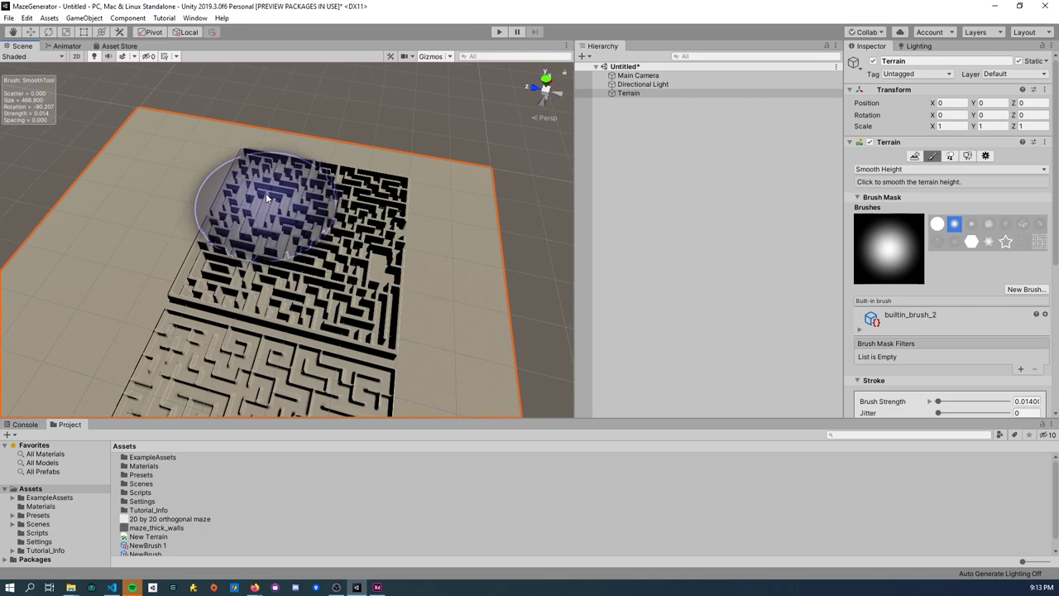
pyautogui.moveTo(410, 288)
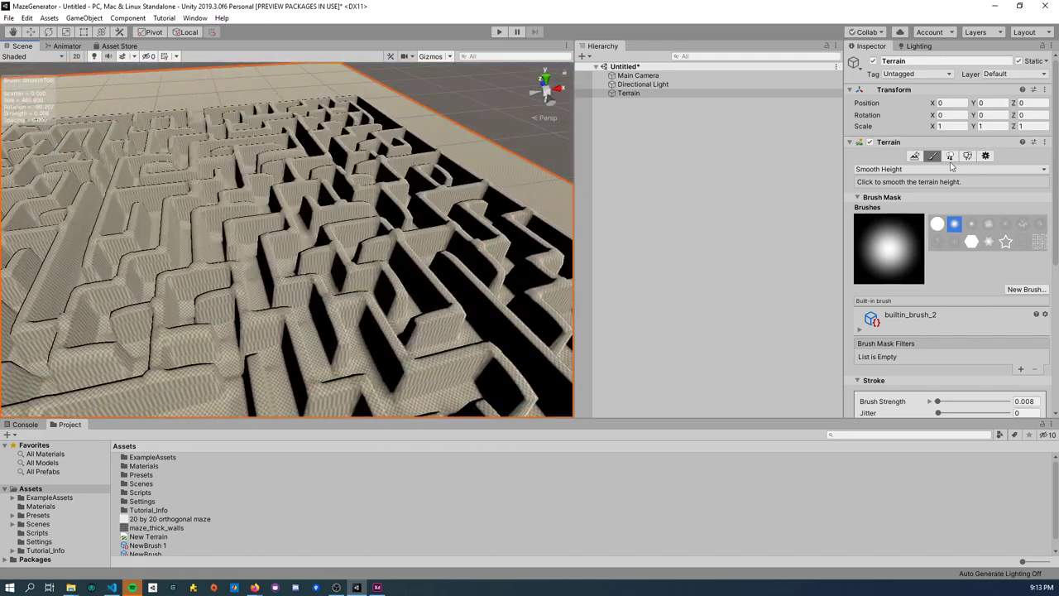
pyautogui.click(913, 156)
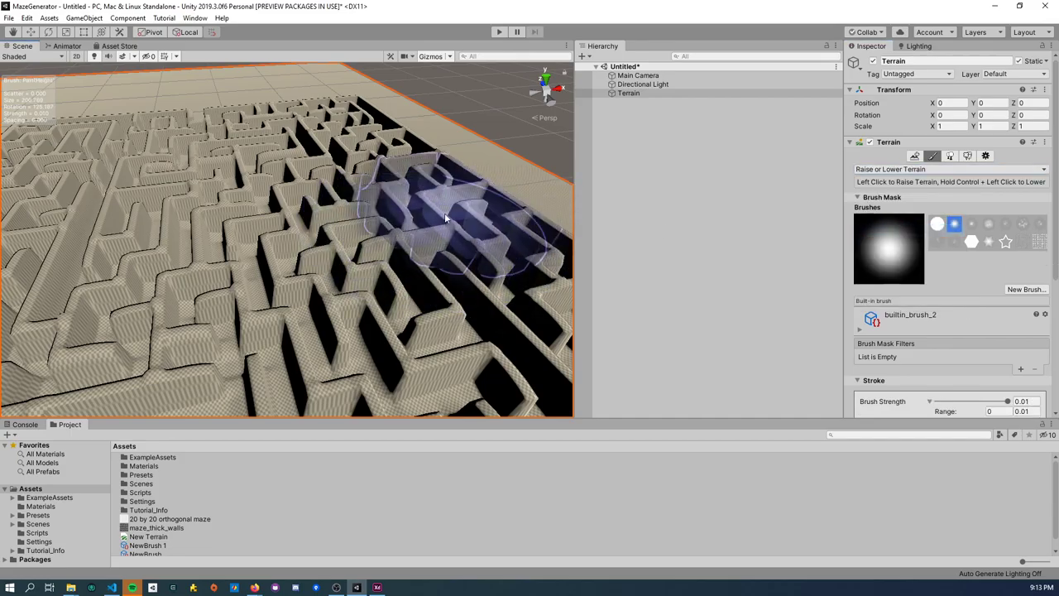
pyautogui.moveTo(447, 216); pyautogui.dragTo(463, 225)
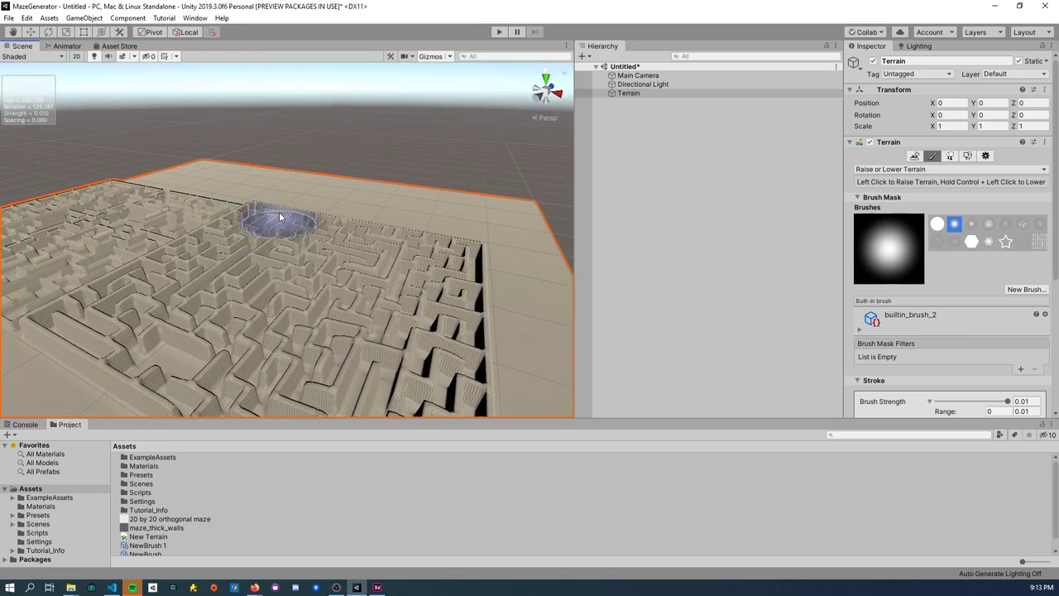
pyautogui.moveTo(282, 215); pyautogui.dragTo(372, 215)
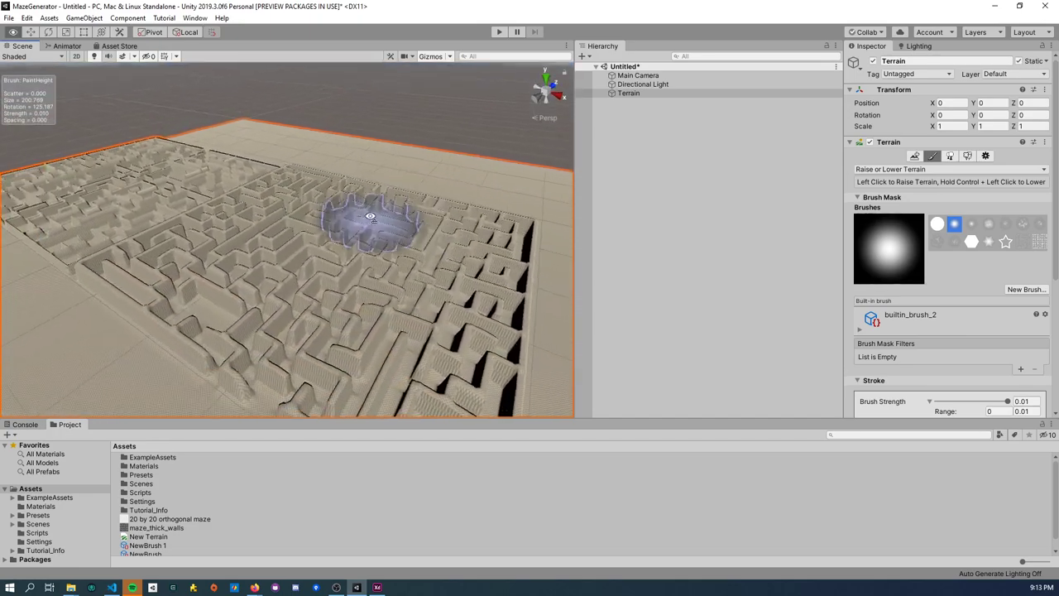